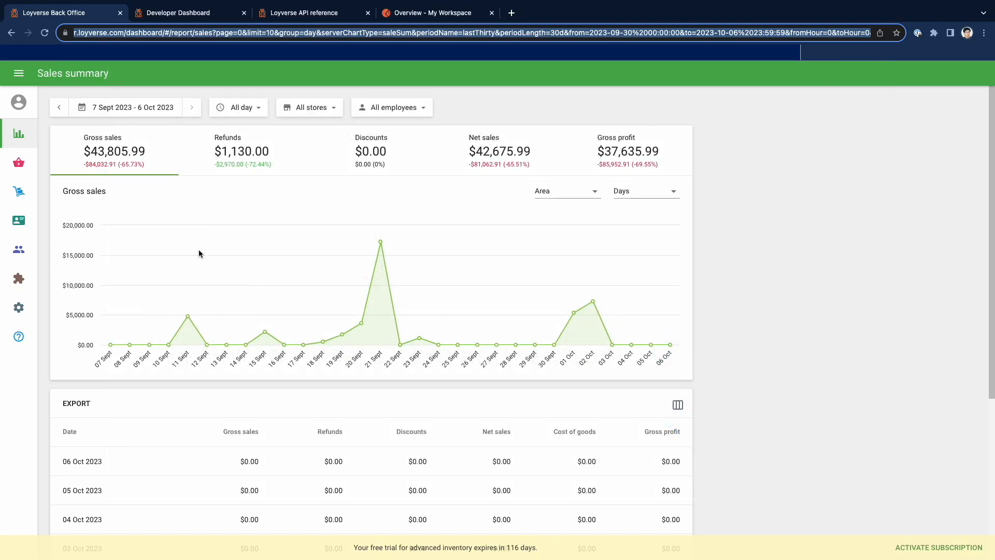
- Open the Loyverse API reference tab to get the Postman collection download
{"action": "left_click", "coordinate": [303, 12]}
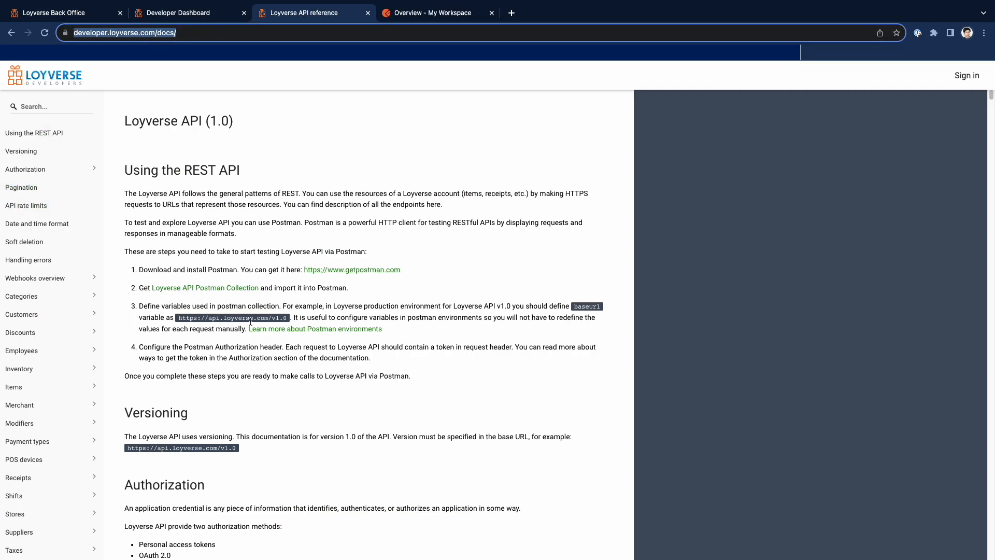
{"action": "mouse_move", "coordinate": [242, 292]}
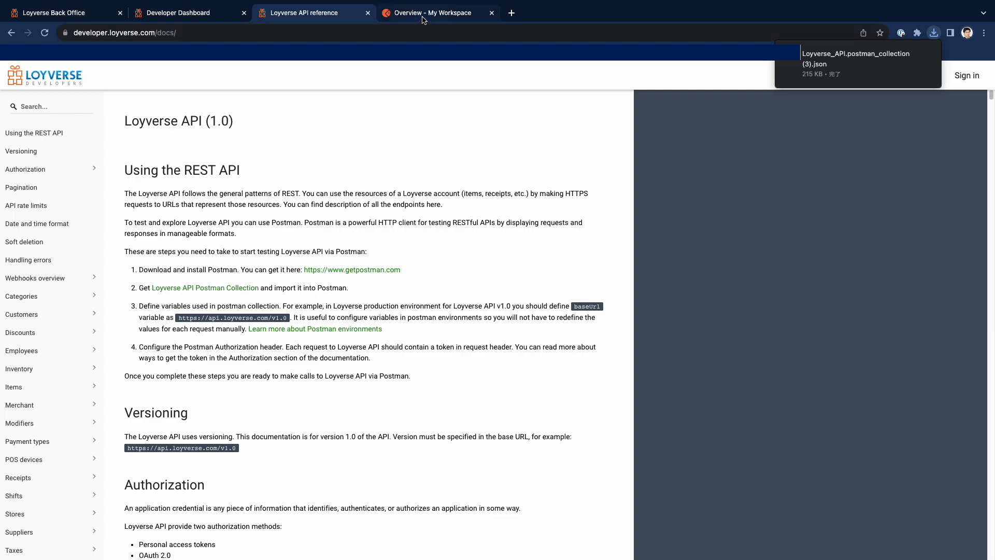
- Import the Loyverse API collection as 'Loyverse API Copy' and view its Authorization settings
{"action": "left_click", "coordinate": [433, 12]}
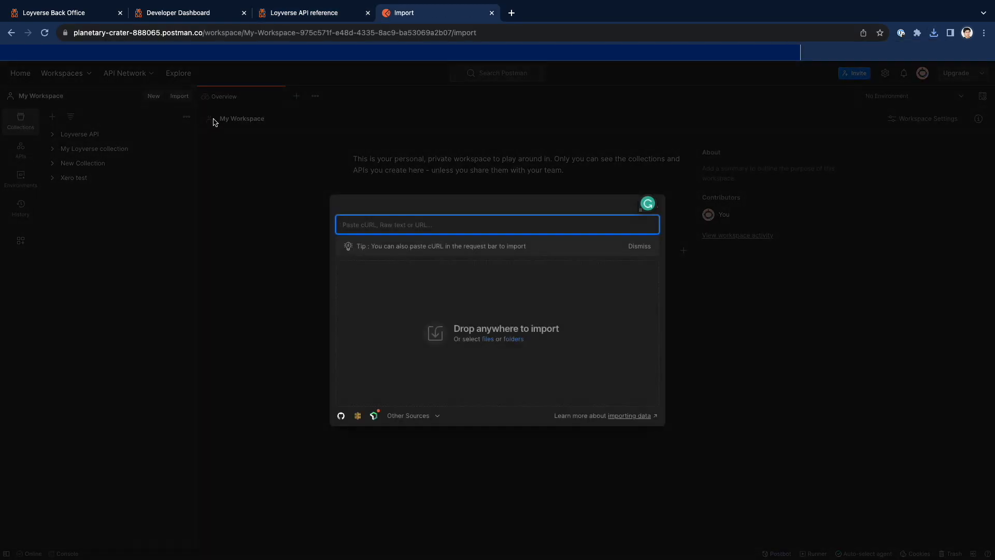
{"action": "left_click", "coordinate": [936, 33]}
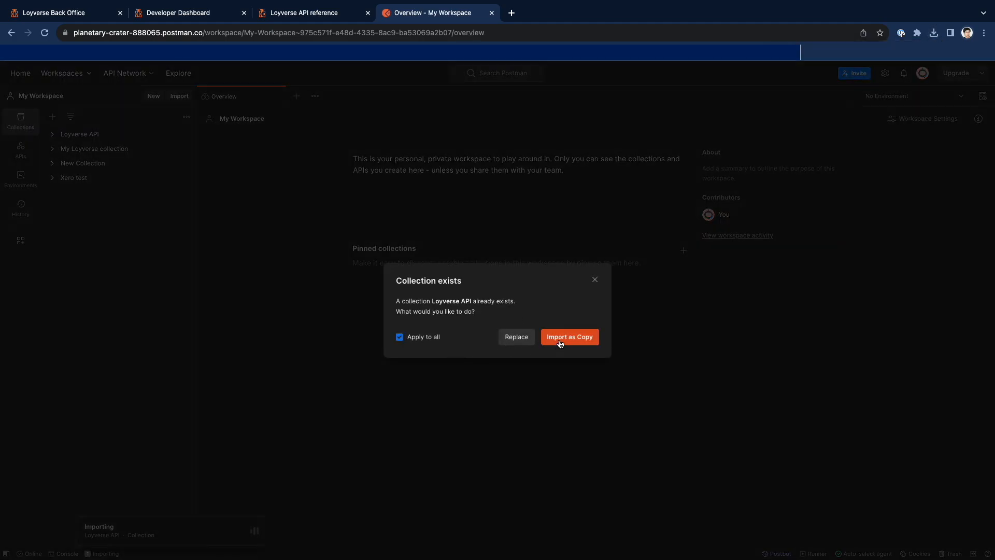
{"action": "left_click", "coordinate": [570, 337]}
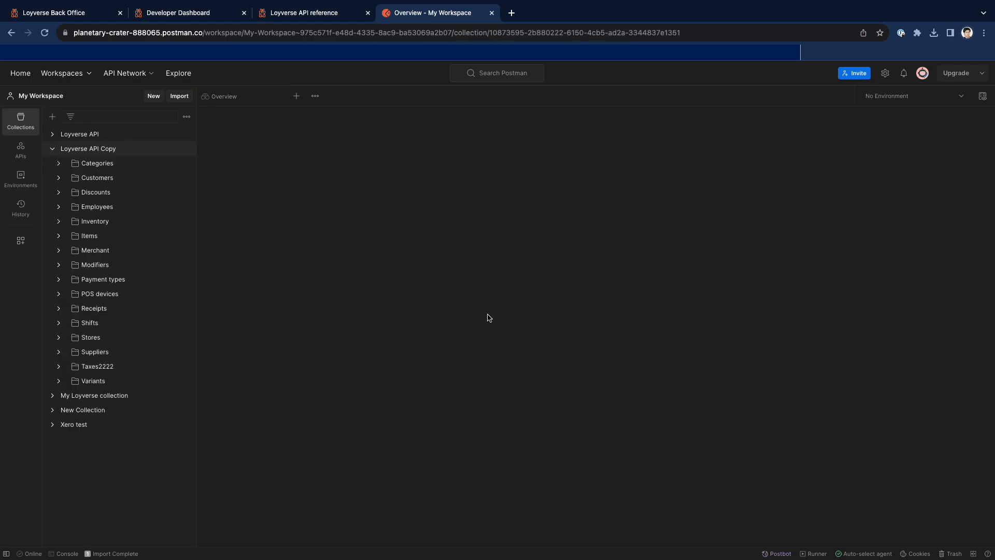
{"action": "left_click", "coordinate": [88, 149]}
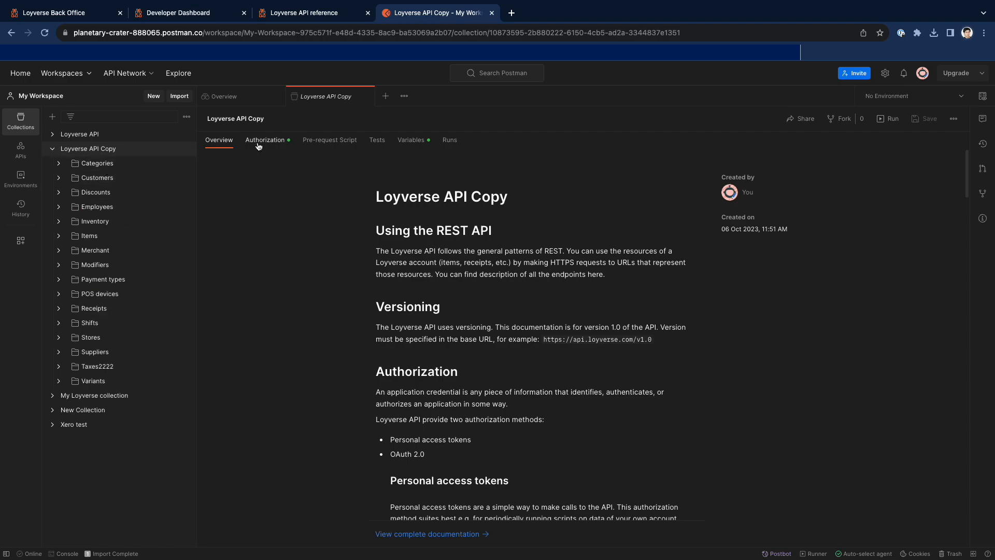
{"action": "left_click", "coordinate": [265, 140]}
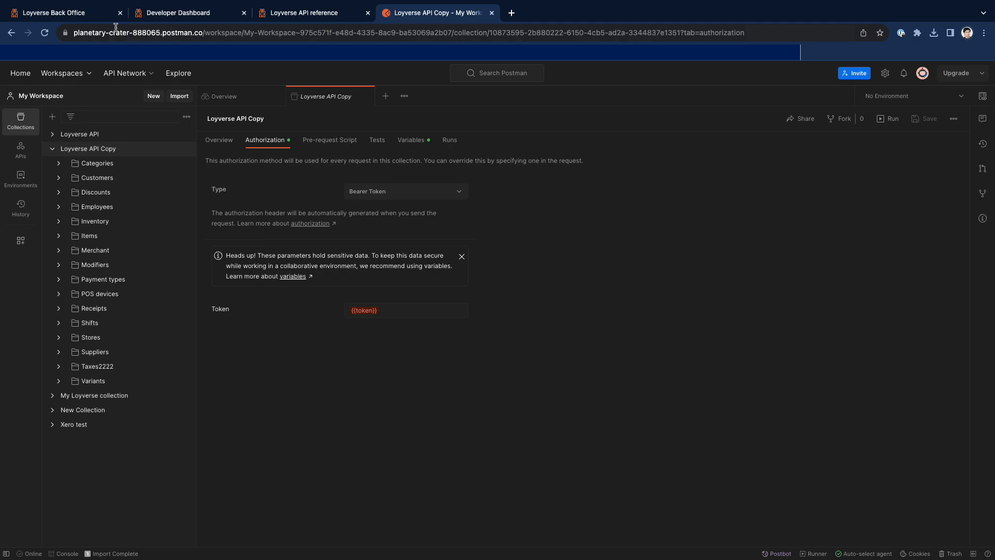
- Add and save a Loyverse Back Office access token named POSTMAN
{"action": "left_click", "coordinate": [57, 12]}
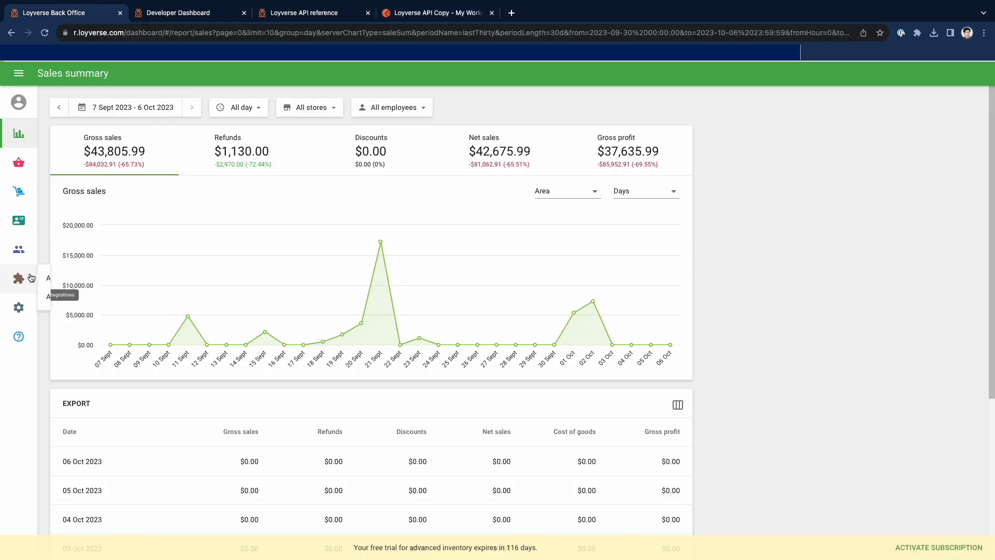
{"action": "left_click", "coordinate": [18, 278]}
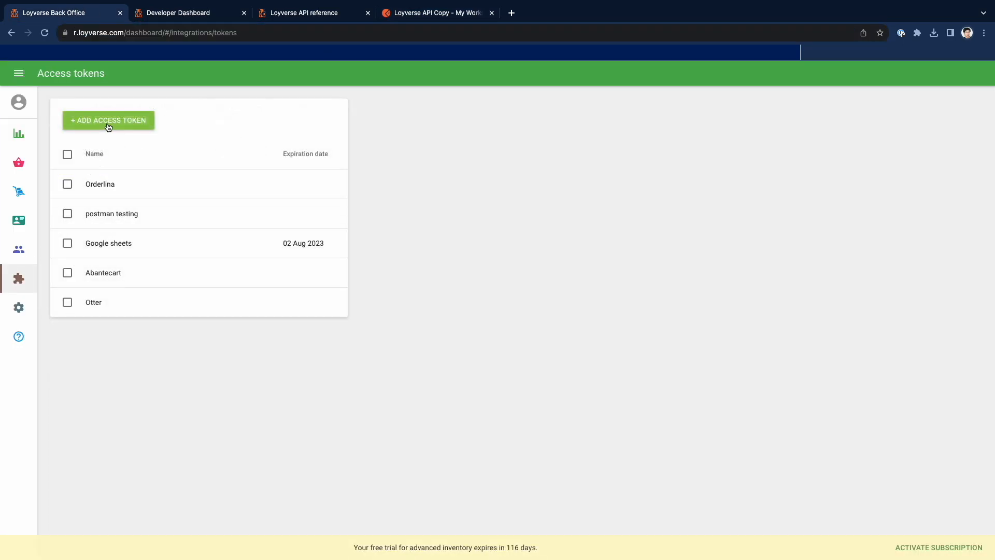
{"action": "left_click", "coordinate": [108, 120]}
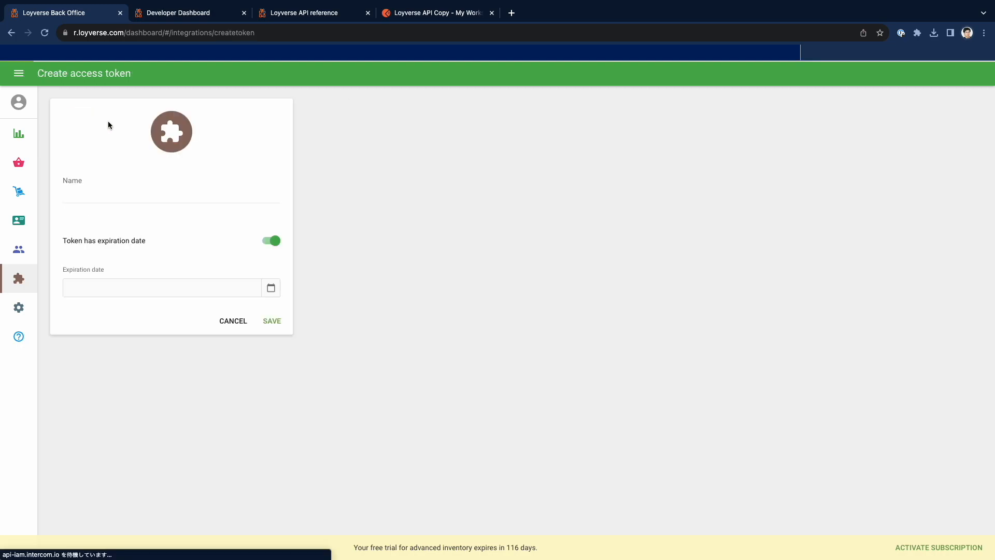
{"action": "left_click", "coordinate": [171, 198]}
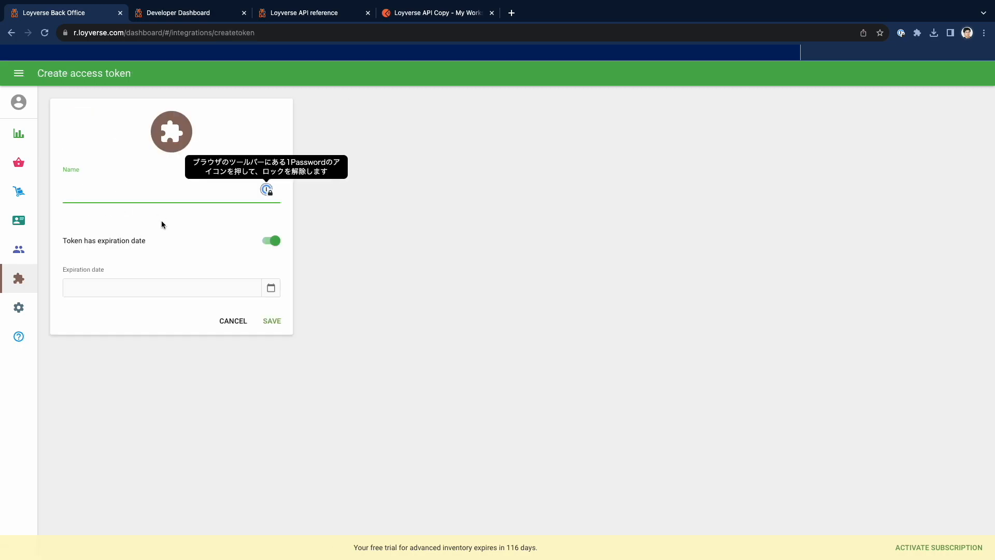
{"action": "type", "text": "POSTMAN"}
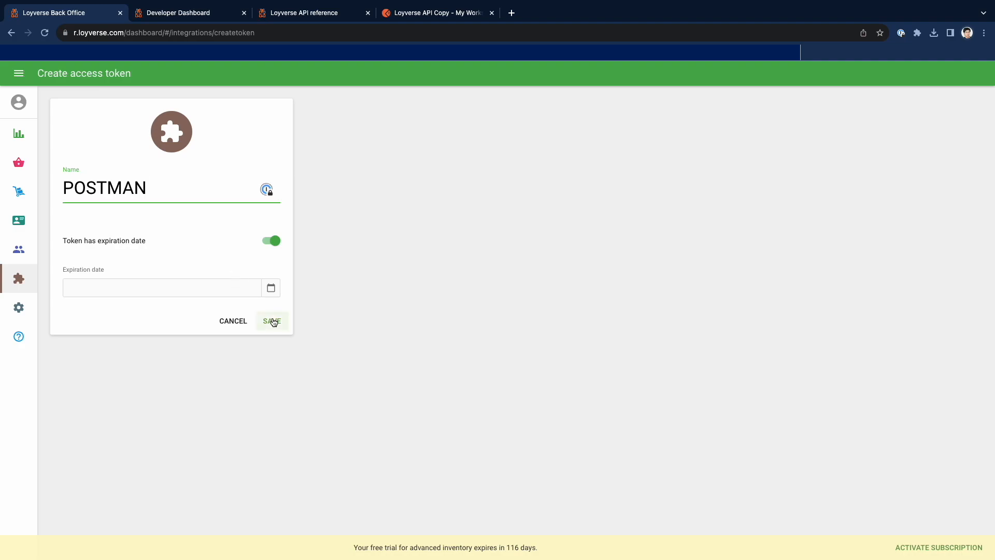
{"action": "left_click", "coordinate": [271, 321]}
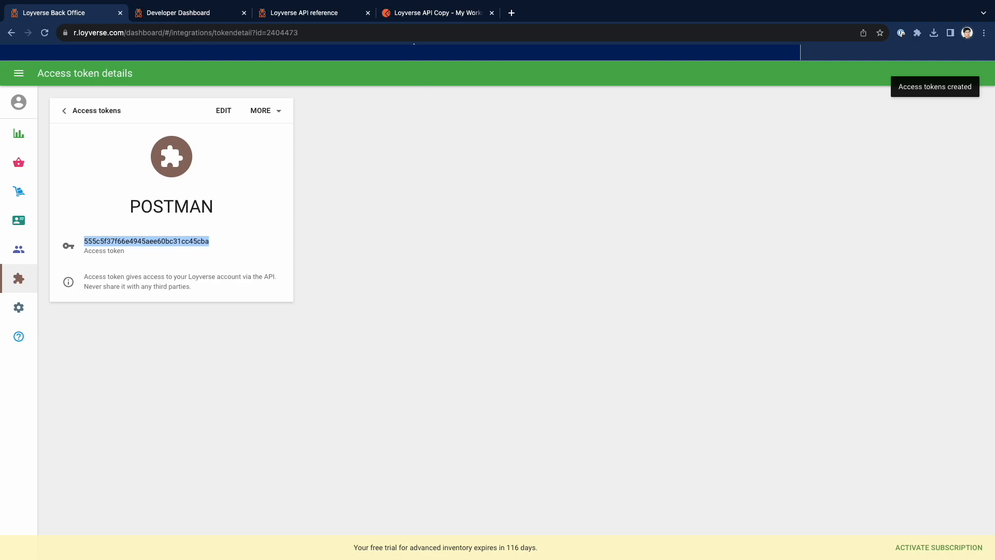
- Paste the POSTMAN token as the collection bearer token and add a baseUrl environment variable
{"action": "left_click", "coordinate": [436, 12]}
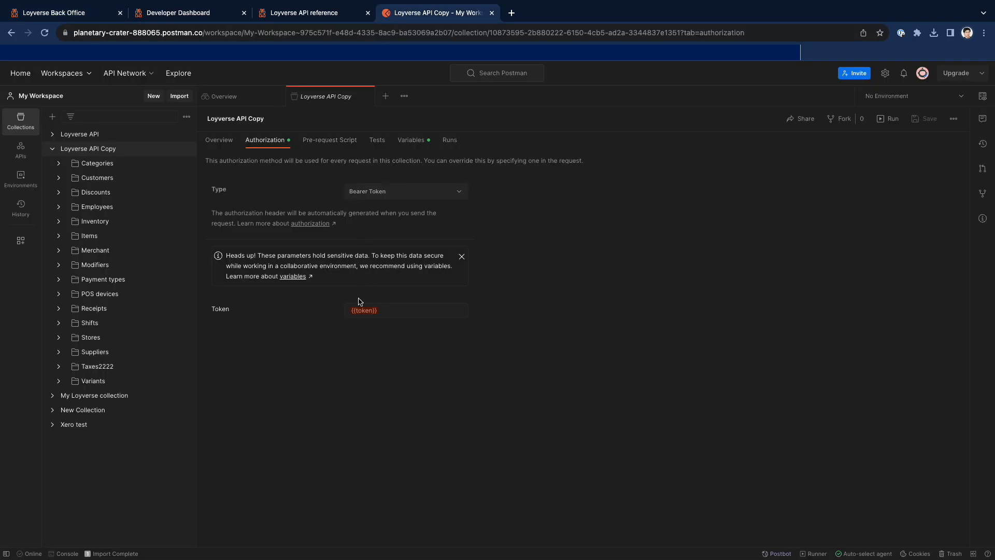
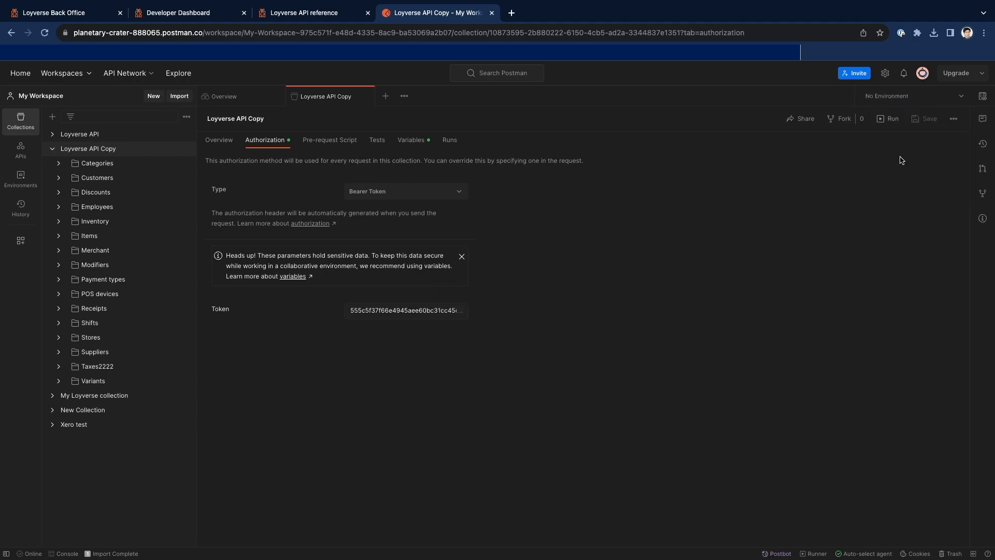
{"action": "left_click", "coordinate": [983, 96]}
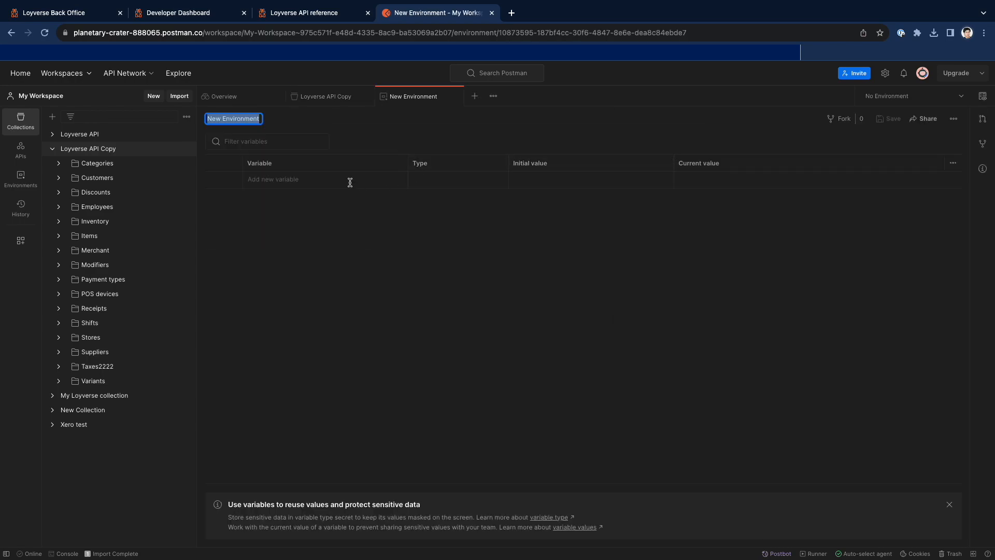
{"action": "type", "text": "baseUrl"}
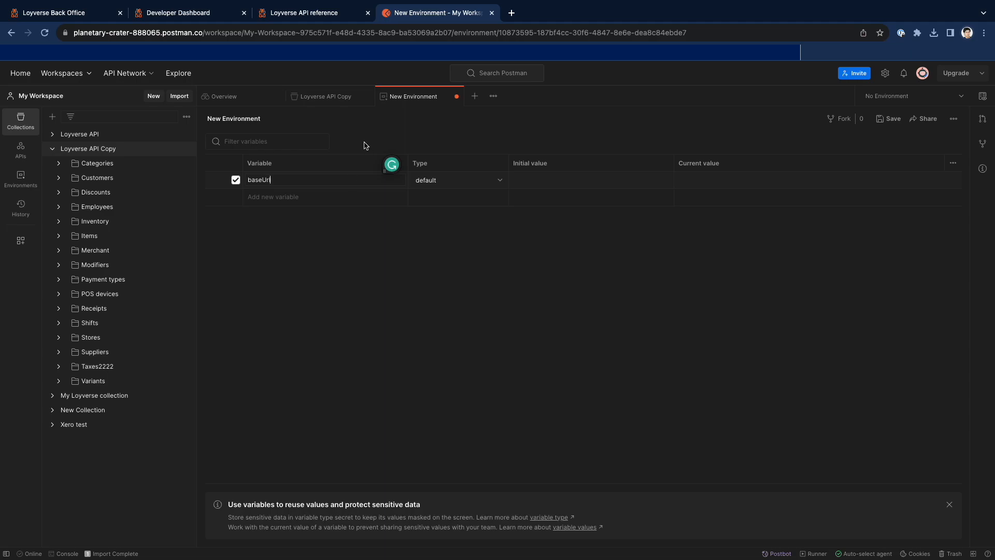
{"action": "left_click", "coordinate": [306, 13]}
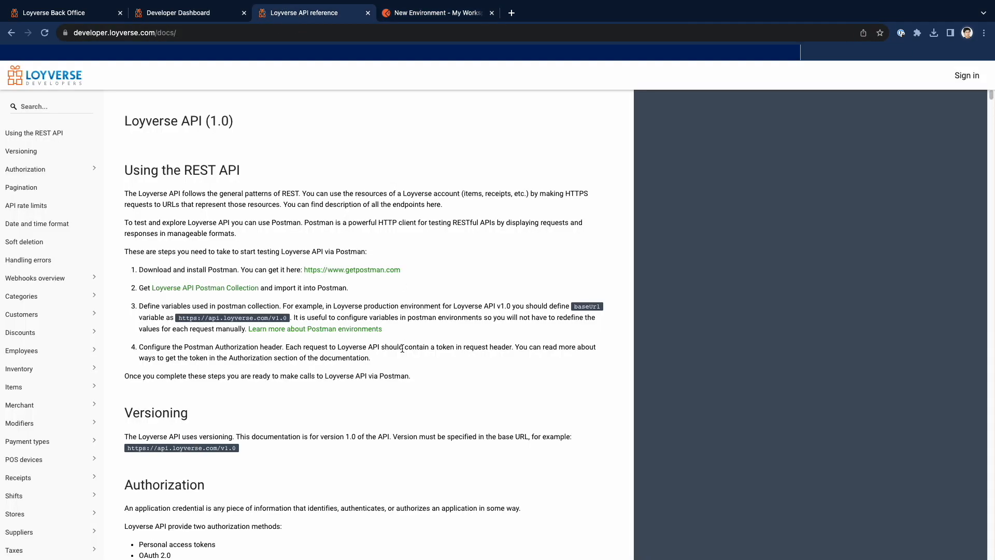
{"action": "double_click", "coordinate": [588, 306]}
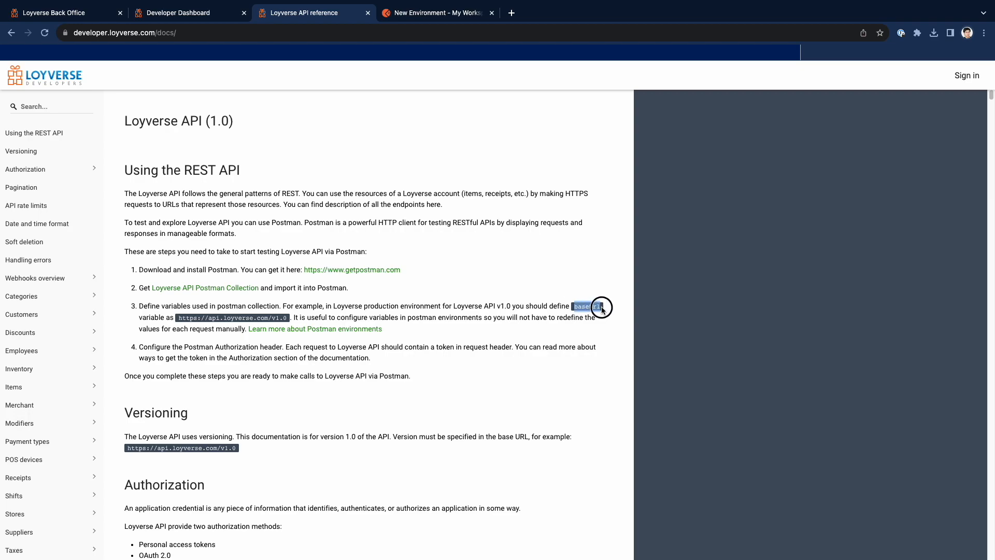
{"action": "mouse_move", "coordinate": [253, 317]}
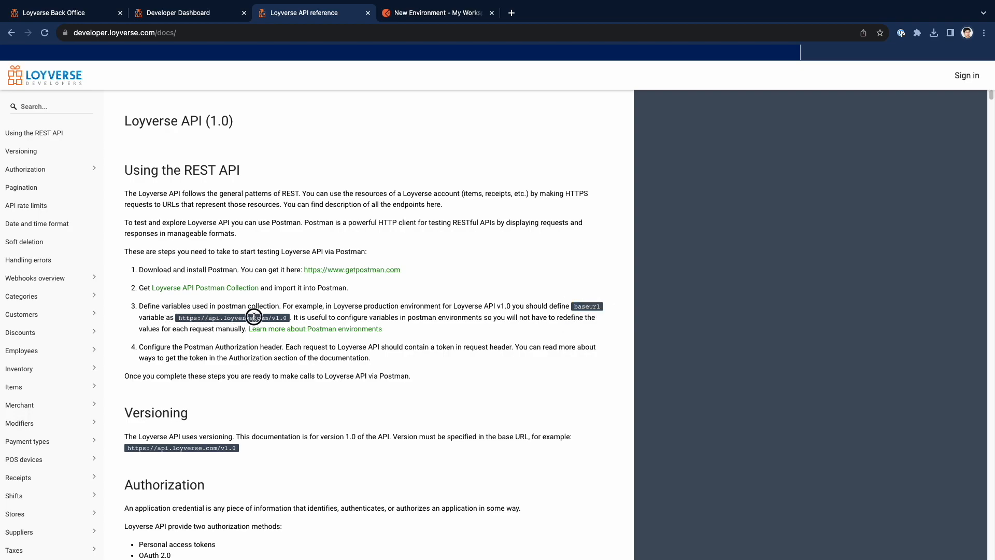
{"action": "double_click", "coordinate": [232, 318]}
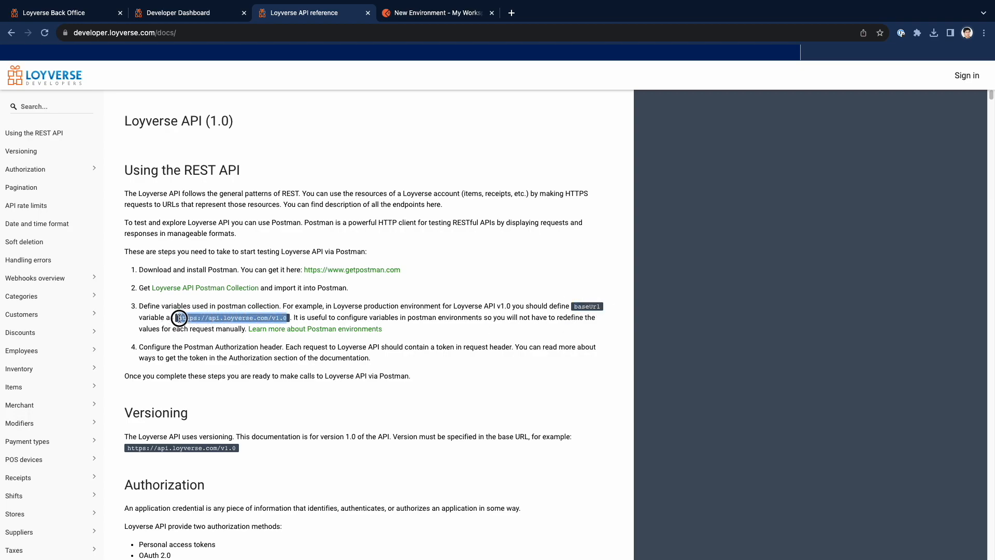
{"action": "left_click", "coordinate": [441, 13]}
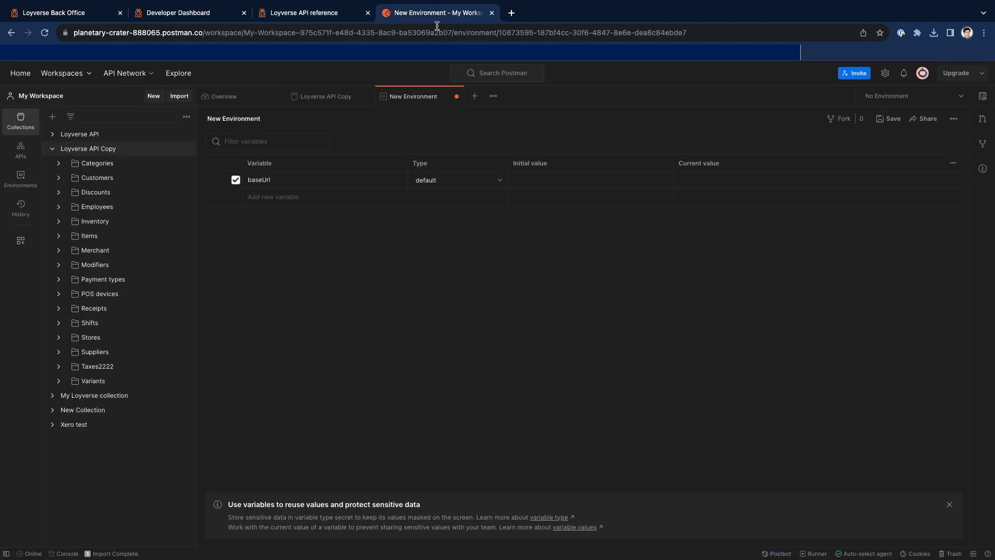
{"action": "left_click", "coordinate": [566, 180]}
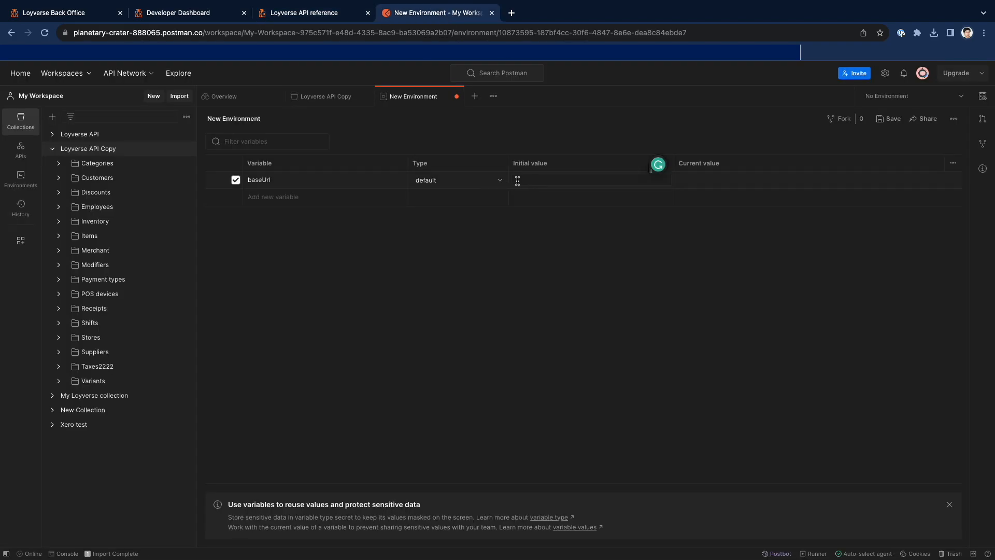
{"action": "type", "text": "https://api.loyverse.com/v1.0"}
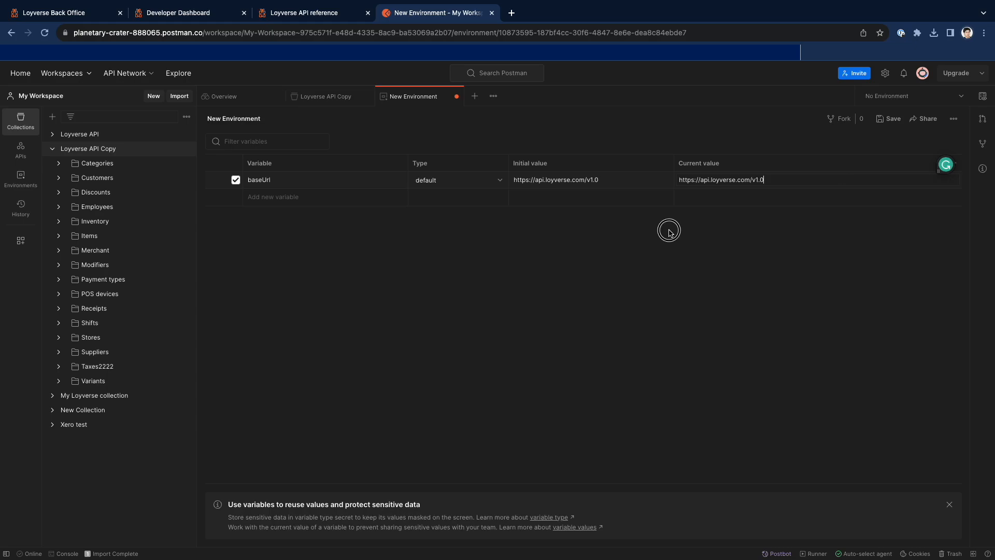
{"action": "left_click", "coordinate": [887, 119]}
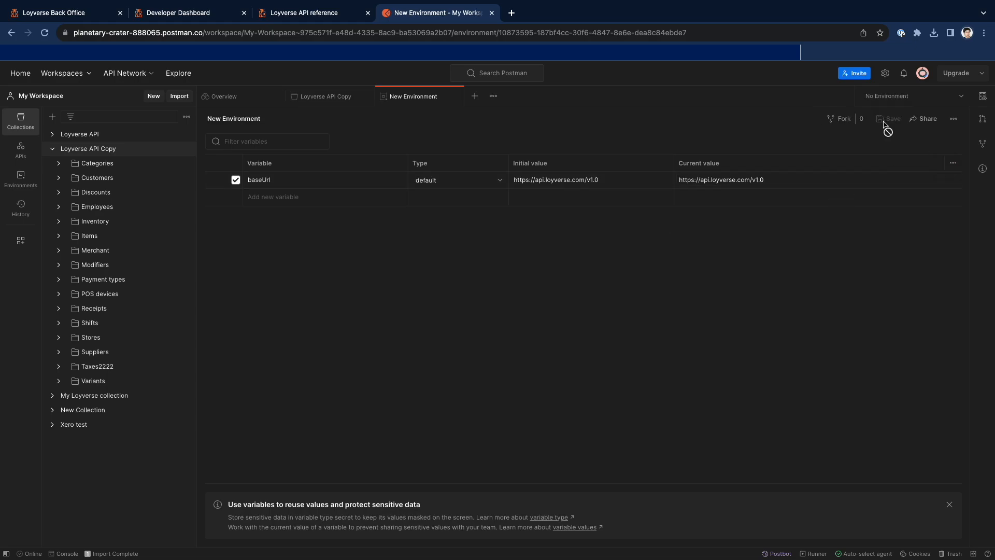
{"action": "type", "text": "Loyer"}
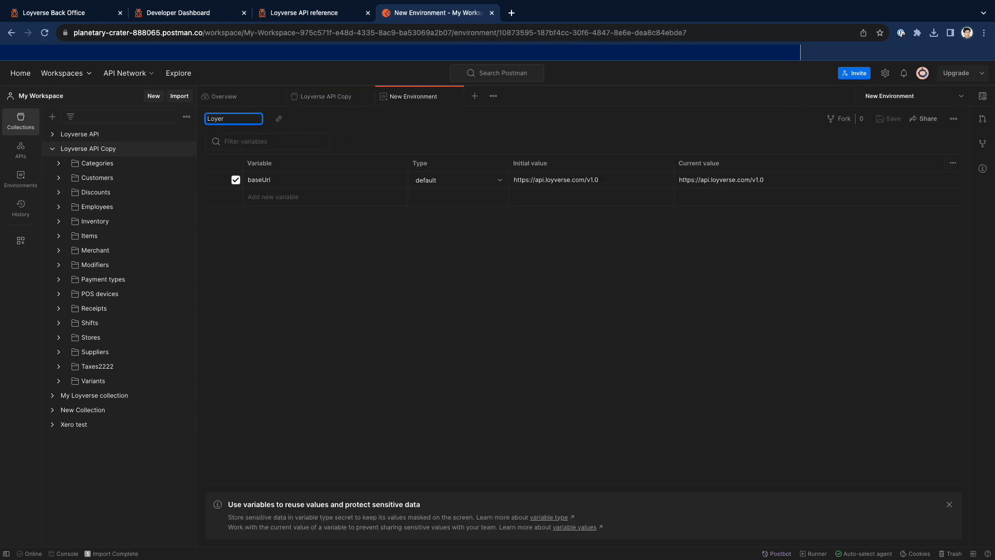
{"action": "left_click", "coordinate": [323, 97]}
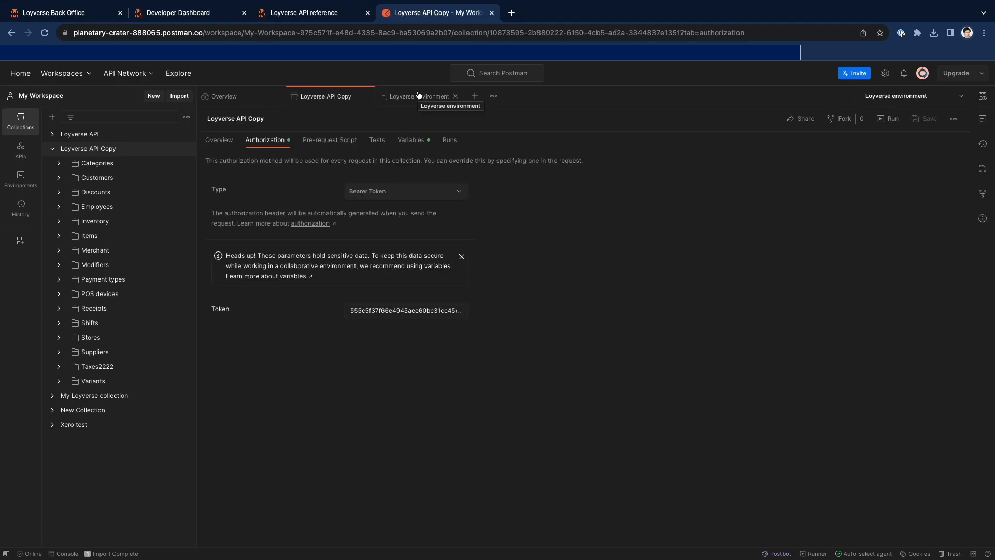
{"action": "mouse_move", "coordinate": [68, 239]}
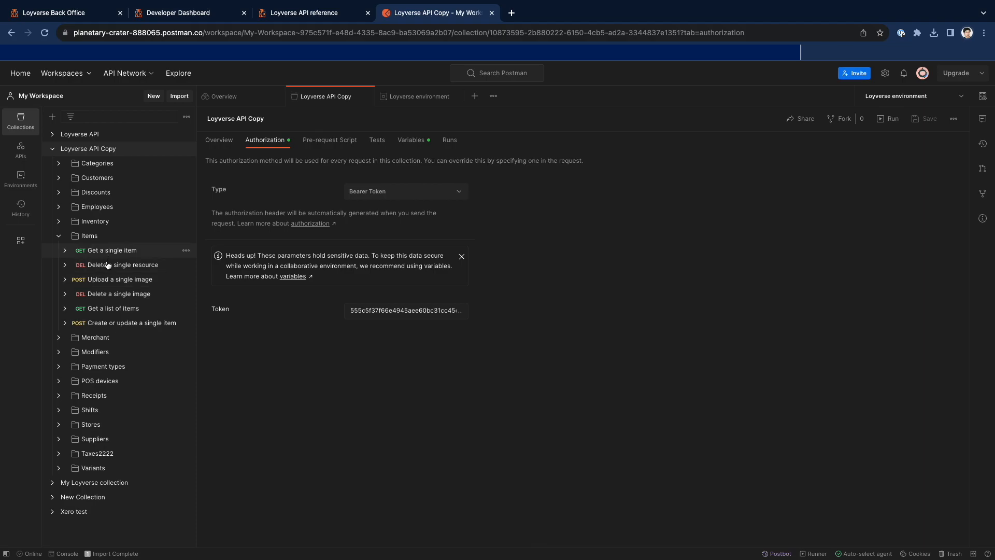
- Send the 'Get a list of items' request, then open and send 'Get a list of receipts'
{"action": "left_click", "coordinate": [113, 308]}
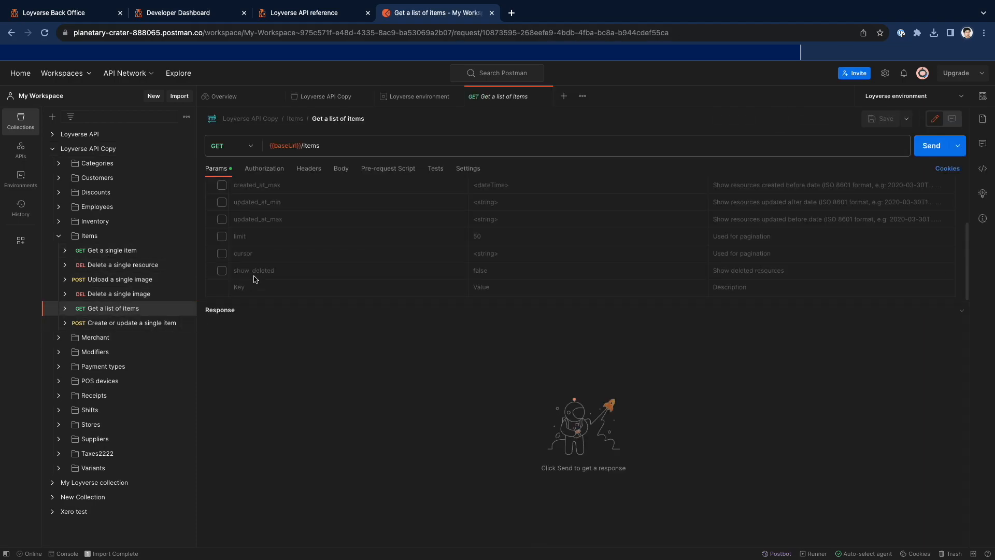
{"action": "left_click", "coordinate": [931, 146]}
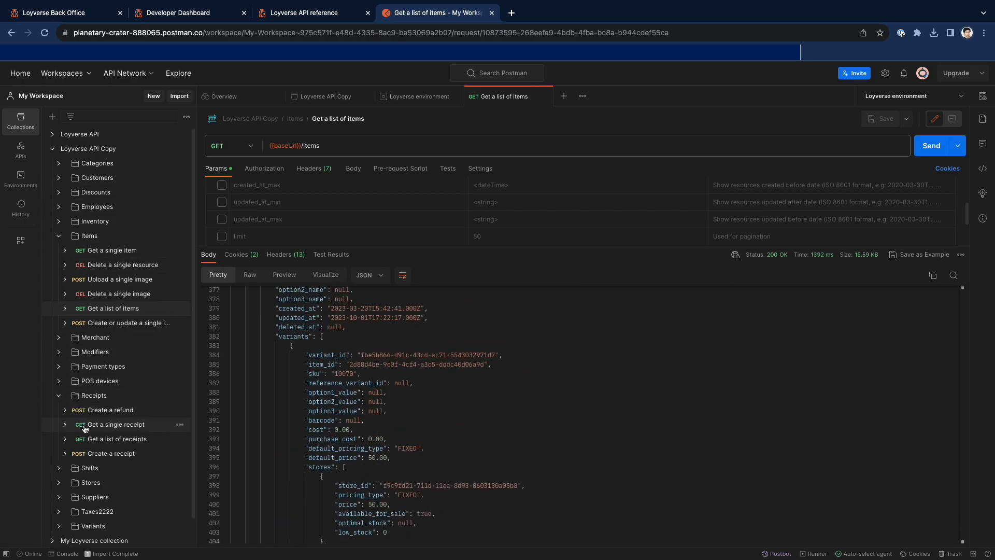
{"action": "left_click", "coordinate": [116, 439]}
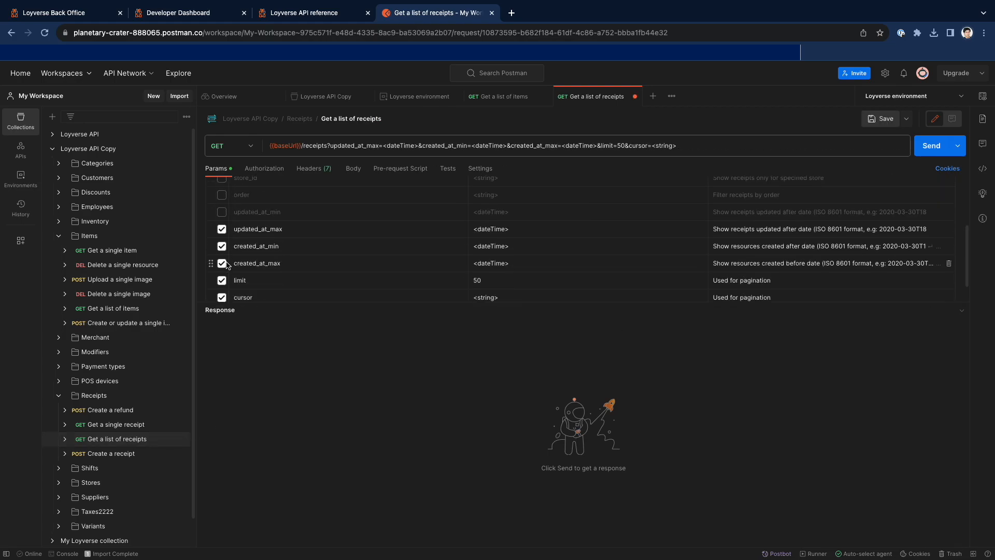
{"action": "left_click", "coordinate": [931, 145]}
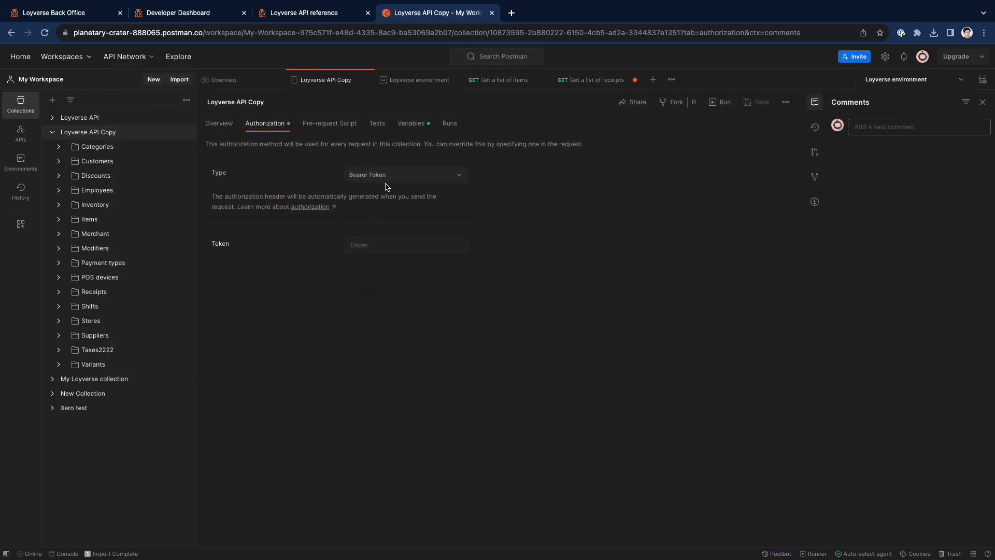
- Choose OAuth 2.0 authorization and enter 'Loyverse token' as the new token name
{"action": "left_click", "coordinate": [406, 175]}
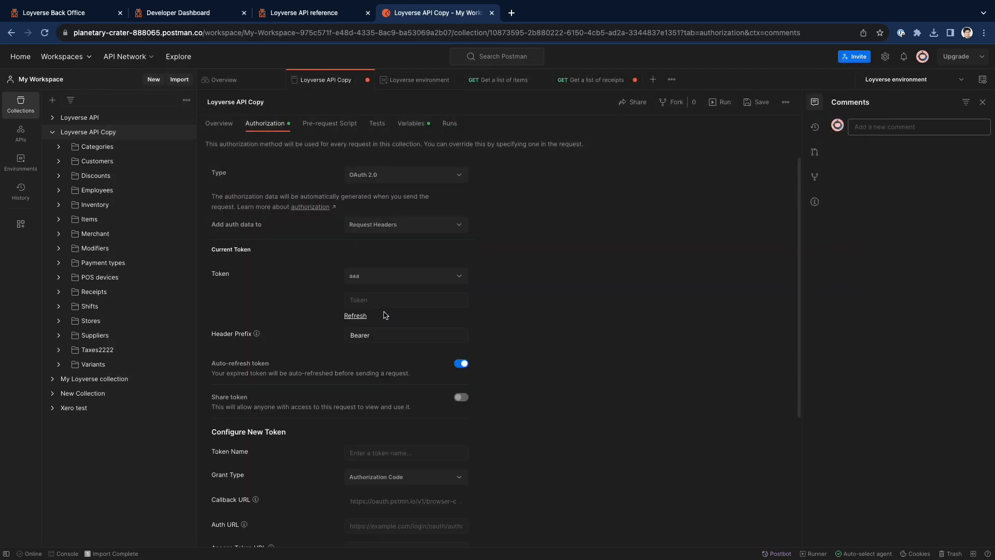
{"action": "scroll", "scroll_direction": "down", "scroll_amount": 3}
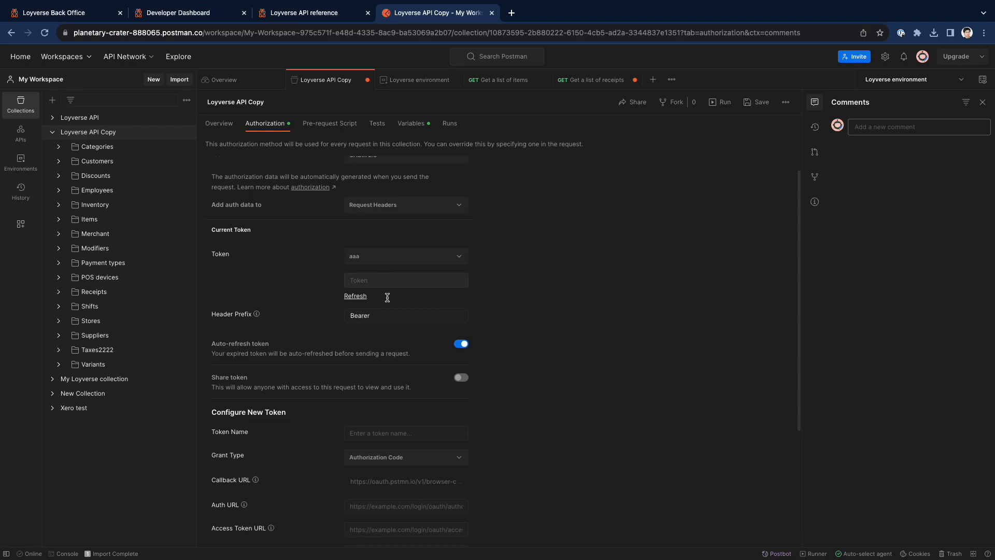
{"action": "scroll", "scroll_direction": "down", "scroll_amount": 3}
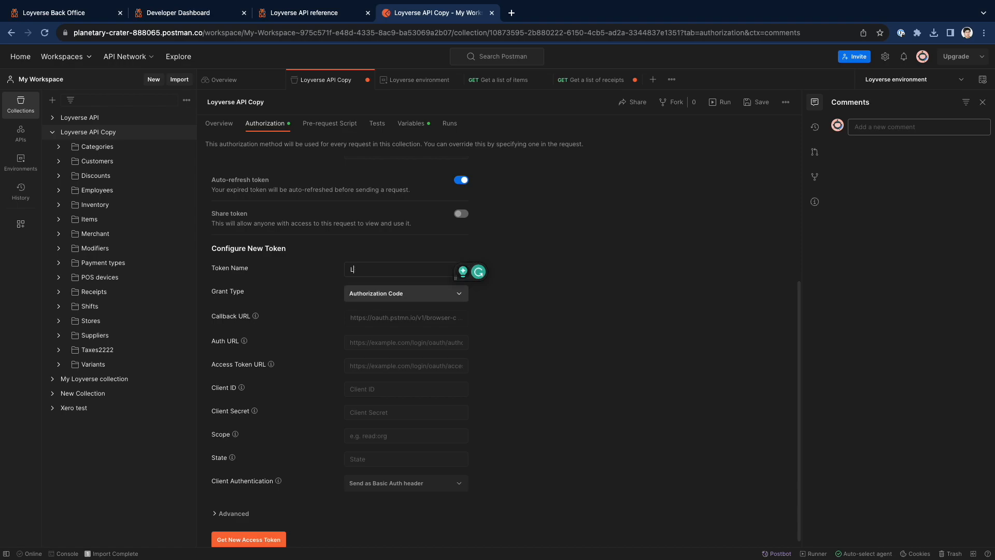
{"action": "type", "text": "Loyverse token"}
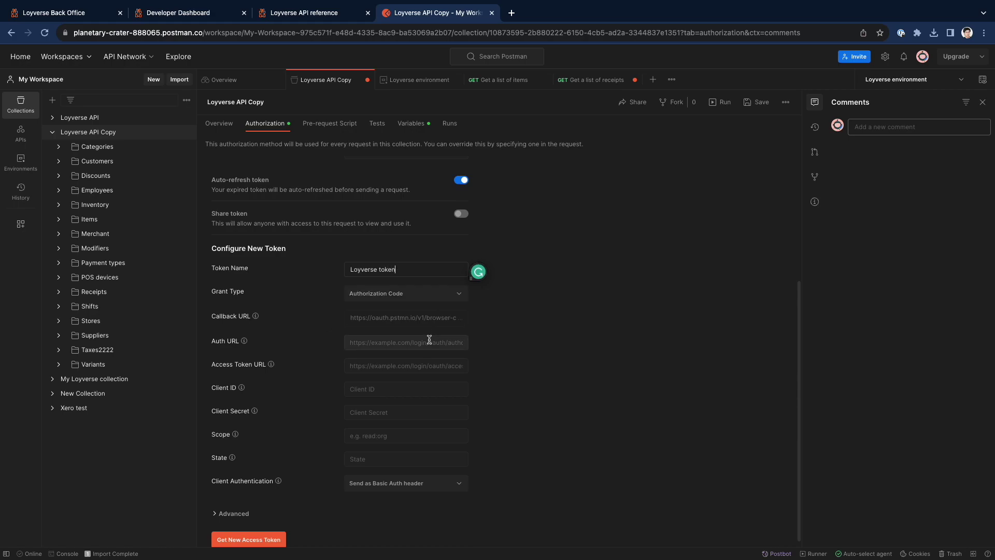
{"action": "mouse_move", "coordinate": [407, 318]}
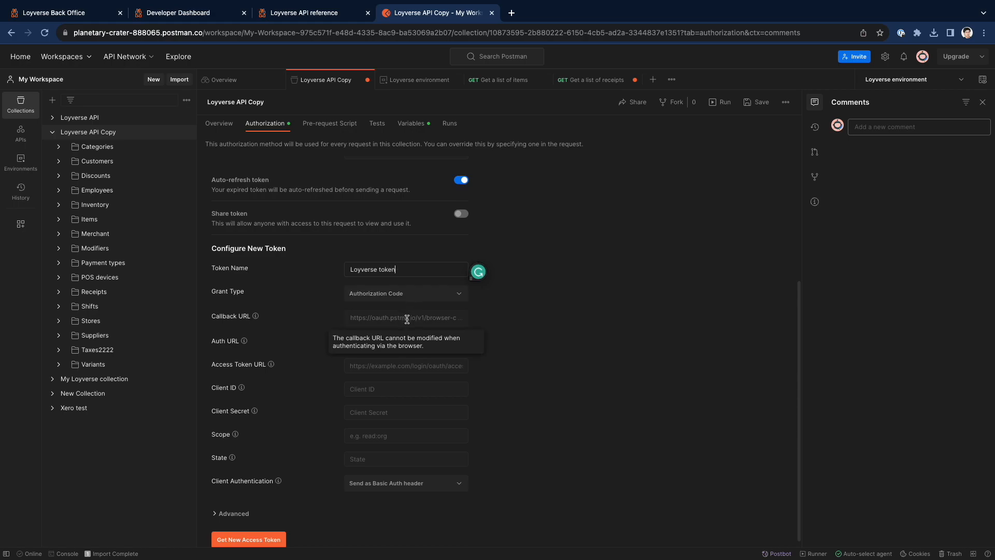
- Start a Developer Dashboard app named 'postman video', then return to Postman's authorization
{"action": "left_click", "coordinate": [179, 12]}
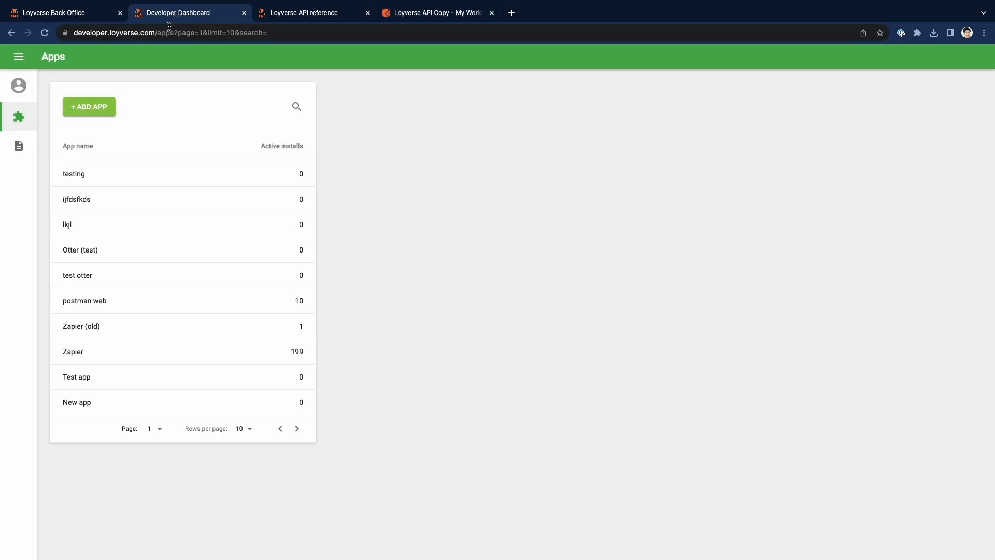
{"action": "left_click", "coordinate": [166, 32]}
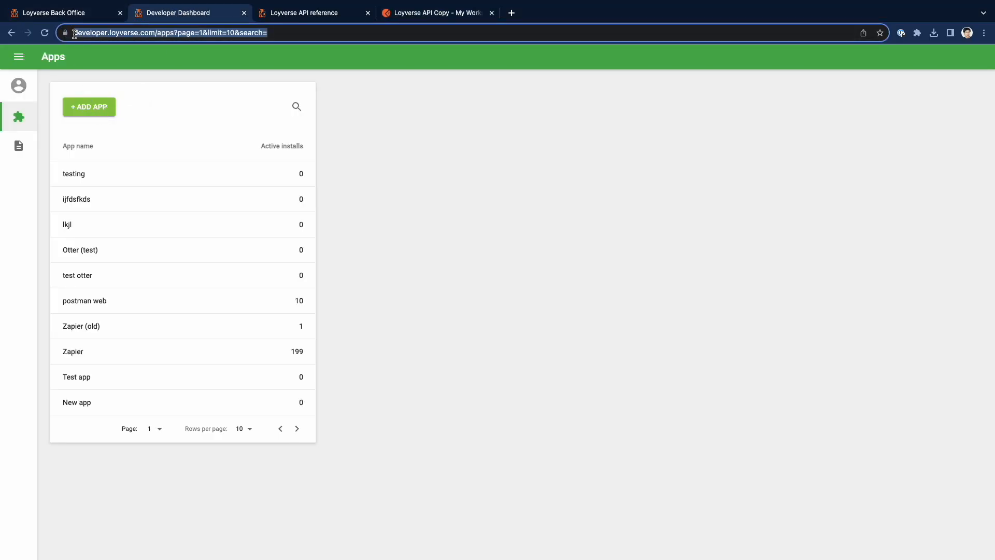
{"action": "left_click", "coordinate": [89, 107]}
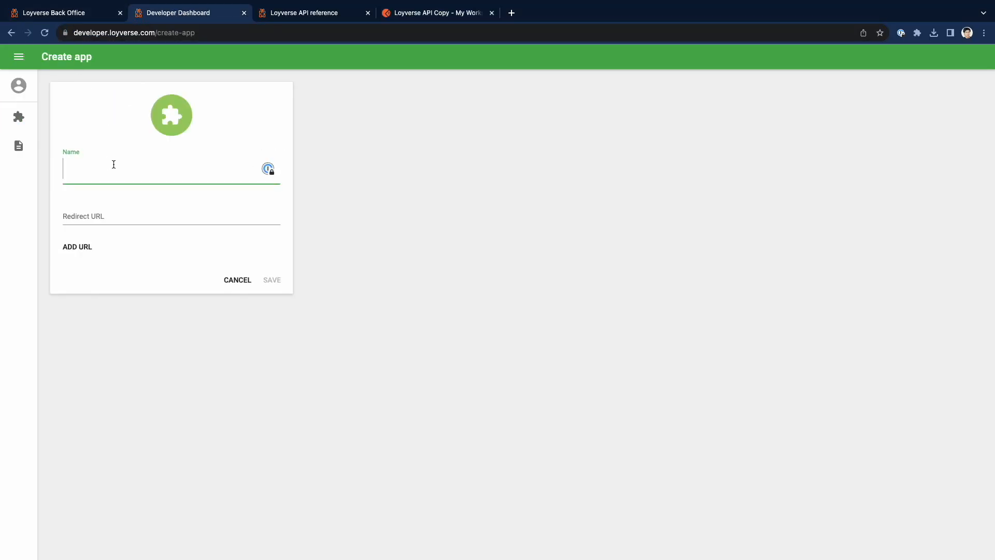
{"action": "type", "text": "post m"}
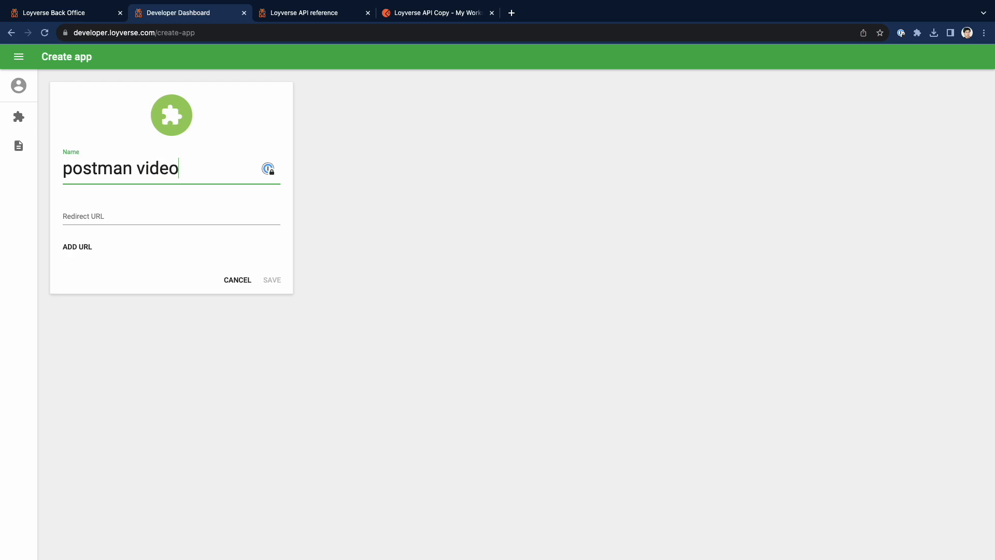
{"action": "left_click", "coordinate": [436, 13]}
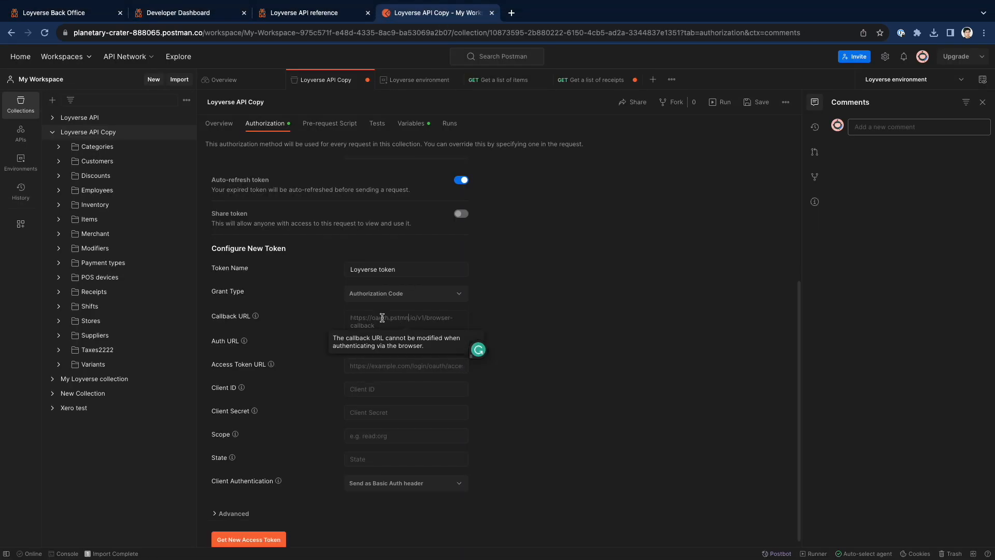
- Save the 'postman video' app using Postman's callback URL as its redirect URL
{"action": "double_click", "coordinate": [399, 317]}
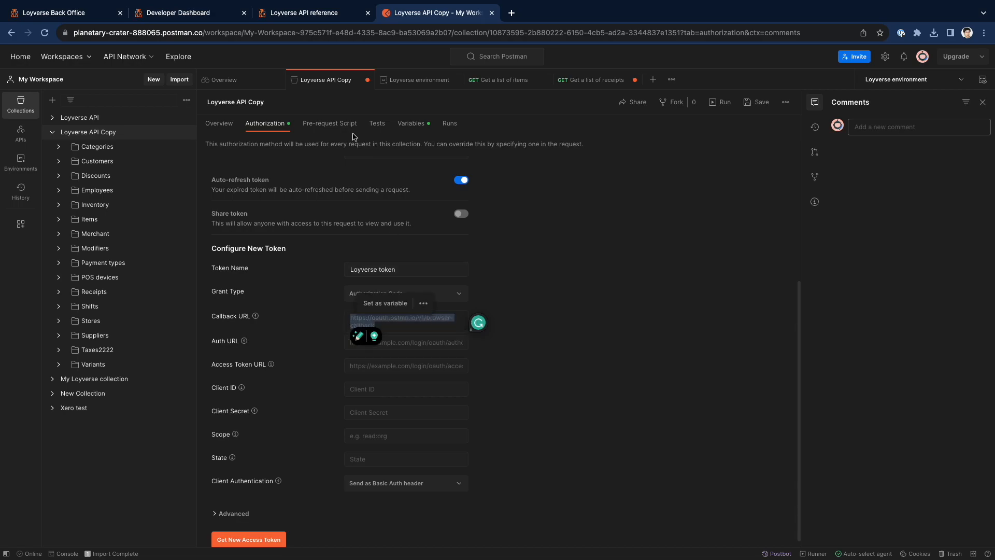
{"action": "left_click", "coordinate": [178, 13]}
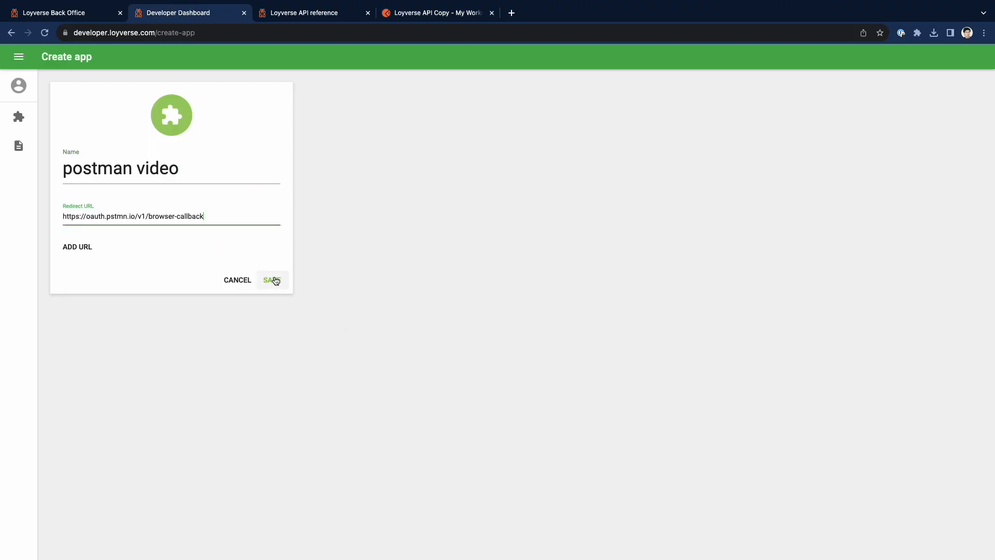
{"action": "left_click", "coordinate": [271, 280]}
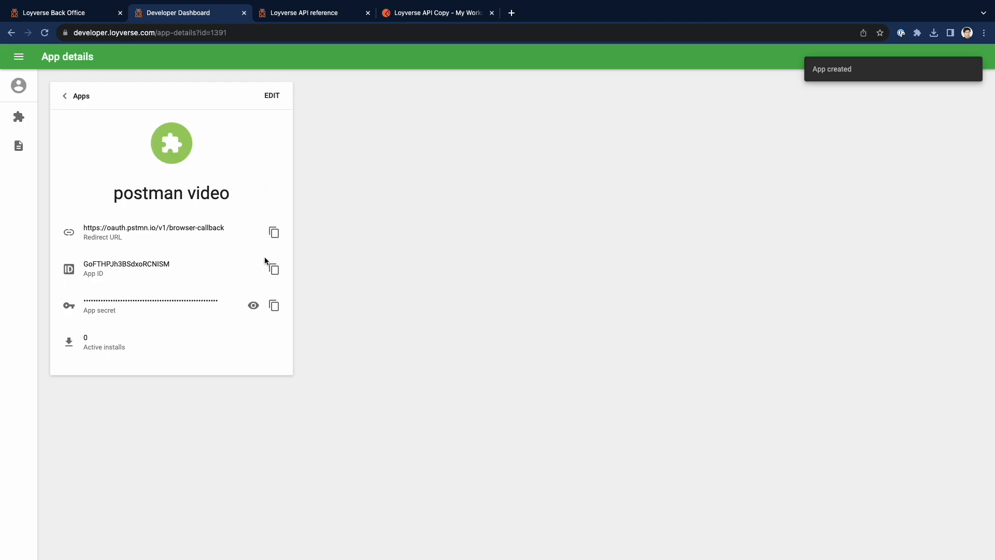
- Copy the app ID and app secret into Postman's Client ID and Client Secret
{"action": "left_click", "coordinate": [273, 268]}
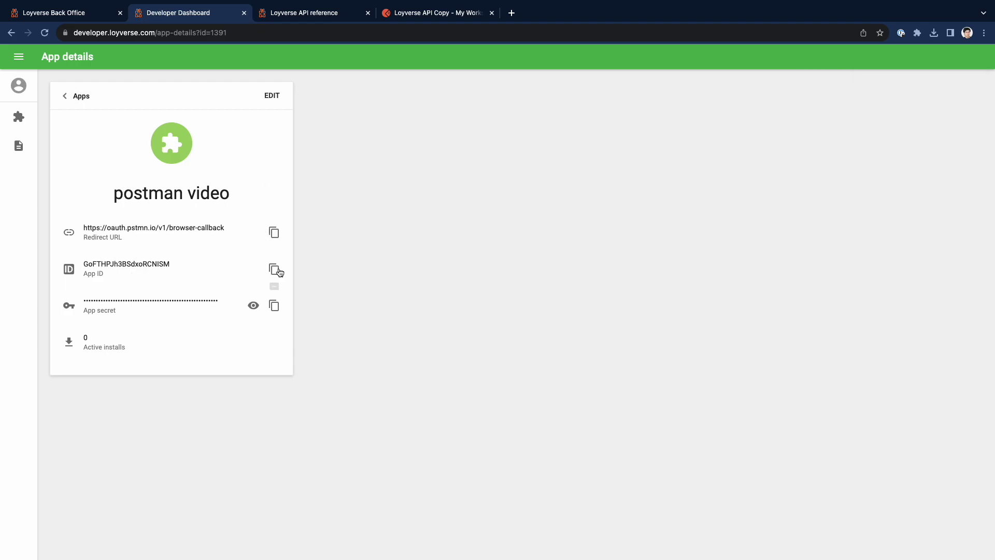
{"action": "left_click", "coordinate": [436, 13]}
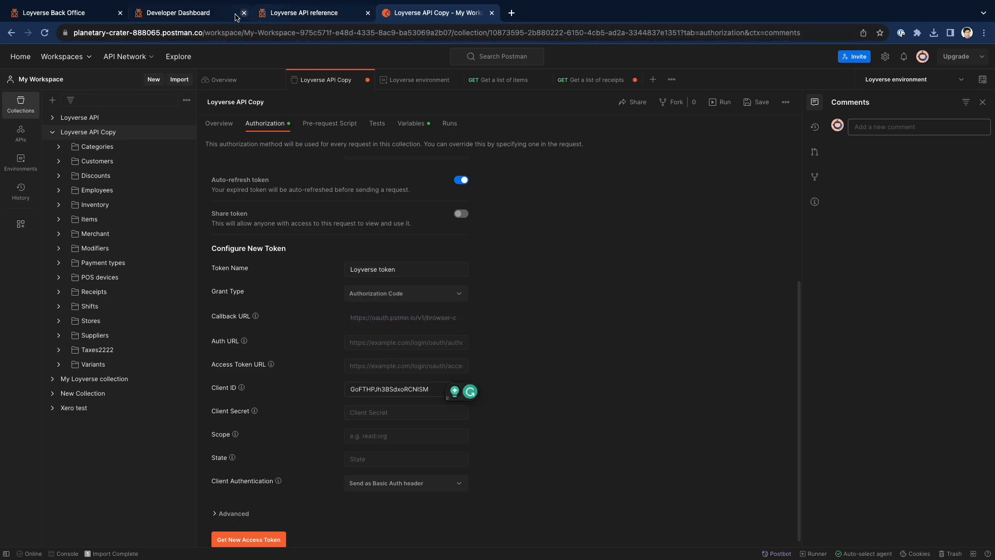
{"action": "left_click", "coordinate": [179, 12]}
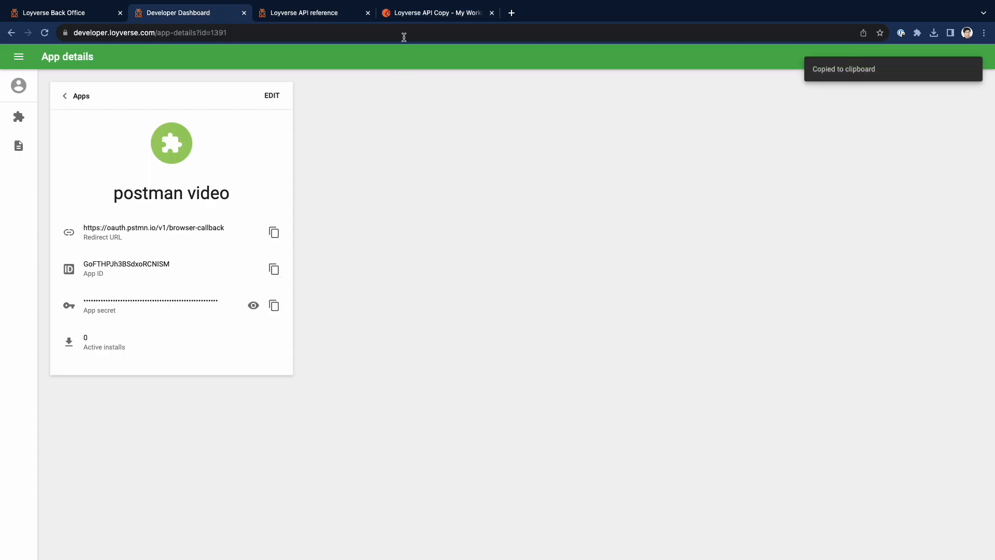
{"action": "left_click", "coordinate": [436, 13]}
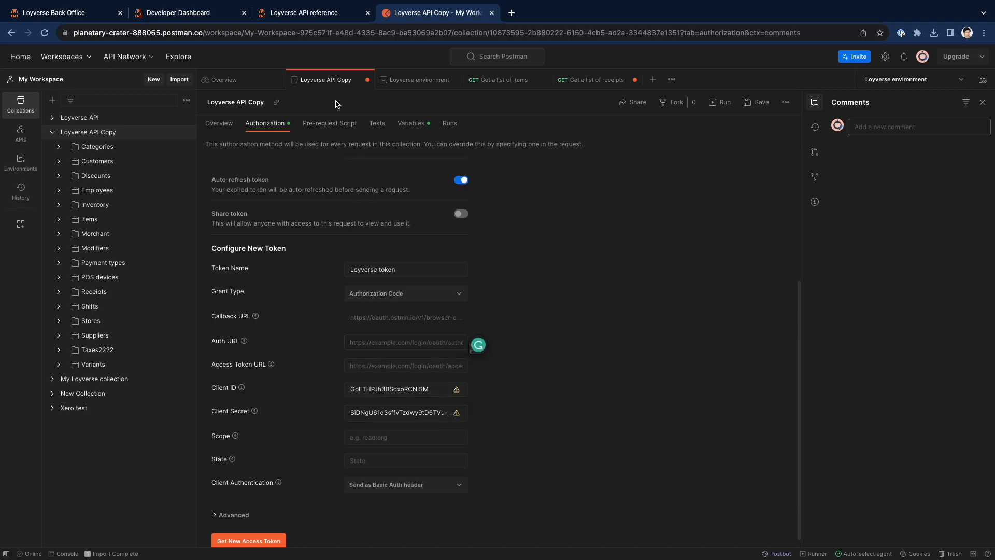
{"action": "left_click", "coordinate": [304, 12]}
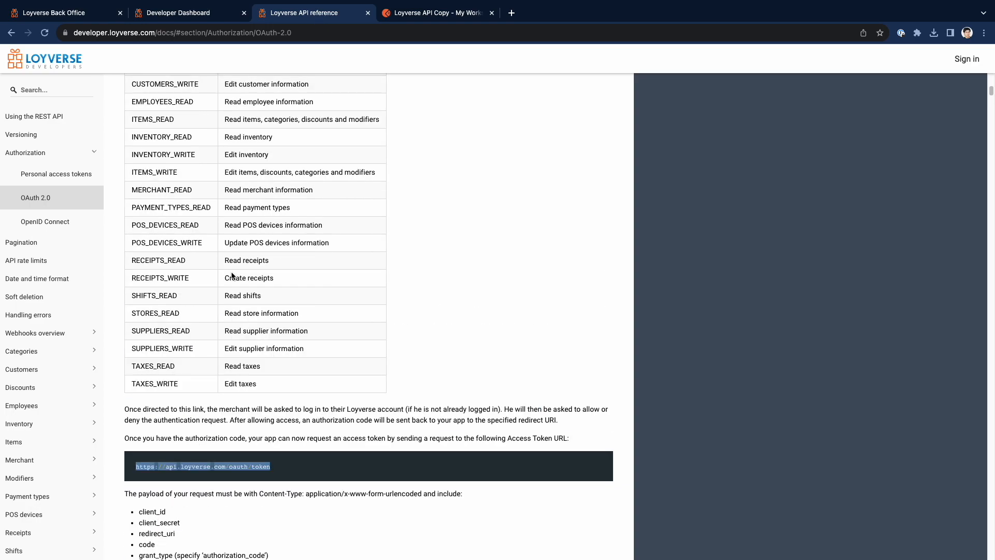
{"action": "scroll", "scroll_direction": "down", "scroll_amount": 3}
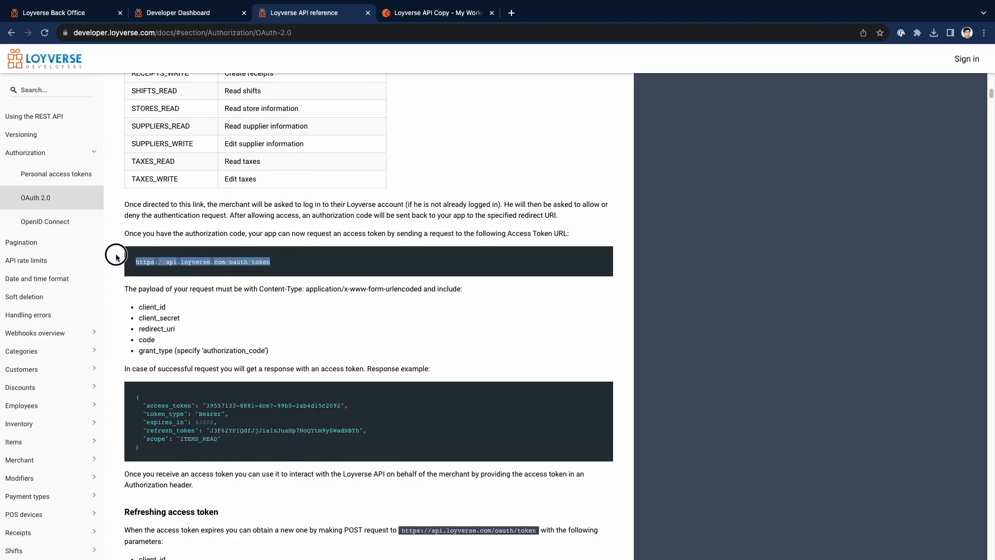
{"action": "left_click", "coordinate": [435, 13]}
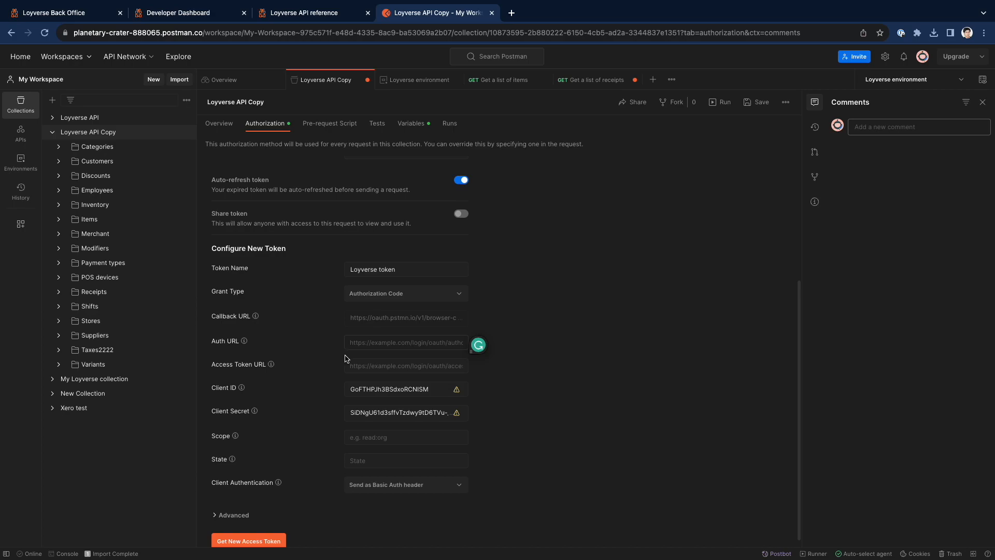
{"action": "type", "text": "https://api.loyverse.com/oauth/token"}
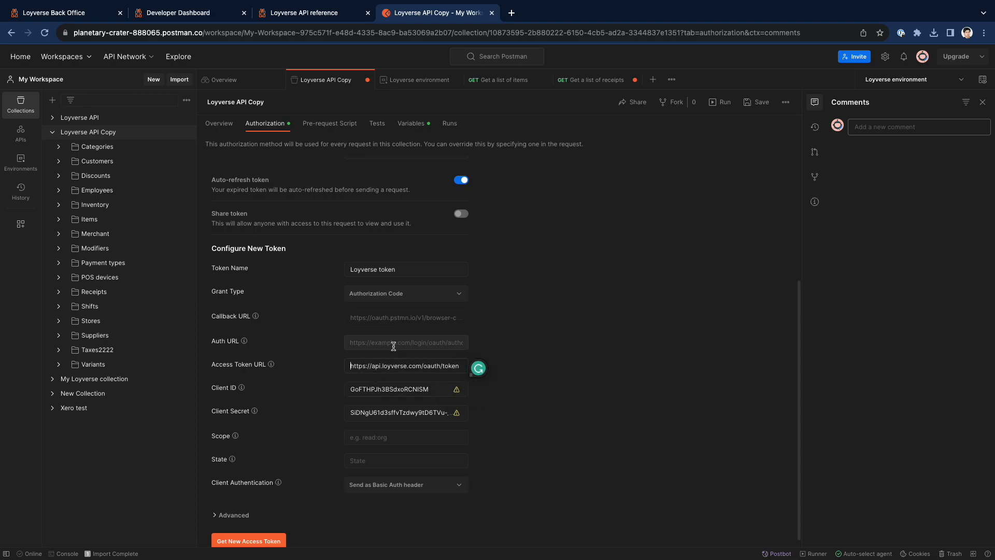
{"action": "mouse_move", "coordinate": [413, 328]}
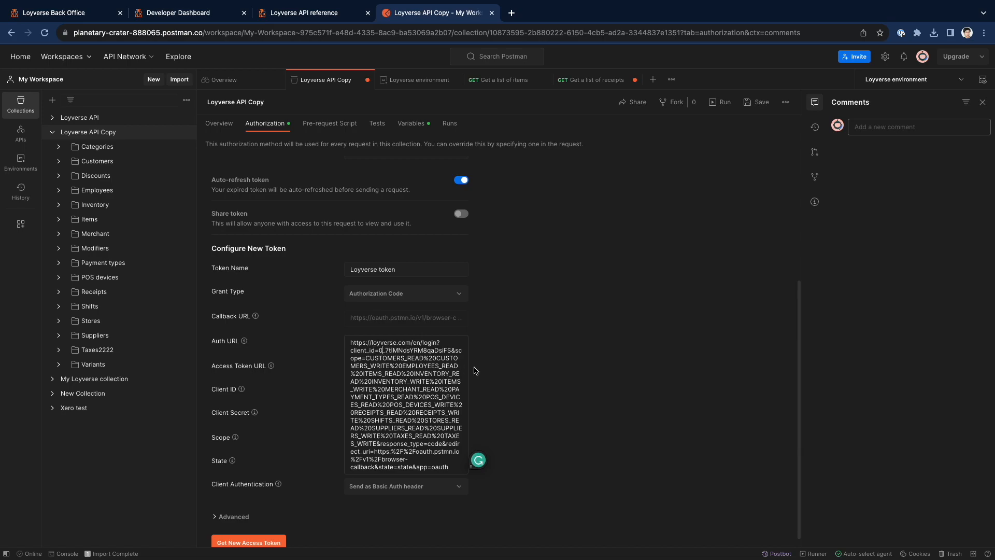
{"action": "double_click", "coordinate": [402, 350]}
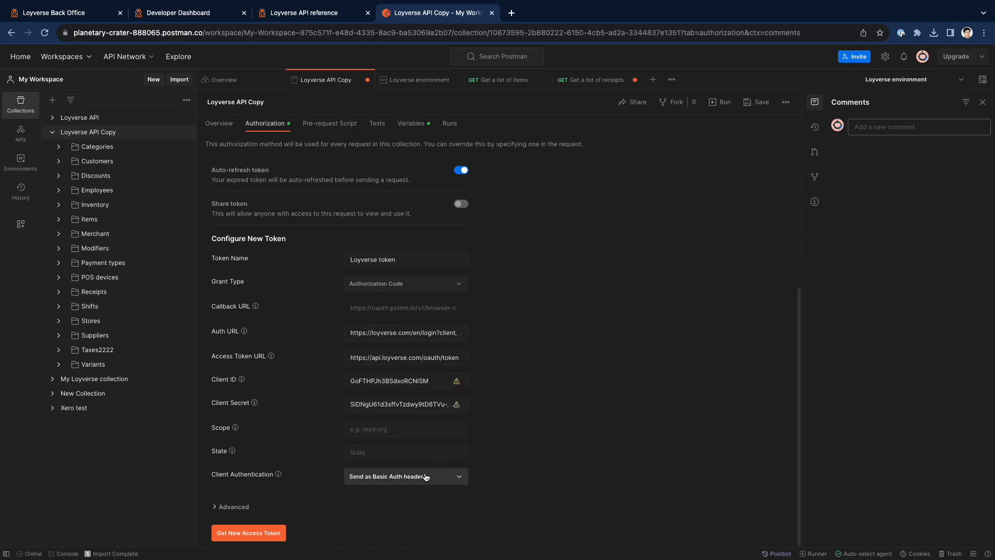
- Get a new Loyverse access token by signing in and allowing the app's permissions
{"action": "left_click", "coordinate": [405, 476]}
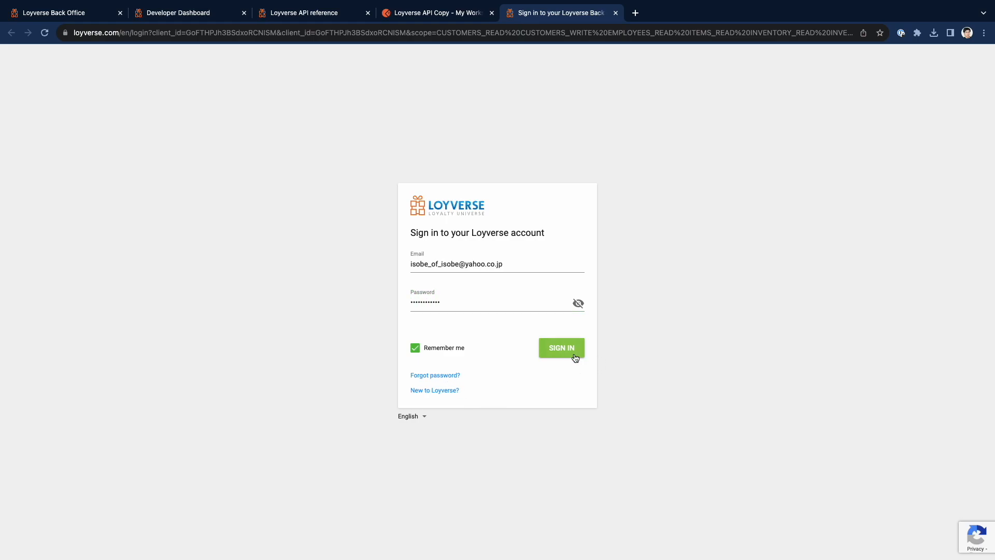
{"action": "mouse_move", "coordinate": [653, 343]}
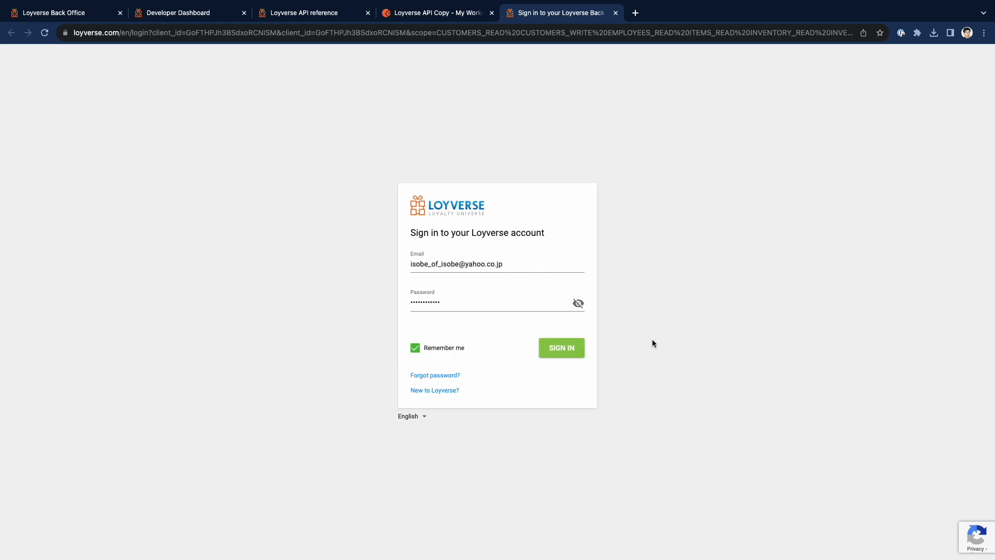
{"action": "left_click", "coordinate": [561, 348]}
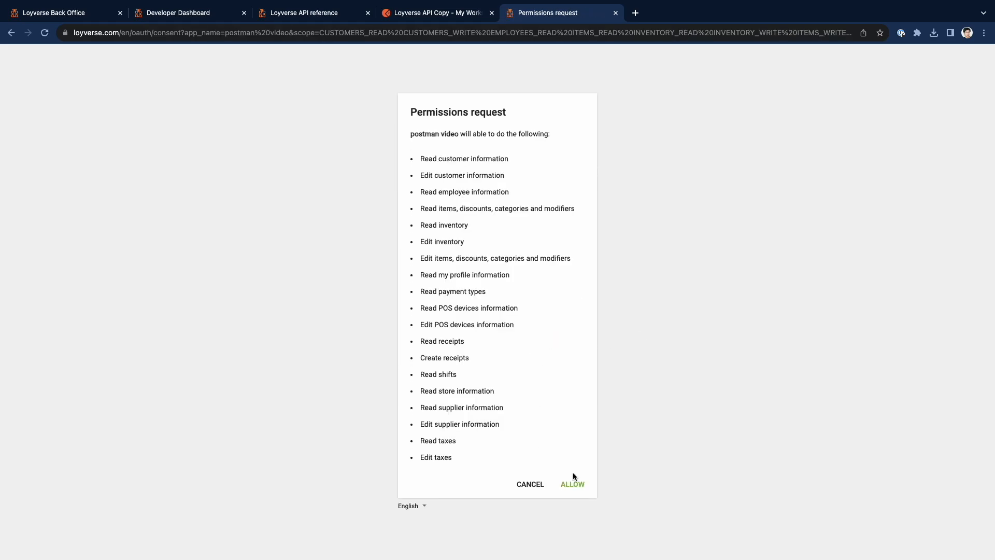
{"action": "left_click", "coordinate": [573, 483]}
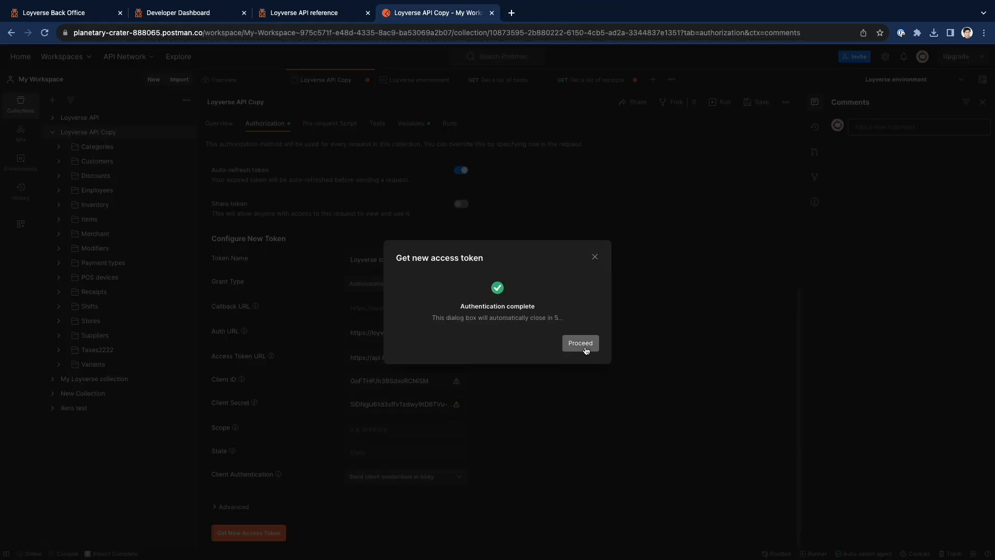
{"action": "left_click", "coordinate": [581, 344]}
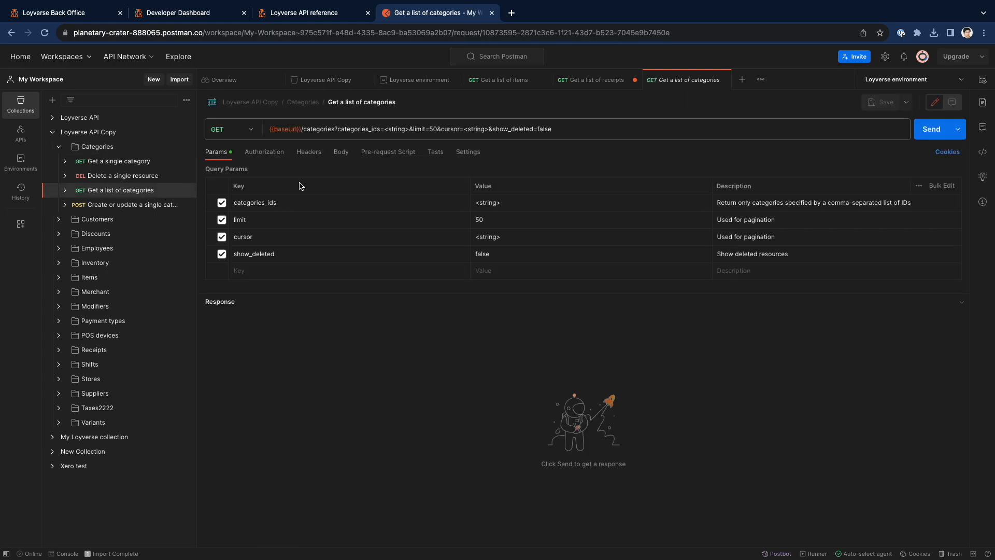
- Send the categories list request, then open the customers list and 'Create or update a single item' requests
{"action": "left_click", "coordinate": [932, 129]}
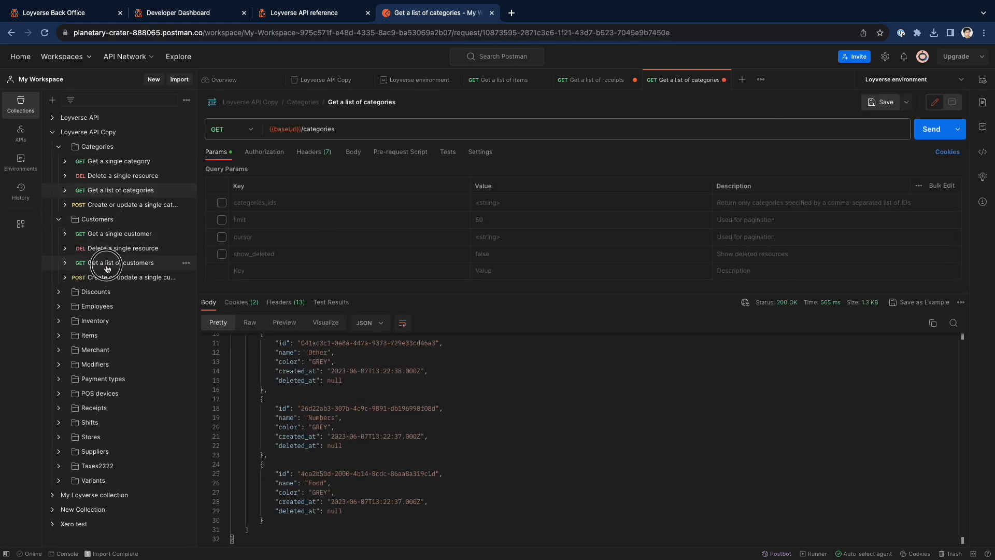
{"action": "left_click", "coordinate": [120, 263]}
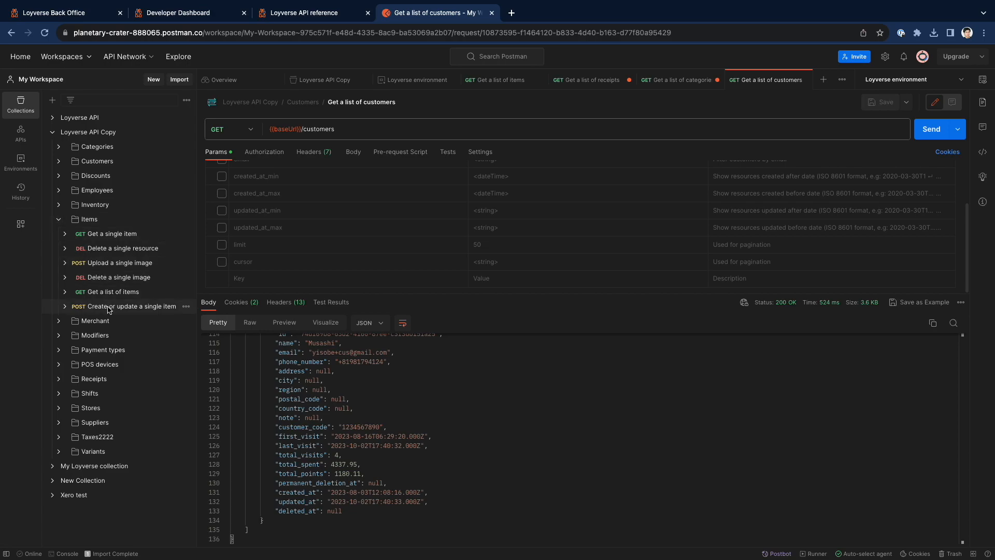
{"action": "left_click", "coordinate": [131, 306]}
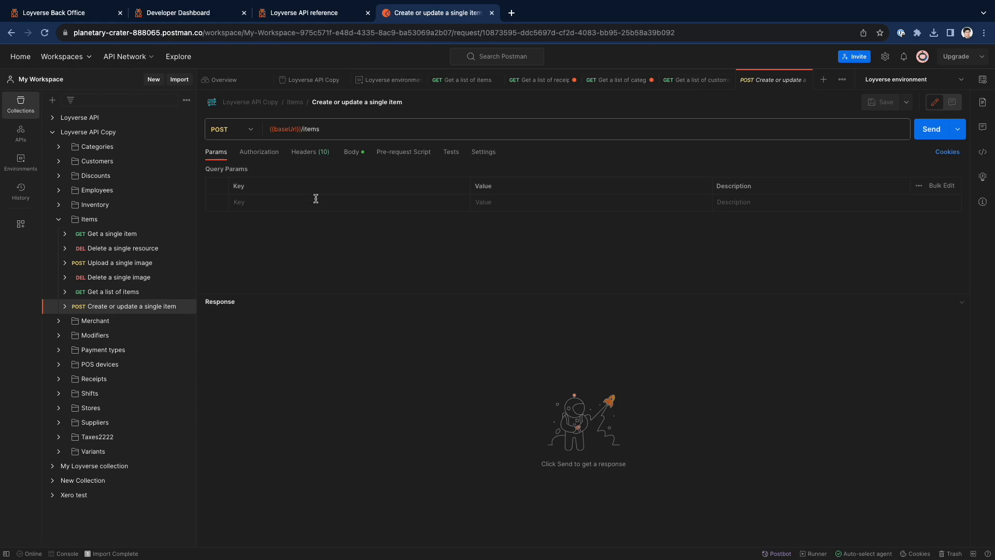
- Remove id, handle and reference_id from the item body and name it 'Postman perfect'
{"action": "left_click", "coordinate": [259, 151]}
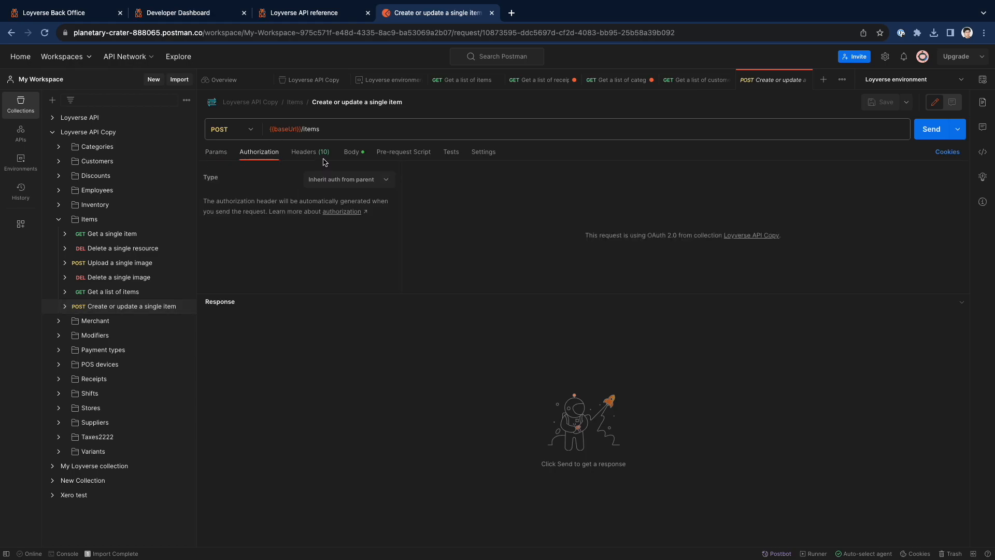
{"action": "left_click", "coordinate": [352, 152]}
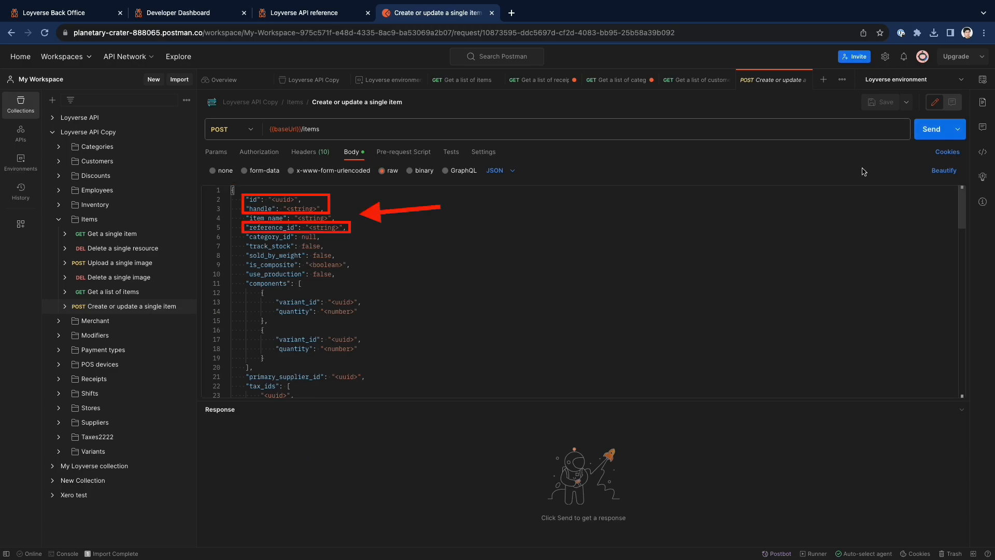
{"action": "left_click", "coordinate": [931, 129]}
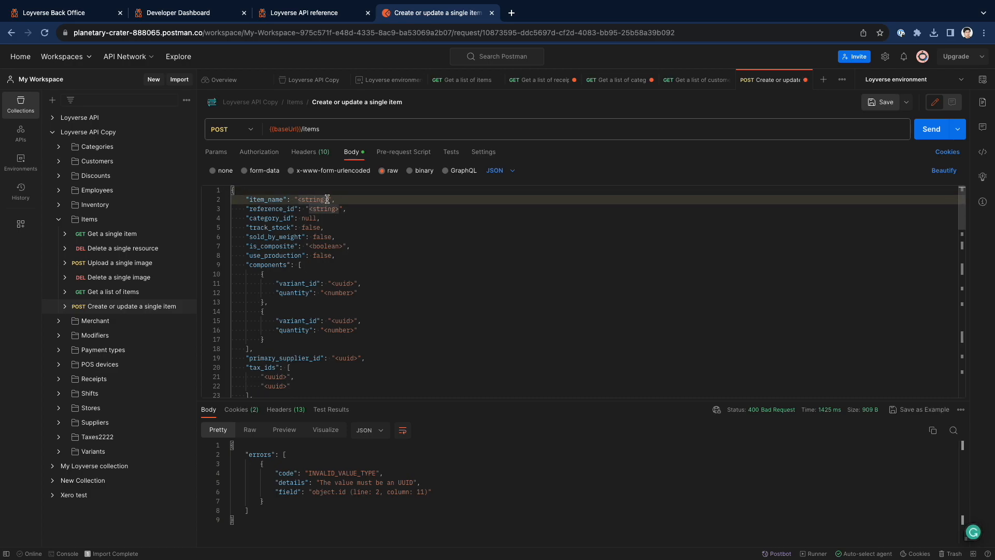
{"action": "type", "text": "p"}
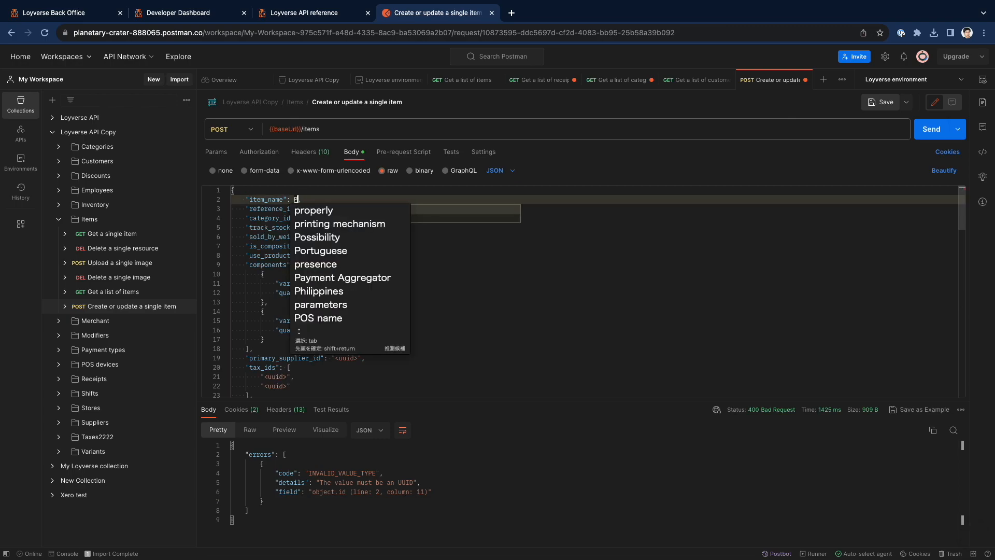
{"action": "type", "text": "Postman perfect\""}
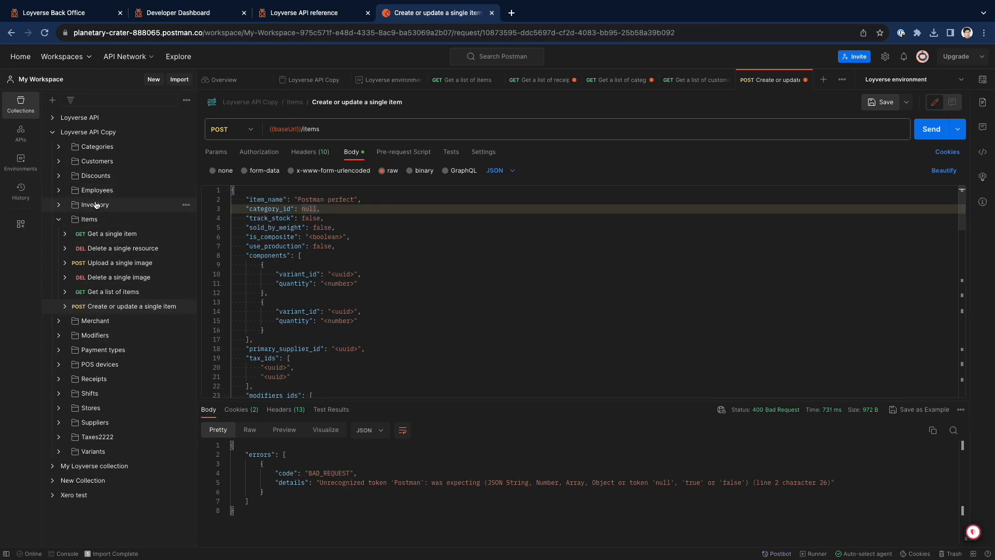
{"action": "mouse_move", "coordinate": [60, 158]}
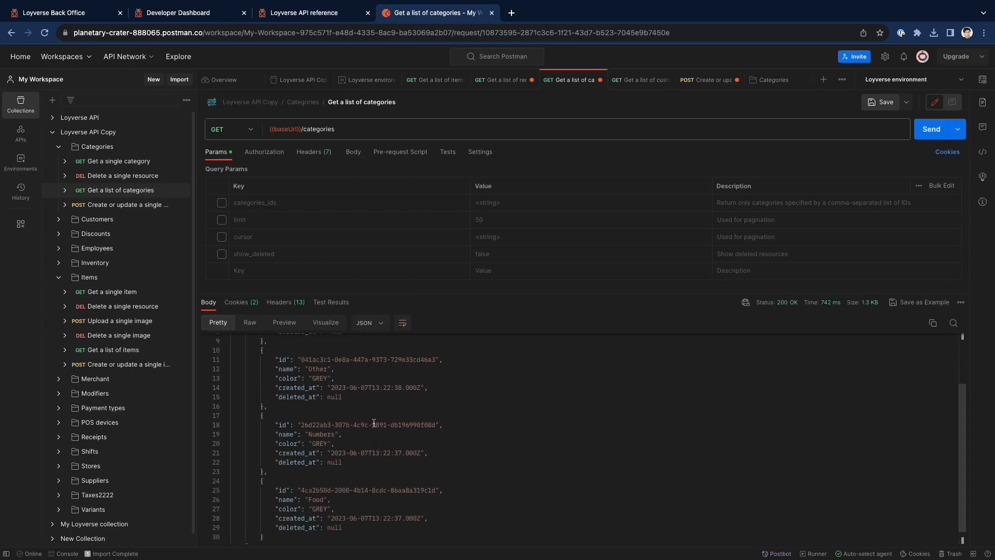
- Set category_id to the Other category's id 041ac3c1-8e8a-447a-9373-729e33cd46a3
{"action": "double_click", "coordinate": [343, 378]}
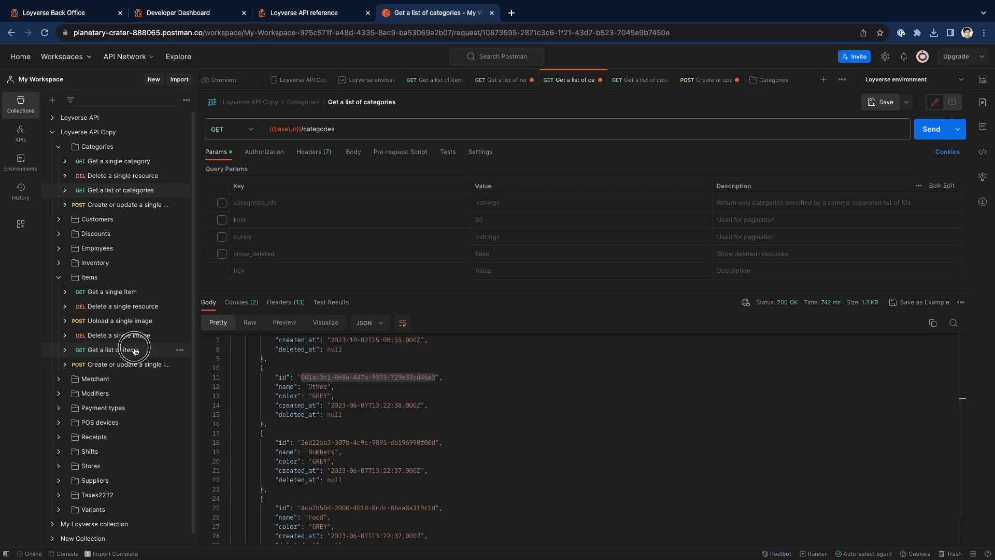
{"action": "left_click", "coordinate": [118, 364]}
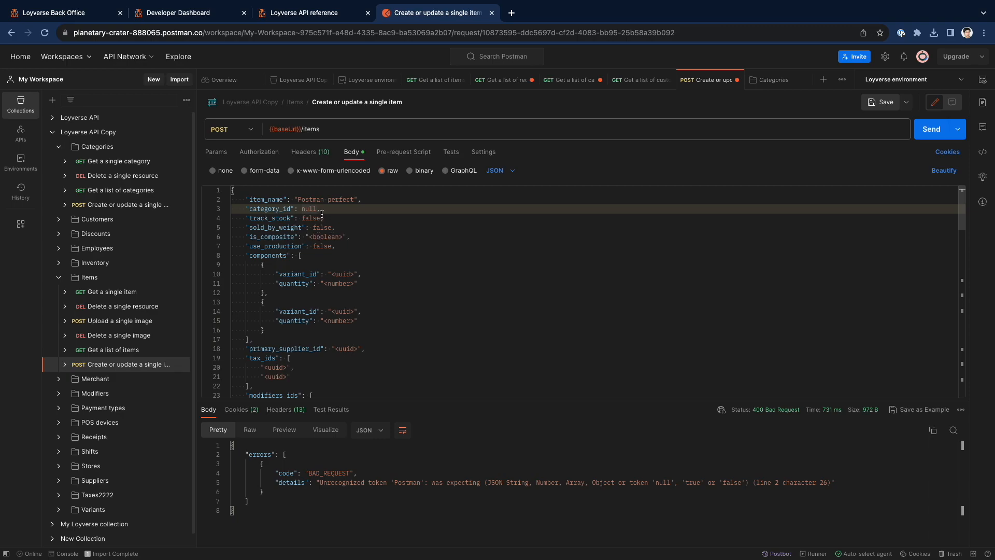
{"action": "key", "text": "Backspace"}
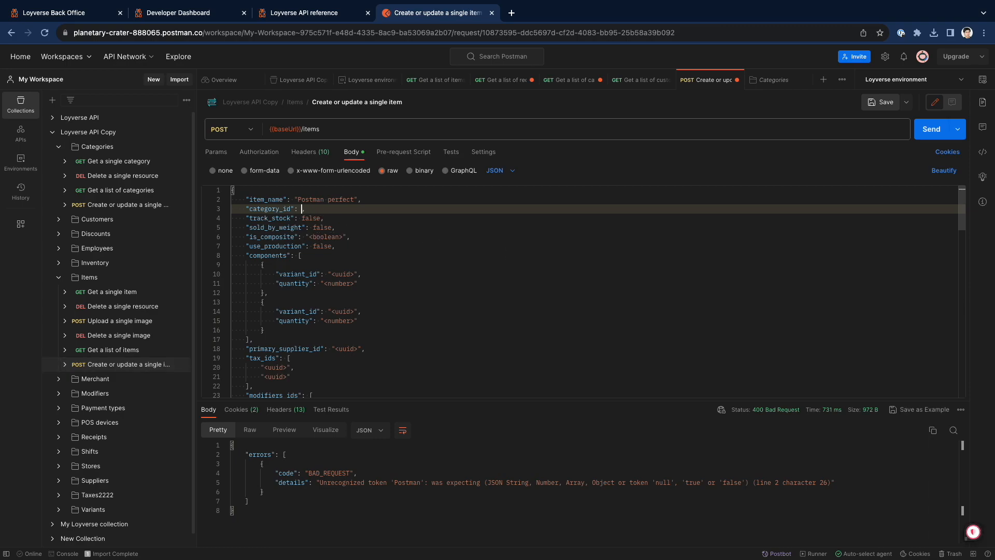
{"action": "type", "text": "\"041ac3c1-8e8a-447a-9373-729e33cd46a3\""}
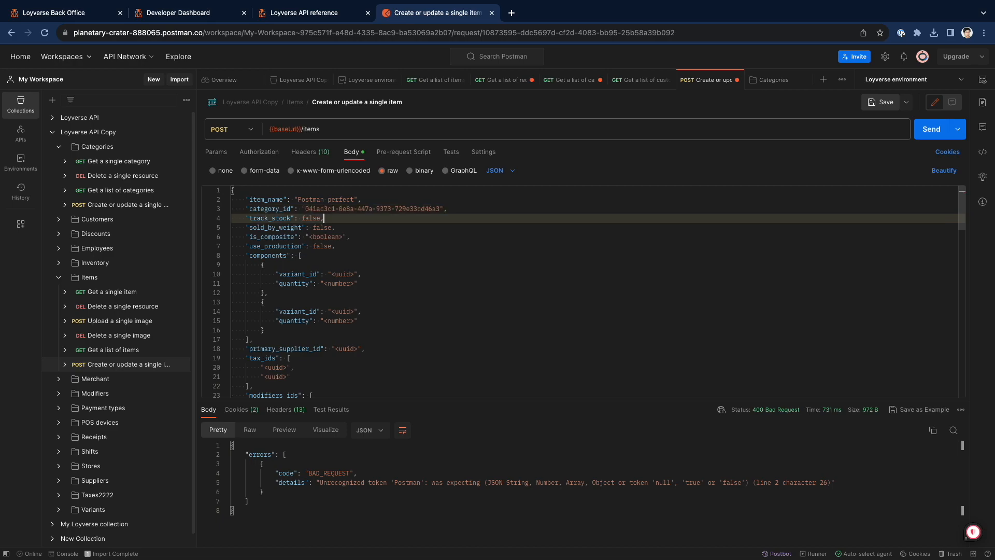
- Set track_stock to true and remove the composite, production and components fields
{"action": "key", "text": "Backspace"}
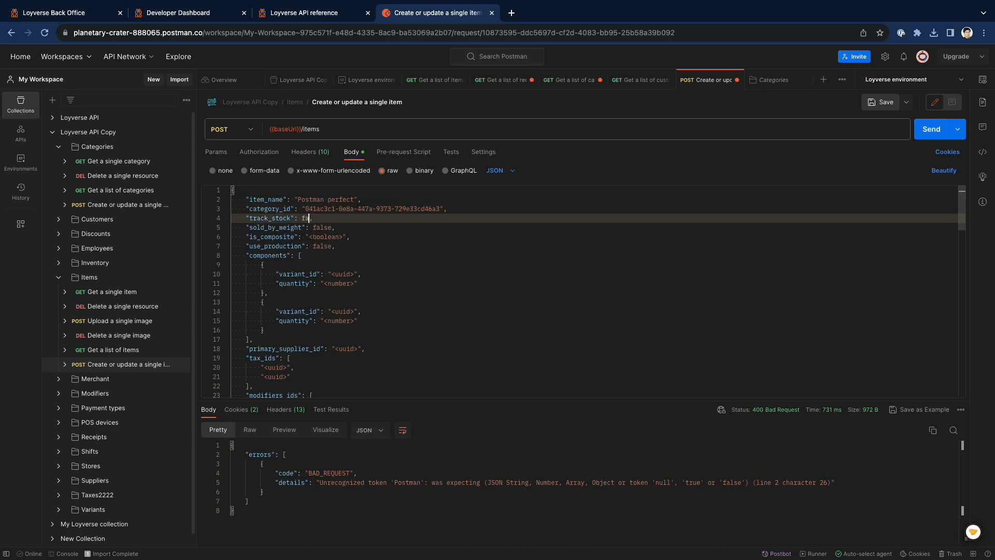
{"action": "type", "text": "true"}
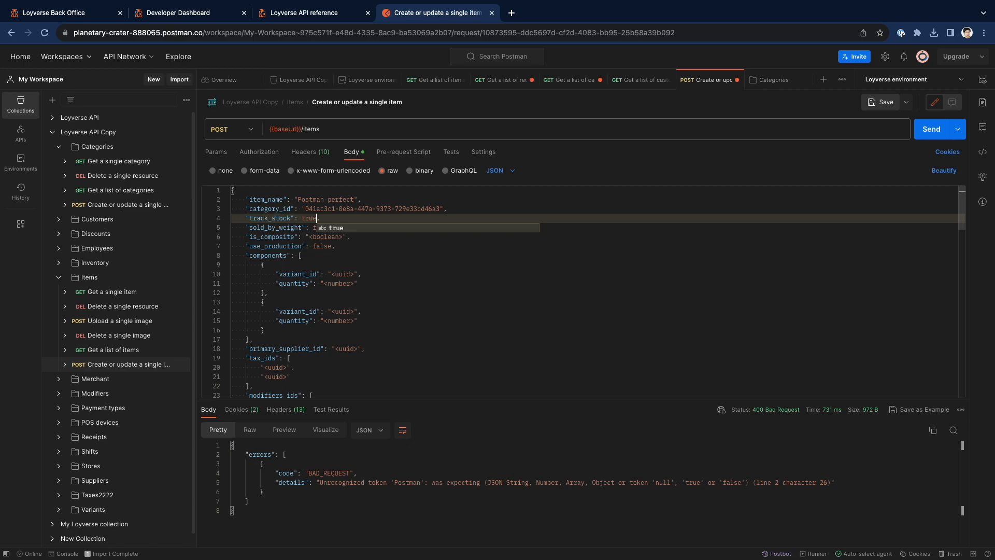
{"action": "type", "text": "false,"}
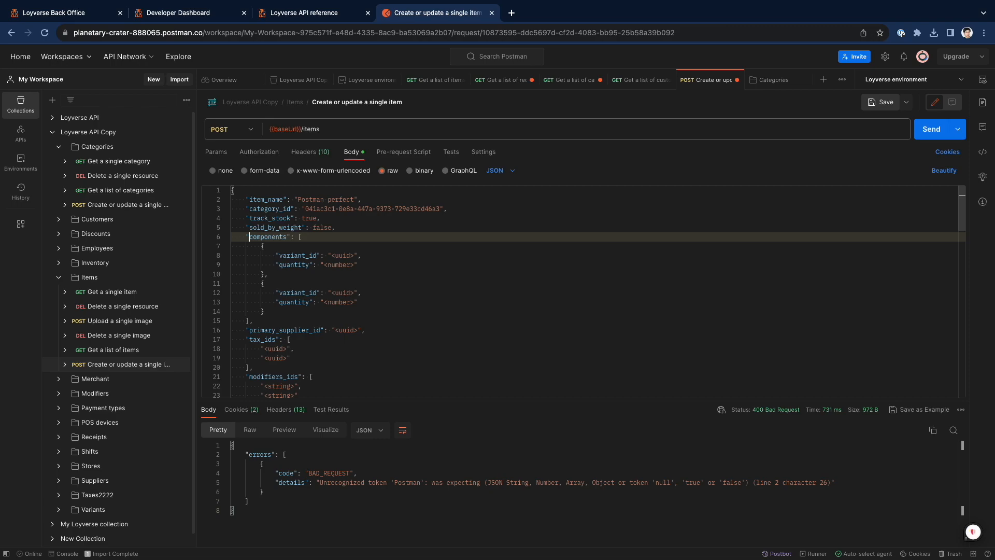
{"action": "left_click_drag", "start_coordinate": [247, 237], "coordinate": [247, 283]}
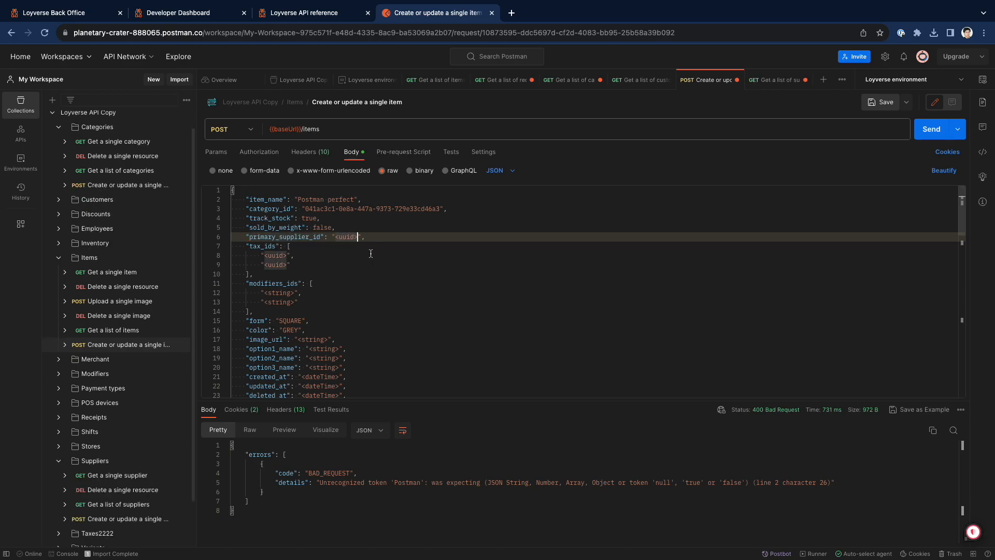
- Put the Super Solutions supplier id into the item body and fetch the tax list
{"action": "left_click", "coordinate": [777, 79]}
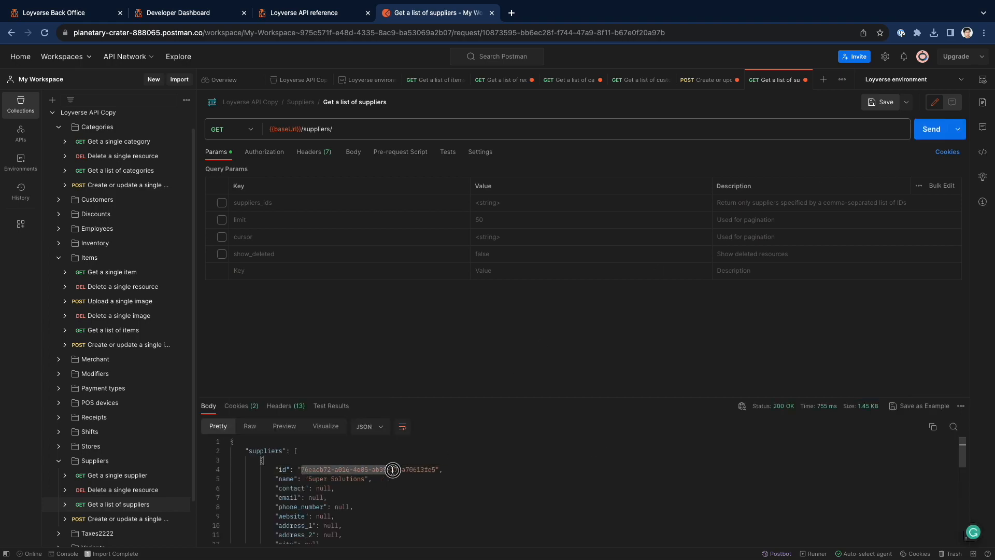
{"action": "left_click", "coordinate": [708, 80]}
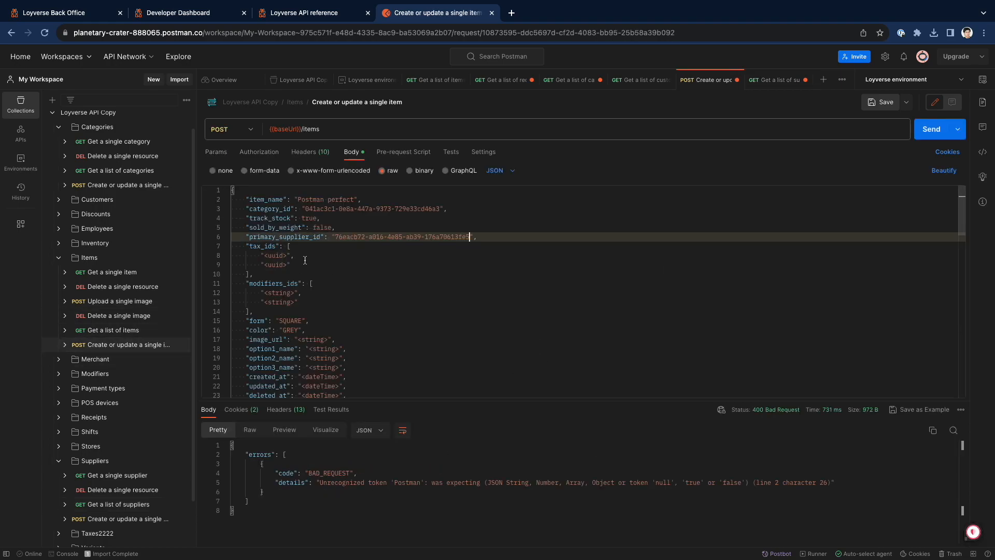
{"action": "scroll", "scroll_direction": "down", "scroll_amount": 3}
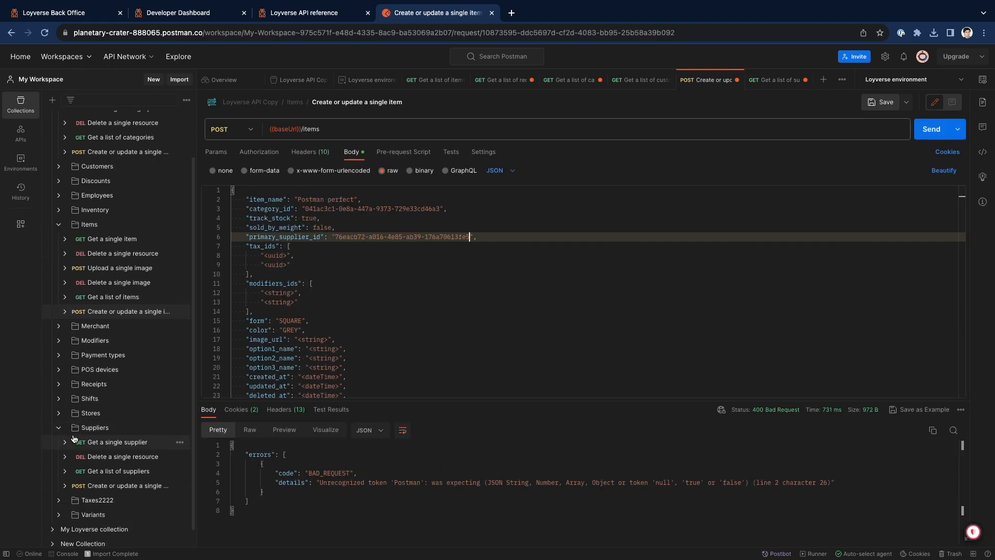
{"action": "left_click", "coordinate": [113, 512]}
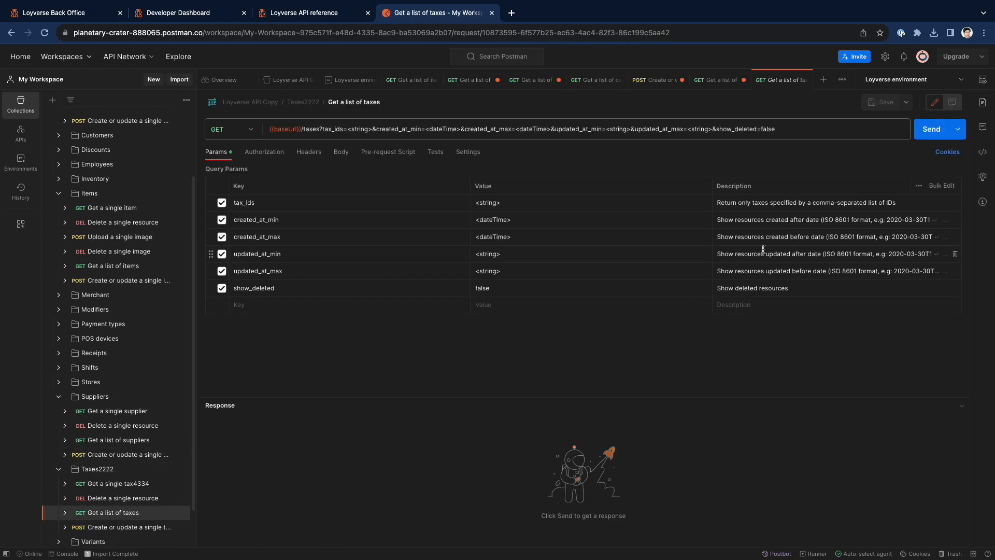
{"action": "left_click", "coordinate": [932, 129]}
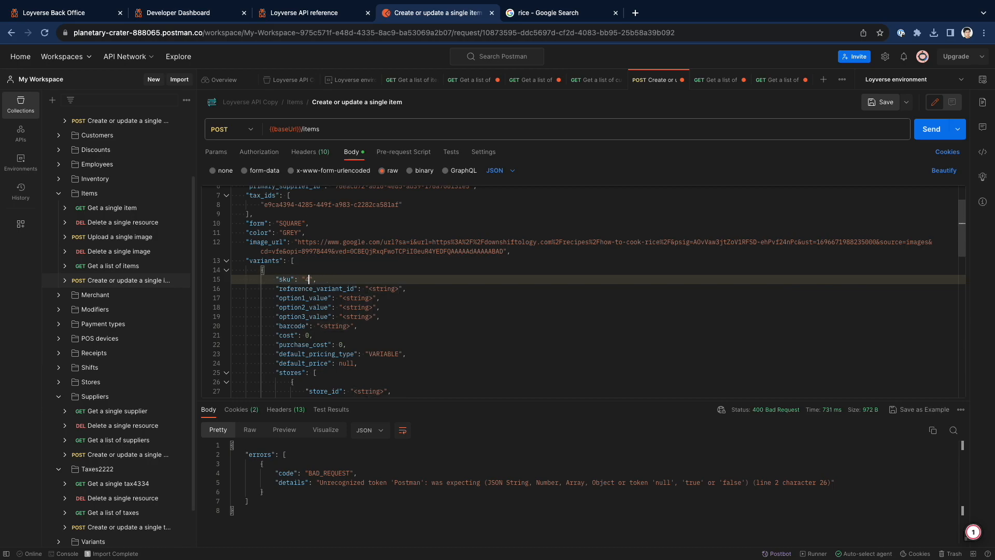
{"action": "type", "text": "40000"}
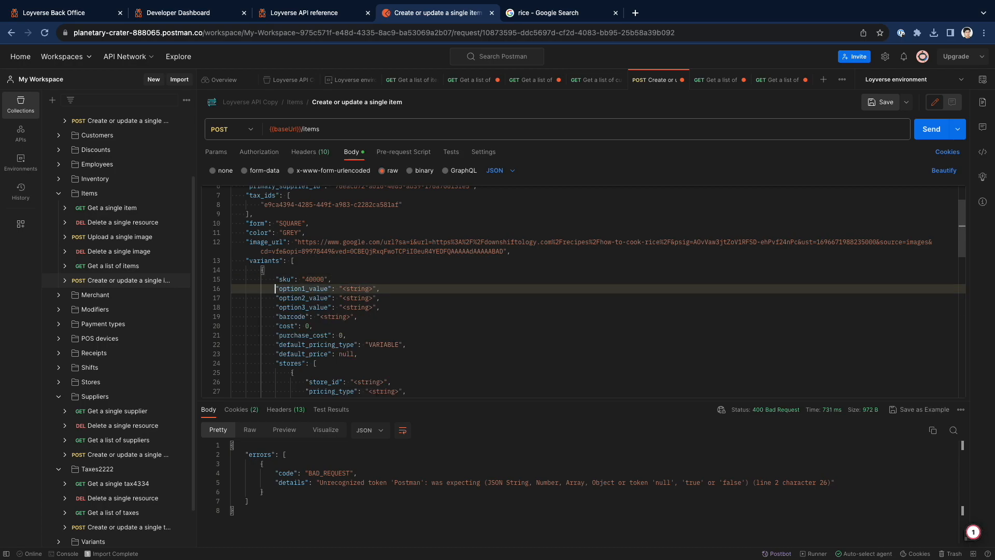
{"action": "left_click_drag", "start_coordinate": [276, 288], "coordinate": [381, 312]}
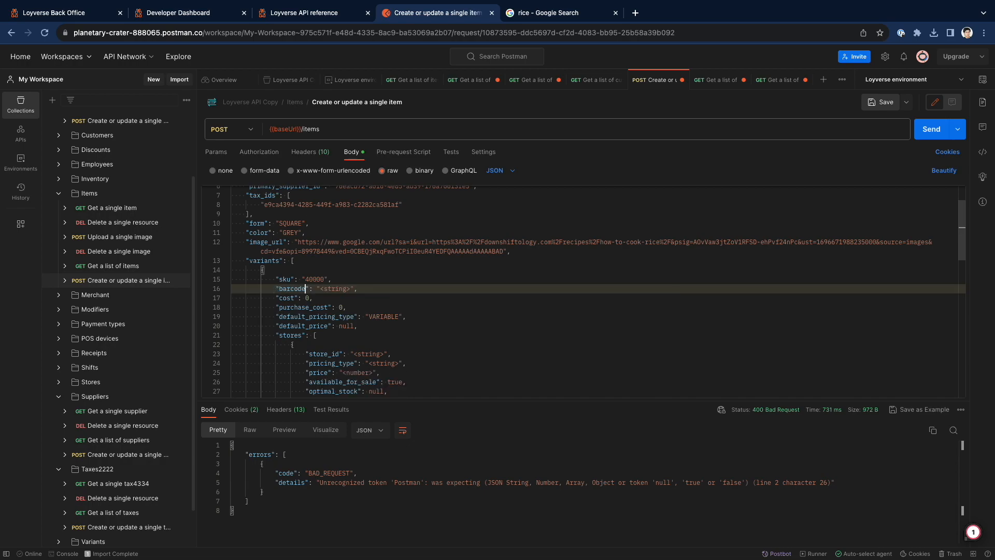
{"action": "type", "text": "1234567890"}
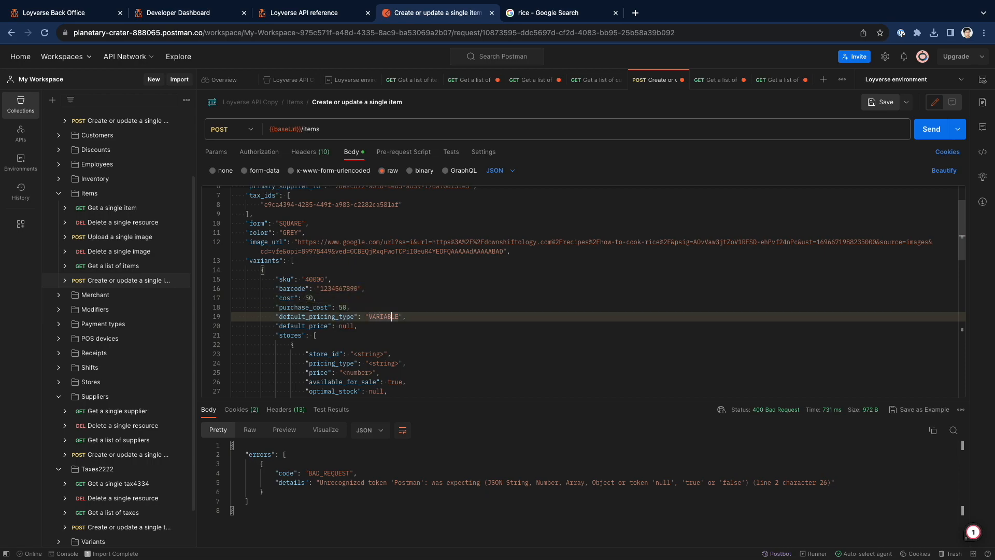
{"action": "key", "text": "Backspace"}
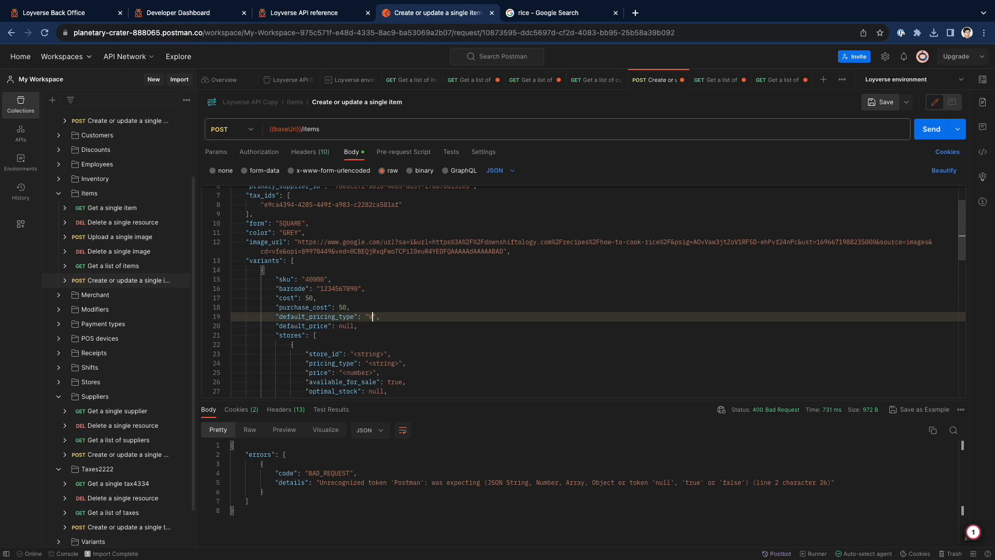
{"action": "type", "text": "FIXED"}
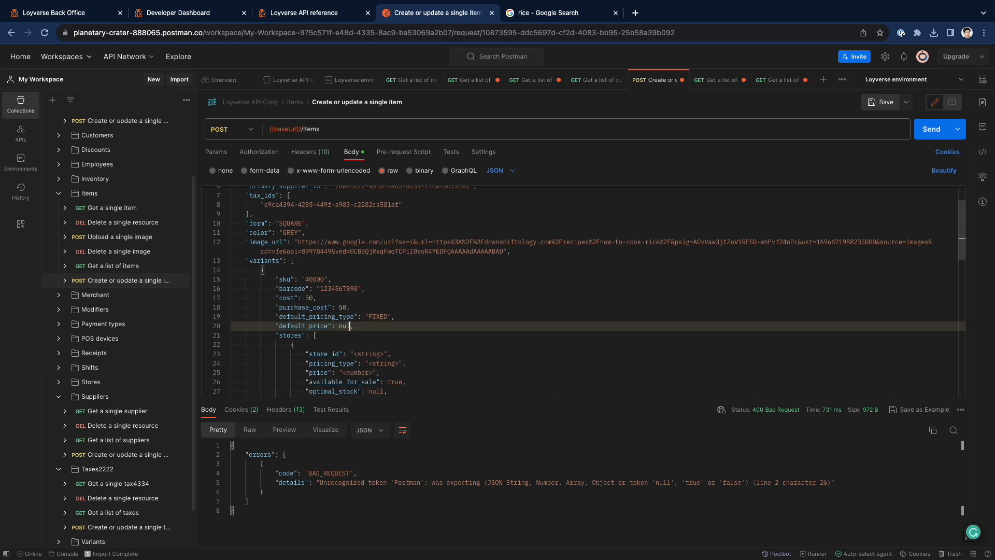
{"action": "type", "text": "100"}
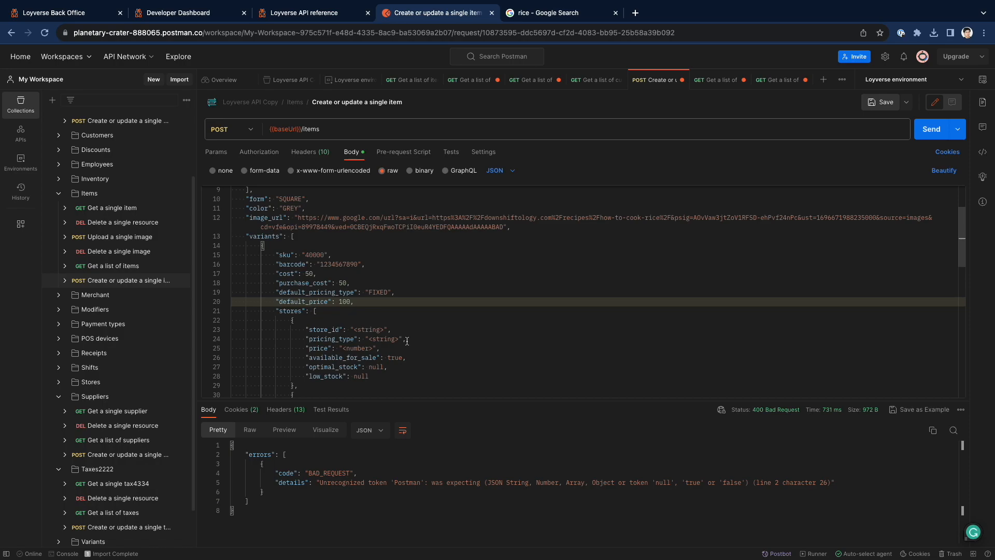
- Copy the LPOS HQ store id from Loyverse Back Office store settings
{"action": "scroll", "scroll_direction": "down", "scroll_amount": 3}
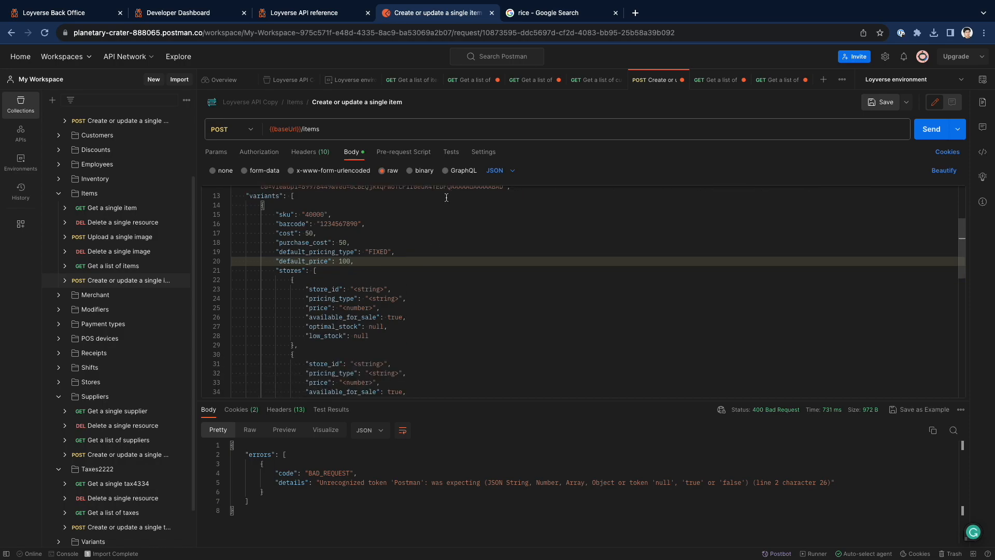
{"action": "left_click", "coordinate": [57, 13]}
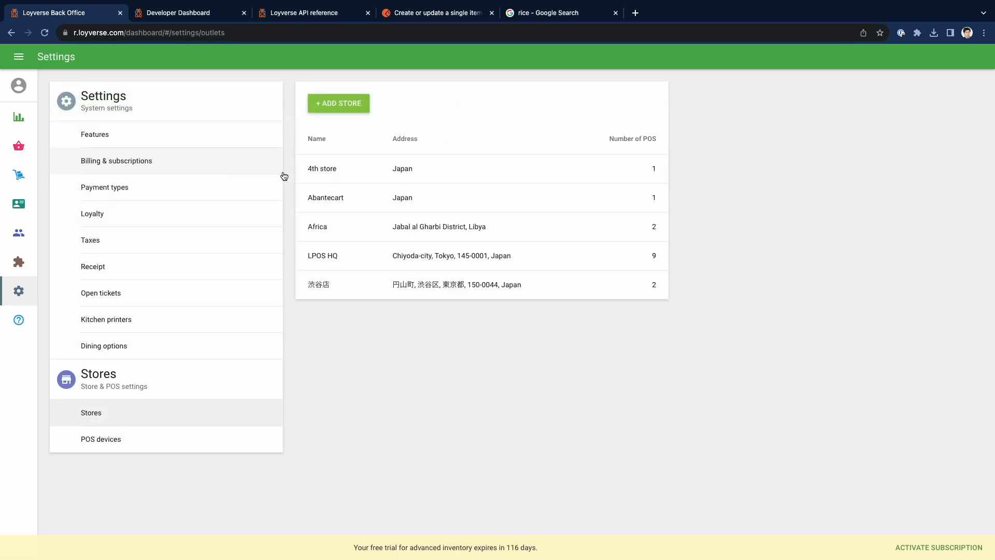
{"action": "left_click", "coordinate": [323, 256]}
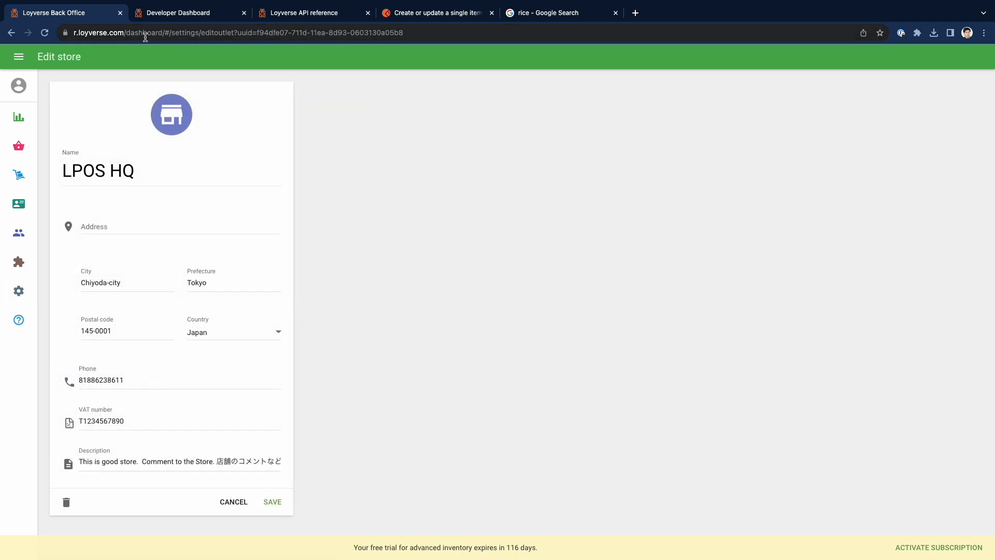
{"action": "left_click", "coordinate": [145, 32]}
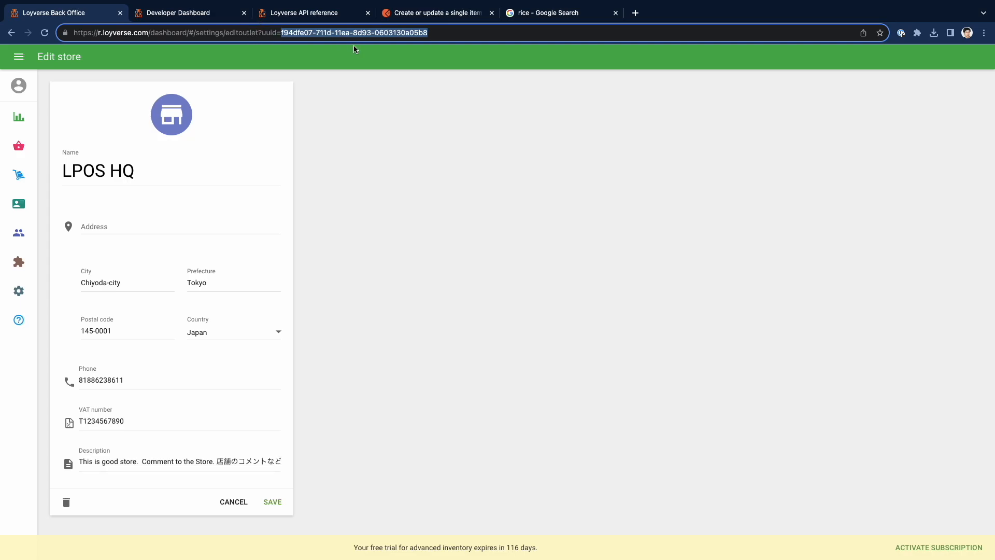
{"action": "left_click", "coordinate": [438, 12]}
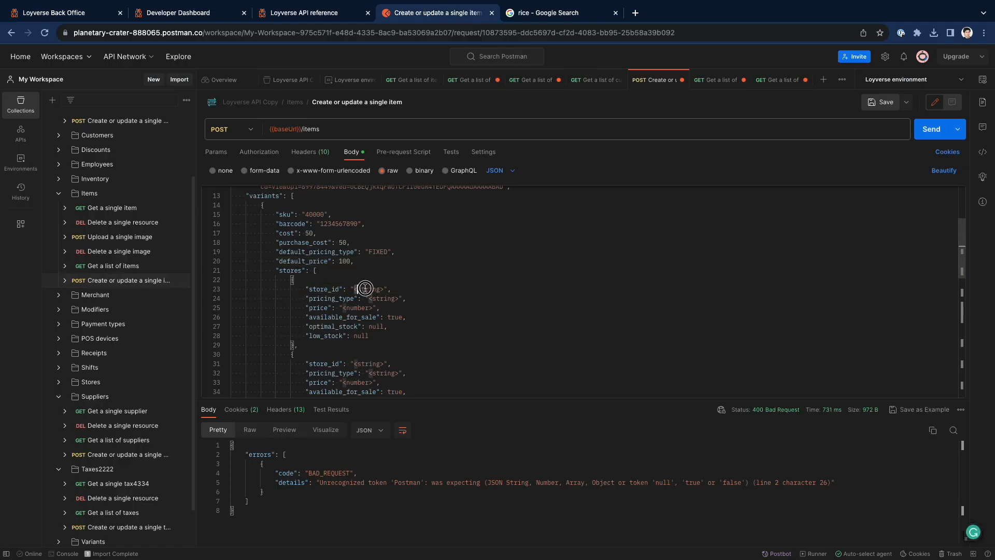
- Fill the LPOS HQ and 4th store ids and resend the item request for 200 OK
{"action": "type", "text": "f94dfe07-711d-11ea-8d93-060313 0a05b8"}
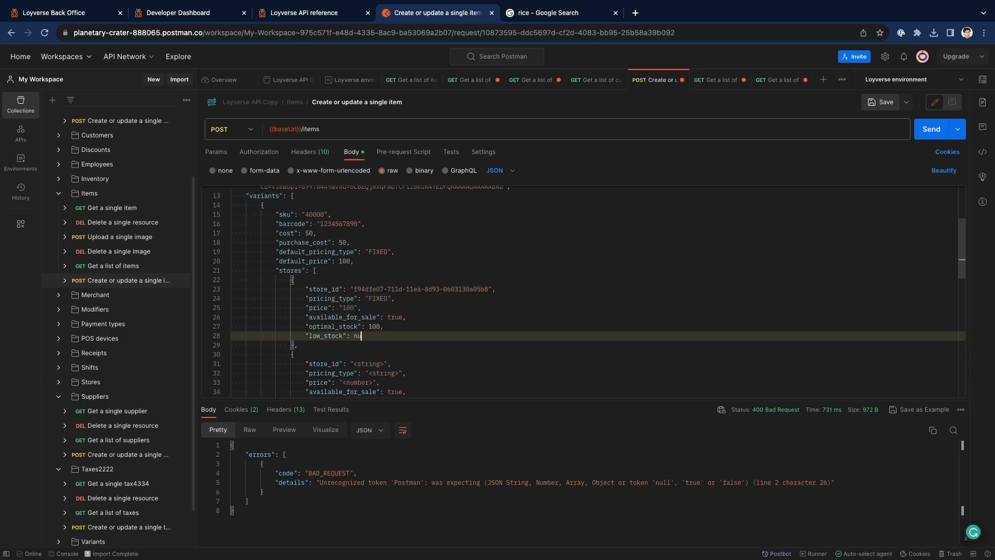
{"action": "left_click", "coordinate": [52, 13]}
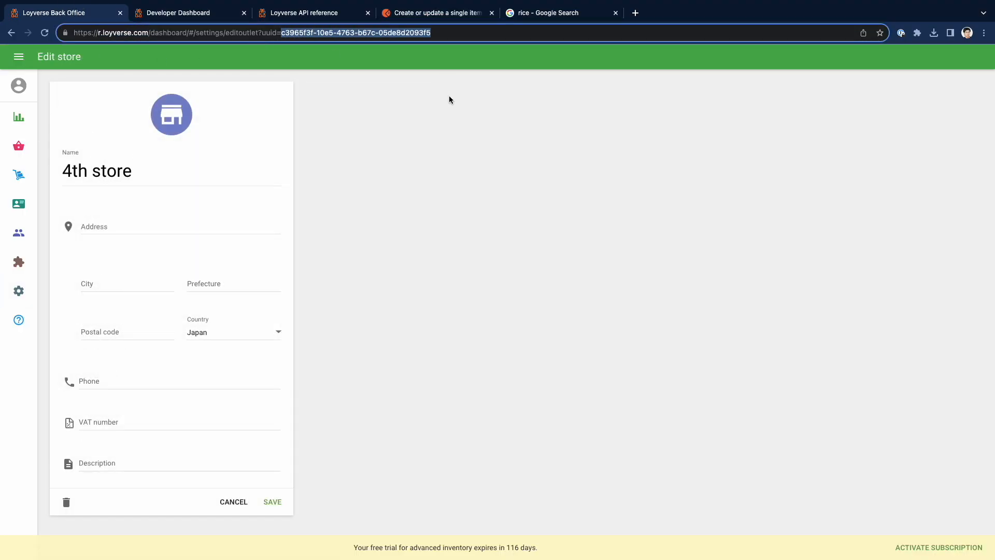
{"action": "left_click", "coordinate": [436, 13]}
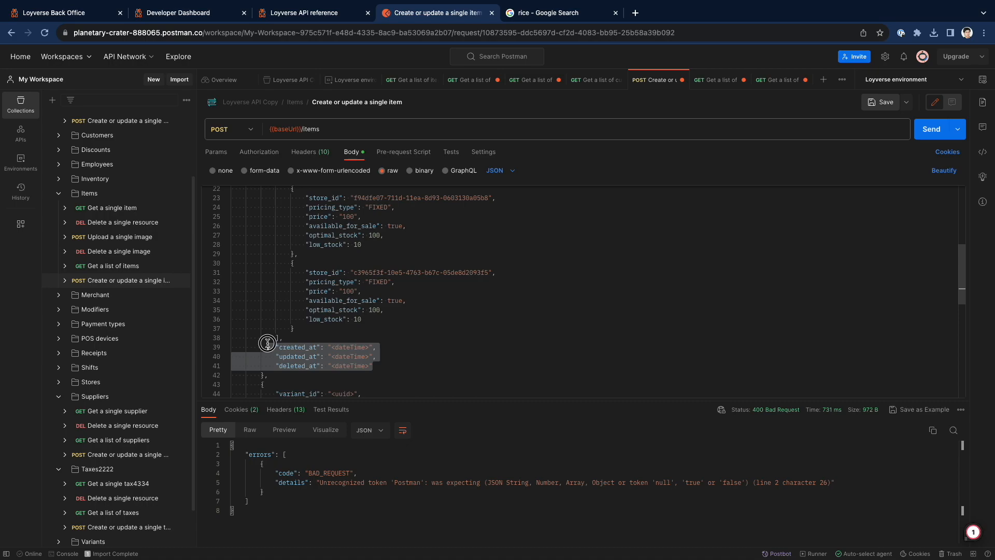
{"action": "mouse_move", "coordinate": [267, 339]}
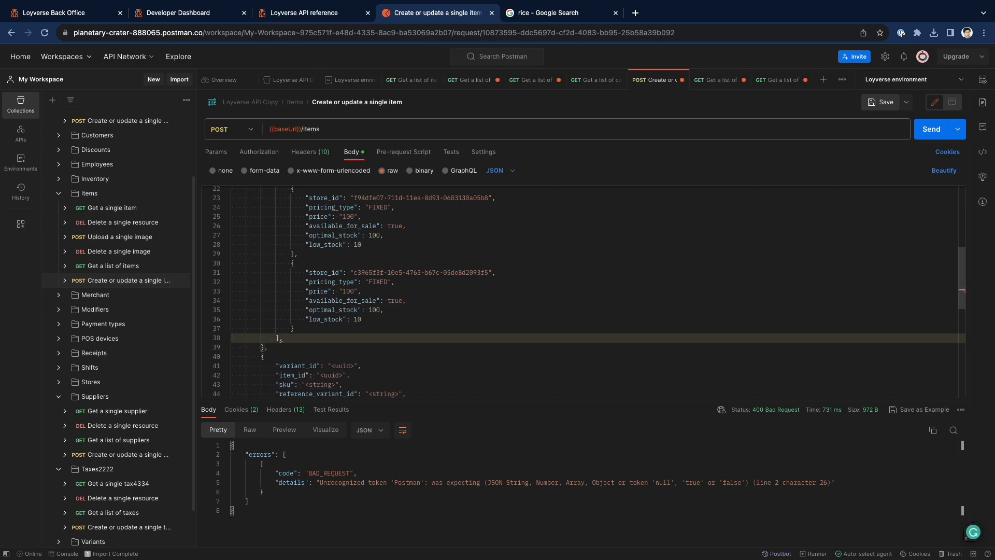
{"action": "scroll", "scroll_direction": "down", "scroll_amount": 3}
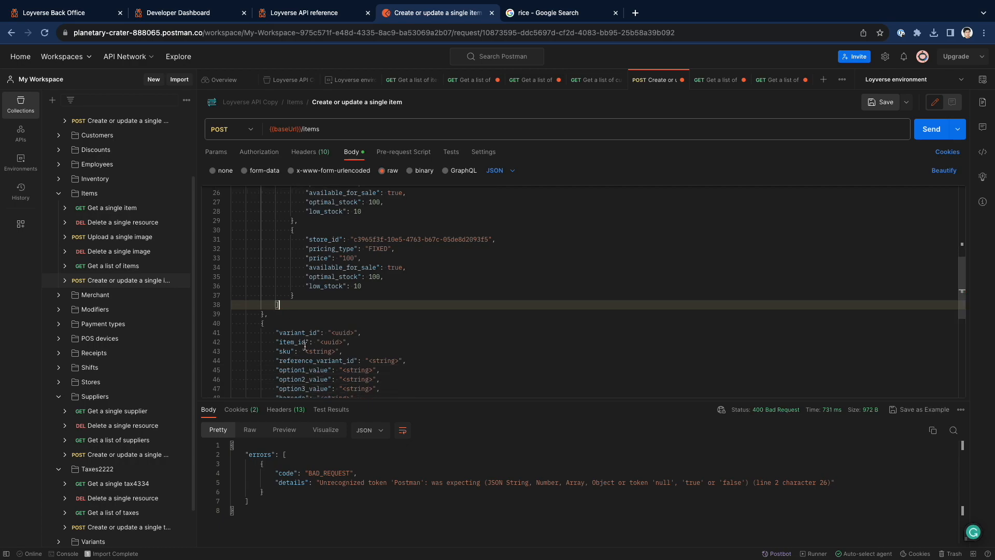
{"action": "scroll", "scroll_direction": "down", "scroll_amount": 3}
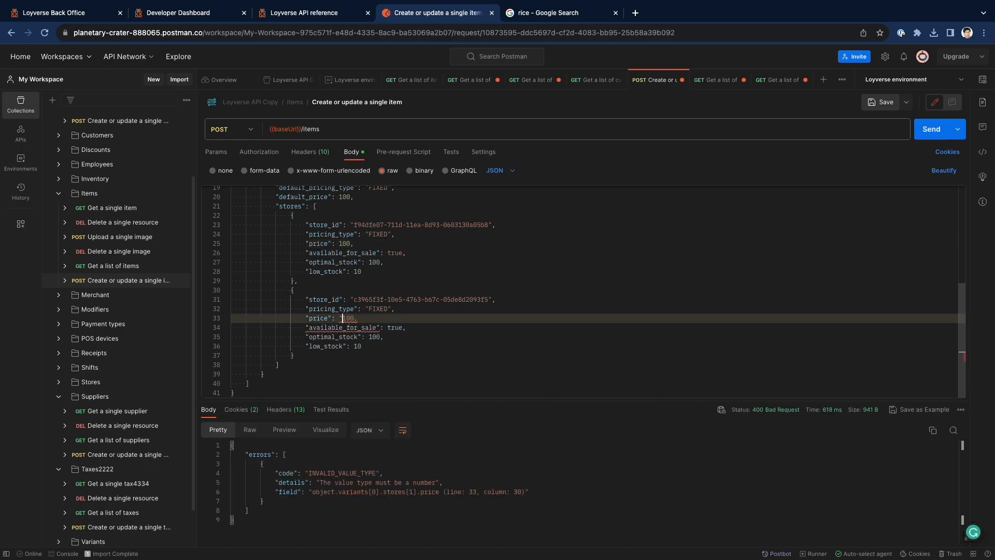
{"action": "left_click", "coordinate": [932, 129]}
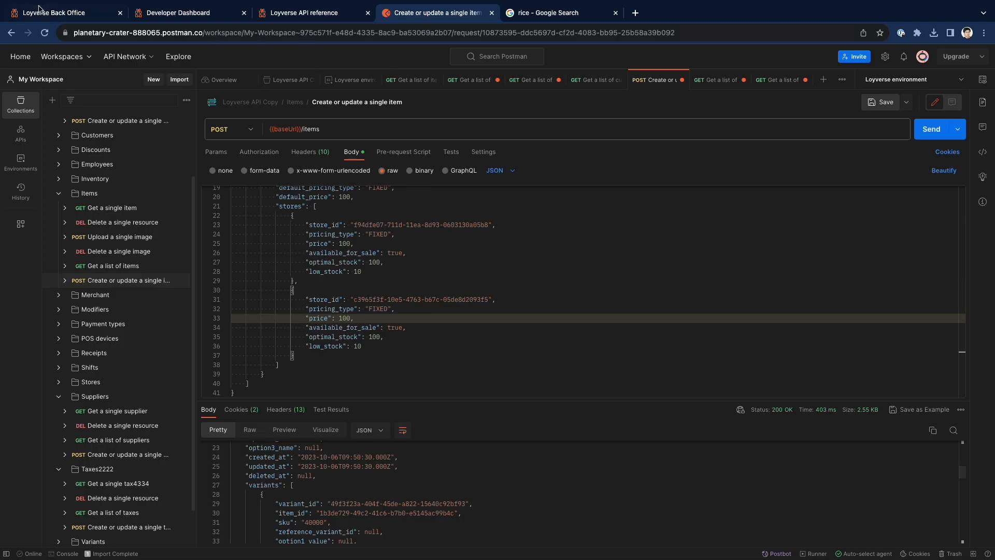
- Review the 'Postman perfect' item in Loyverse Back Office, then return to Postman
{"action": "left_click", "coordinate": [51, 13]}
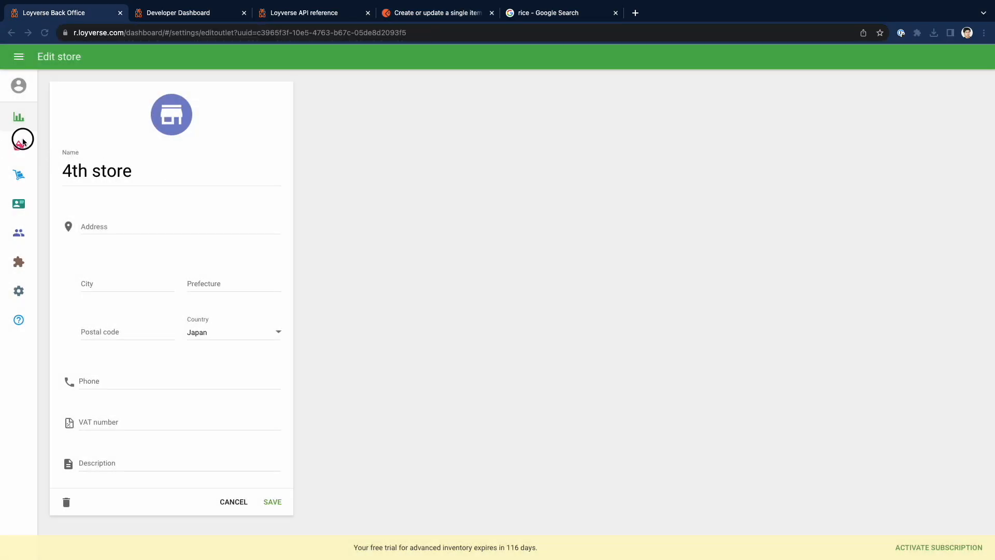
{"action": "left_click", "coordinate": [19, 139]}
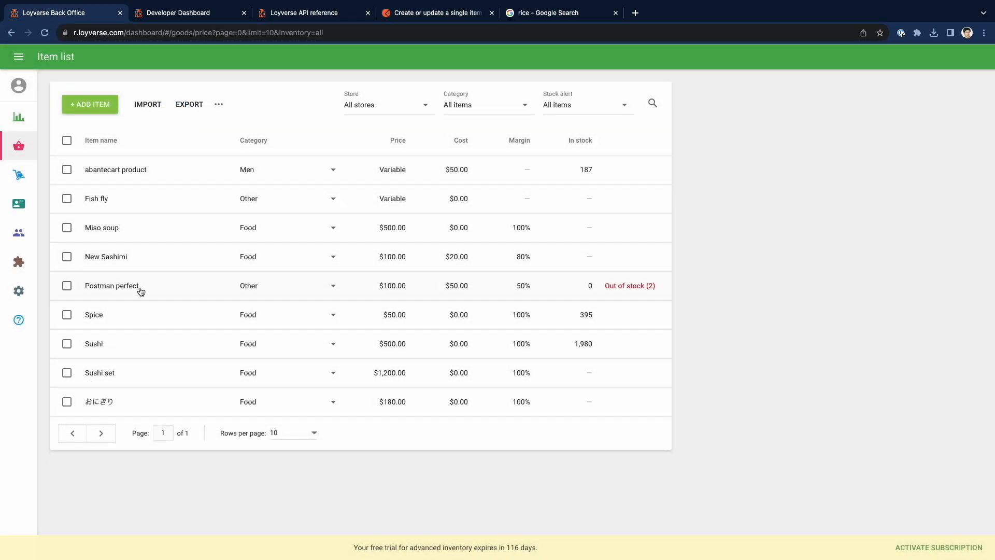
{"action": "left_click", "coordinate": [111, 286]}
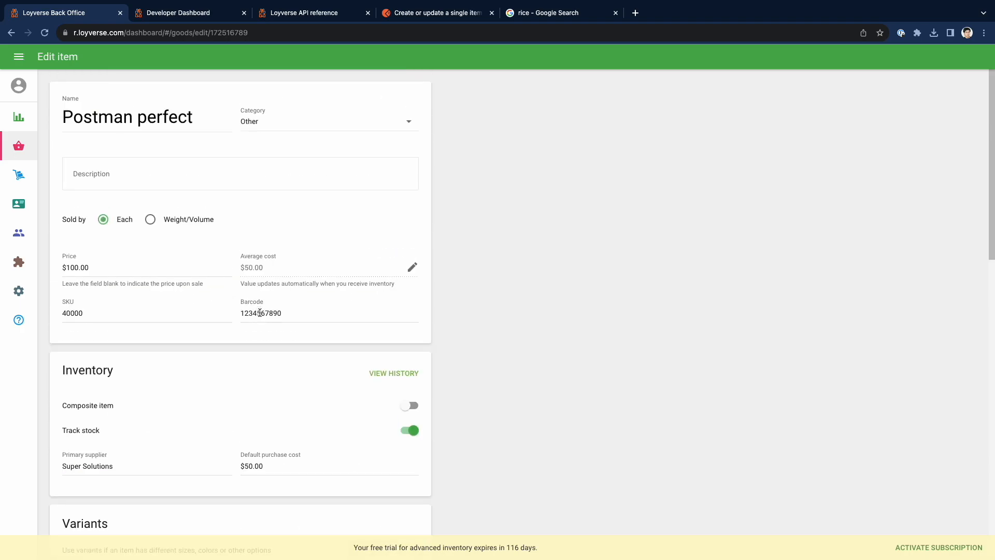
{"action": "scroll", "scroll_direction": "down", "scroll_amount": 3}
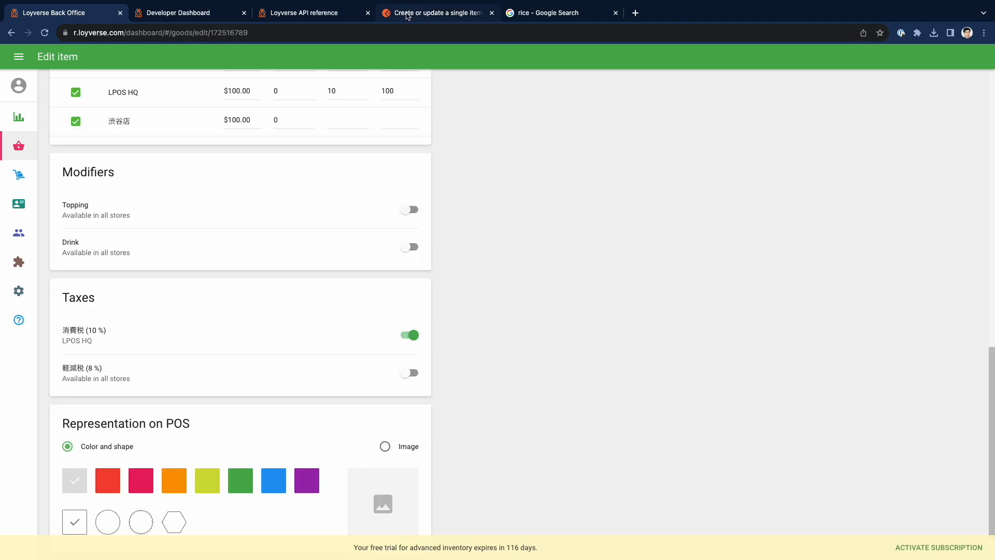
{"action": "left_click", "coordinate": [437, 12]}
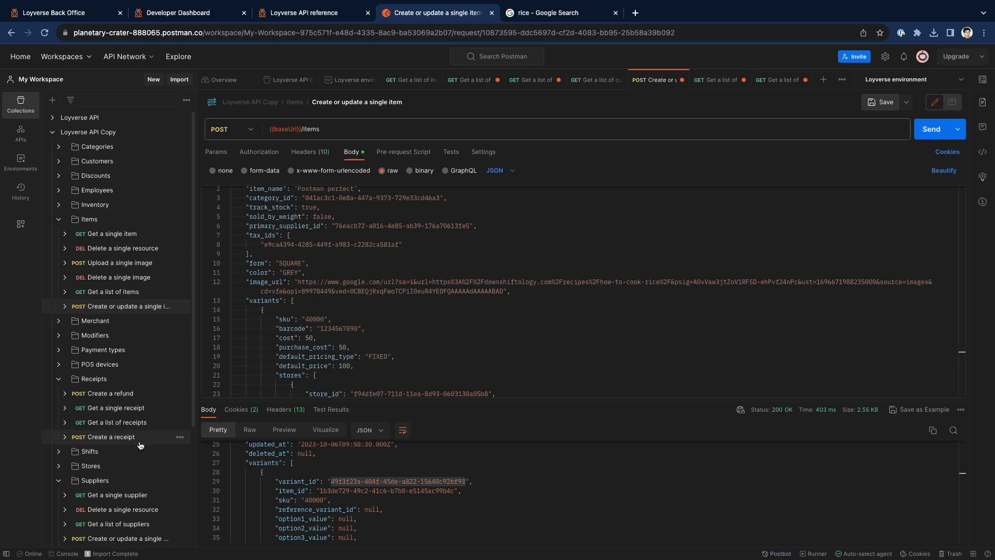
- Show the JSON body of the 'Create a receipt' request
{"action": "left_click", "coordinate": [111, 437]}
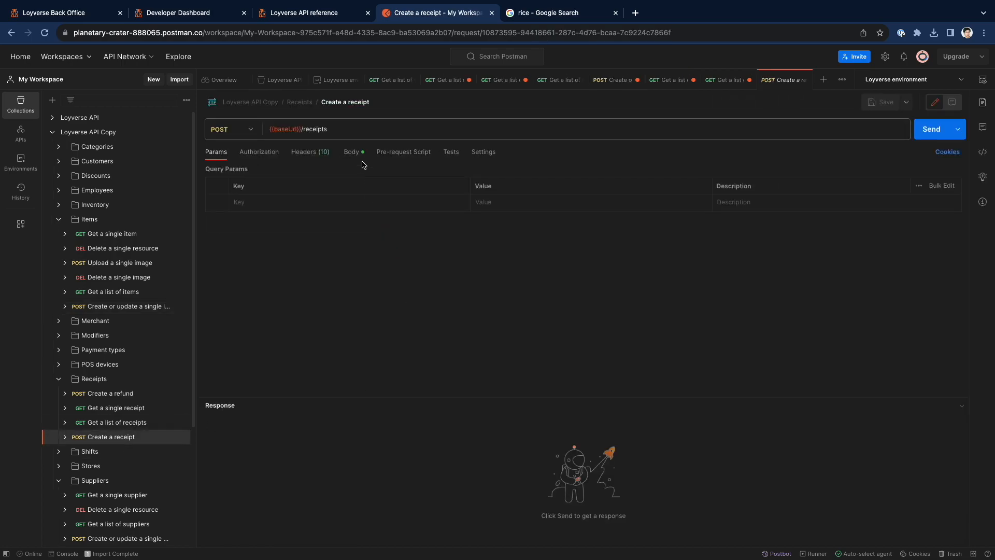
{"action": "left_click", "coordinate": [351, 152]}
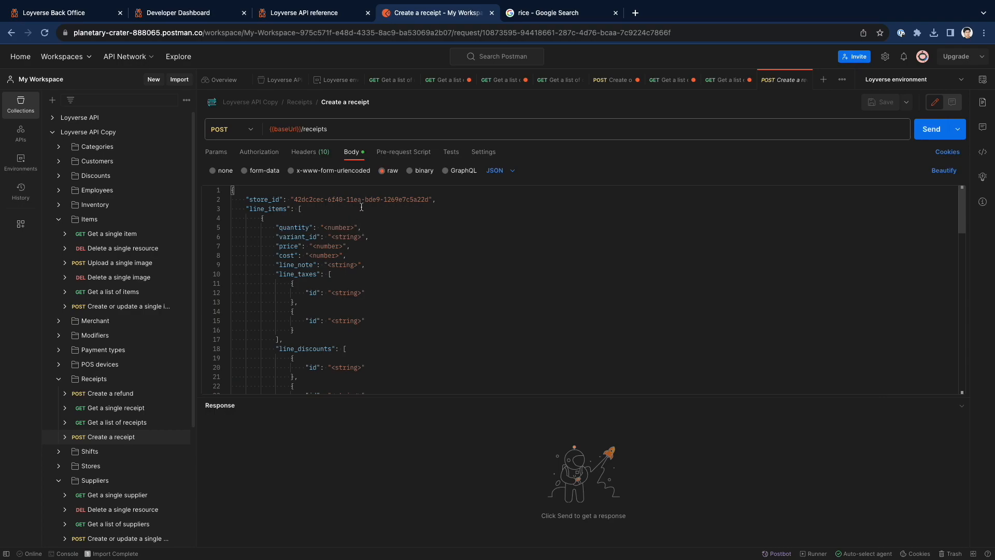
- Set the receipt's store_id to the LPOS HQ store id and quantity to 1
{"action": "left_click", "coordinate": [54, 12]}
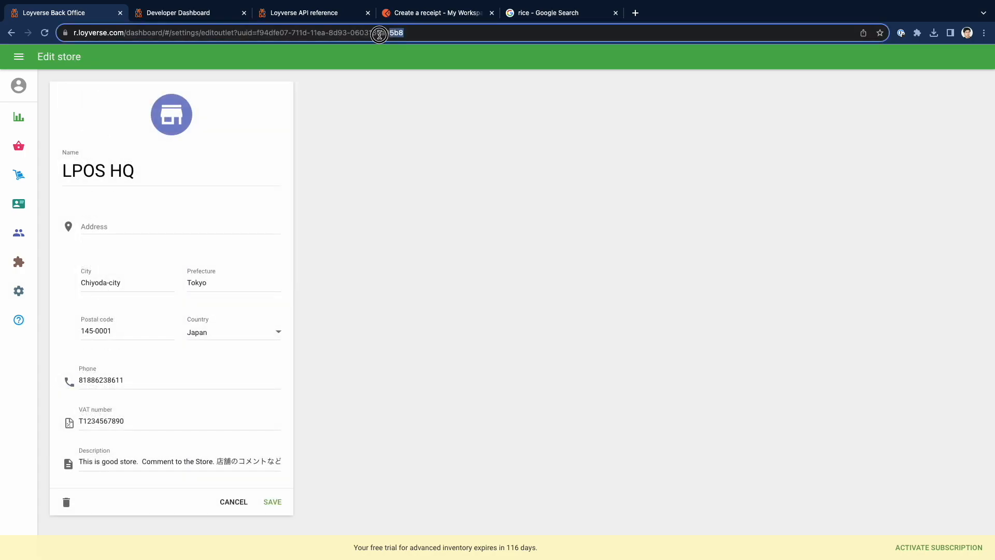
{"action": "left_click", "coordinate": [442, 13]}
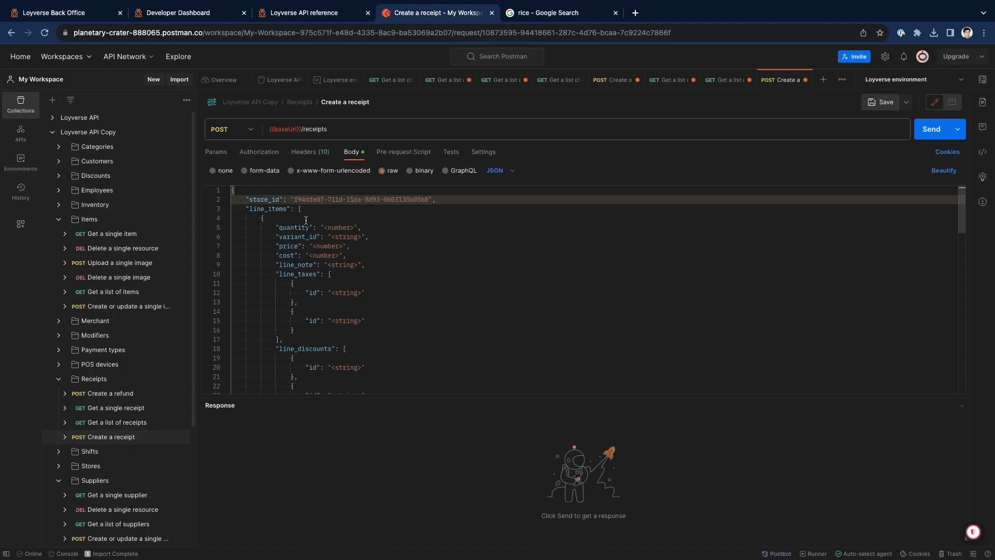
{"action": "double_click", "coordinate": [338, 227]}
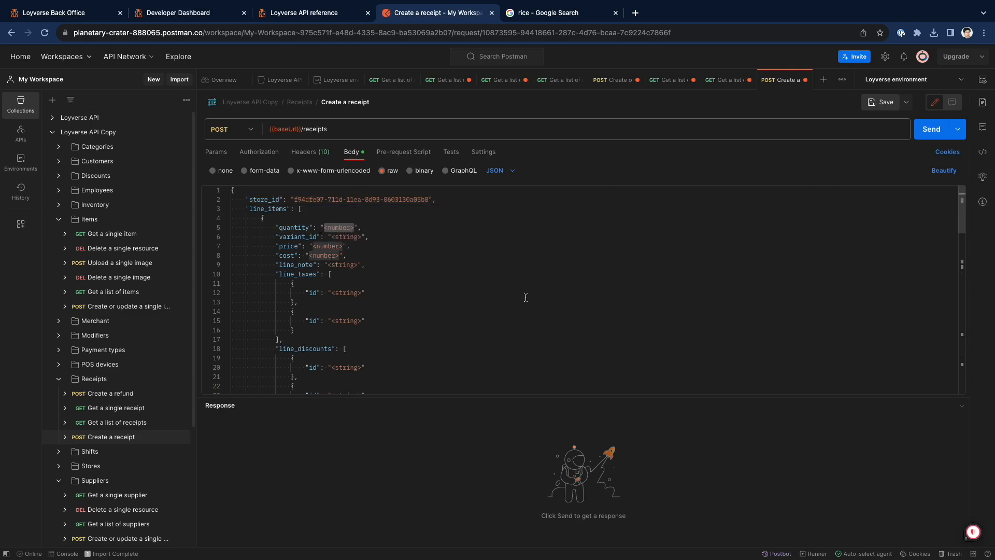
{"action": "type", "text": "1"}
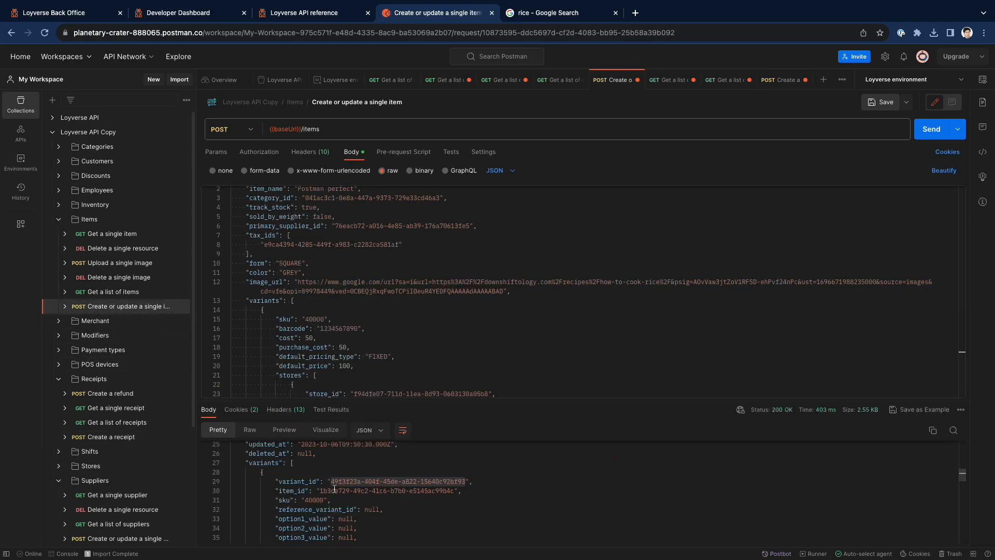
- Fill the receipt line item with the item's variant ID, price 100, cost 50, note 'Created from Postman' and tax ID
{"action": "right_click", "coordinate": [400, 482]}
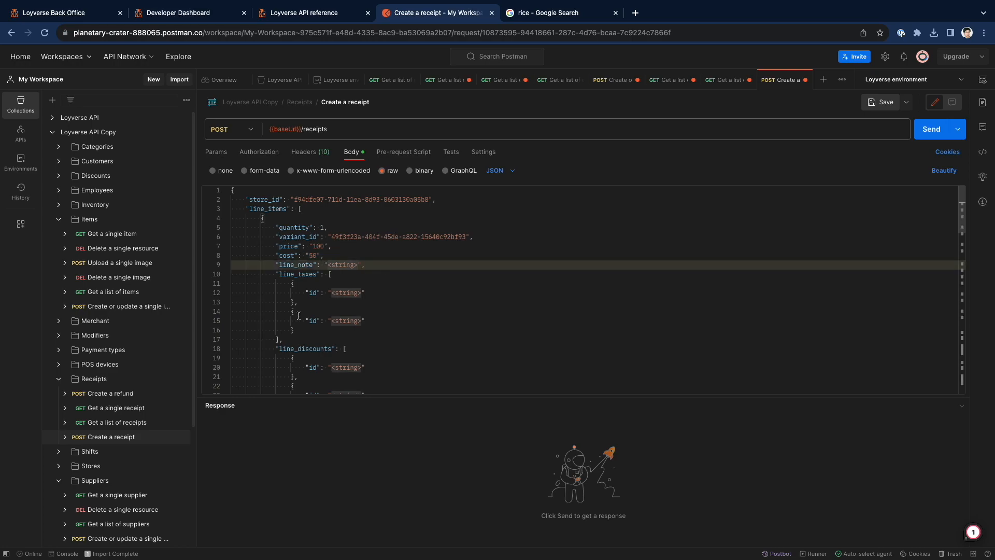
{"action": "type", "text": "Created from Postman"}
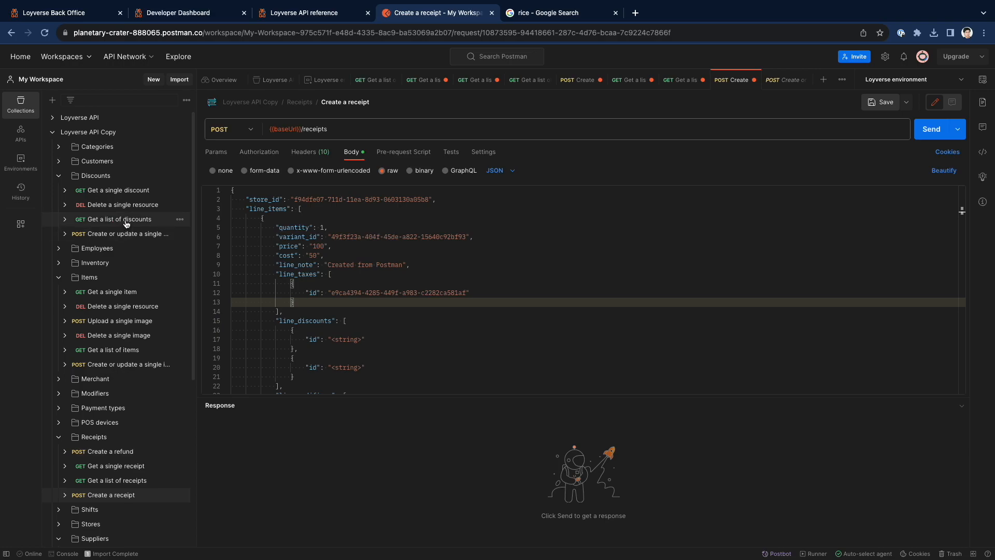
- Fetch the discounts list without query params and copy the 30% discount's ID into line_discounts
{"action": "left_click", "coordinate": [120, 219]}
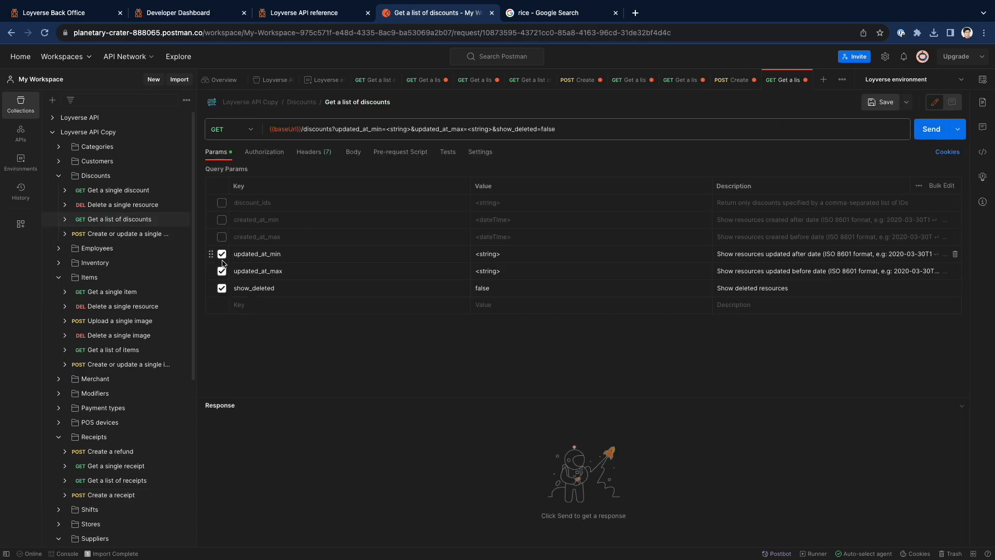
{"action": "left_click", "coordinate": [931, 129]}
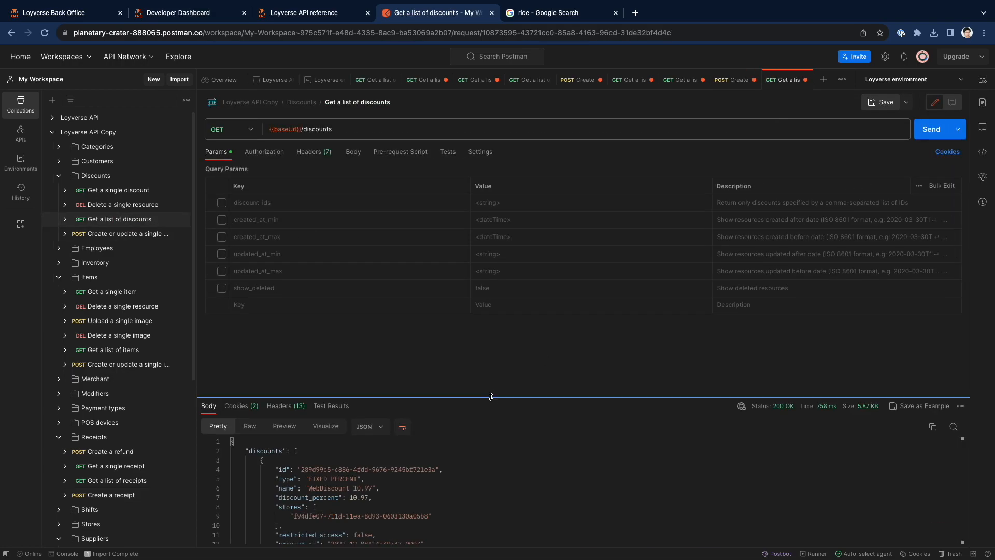
{"action": "scroll", "scroll_direction": "down", "scroll_amount": 3}
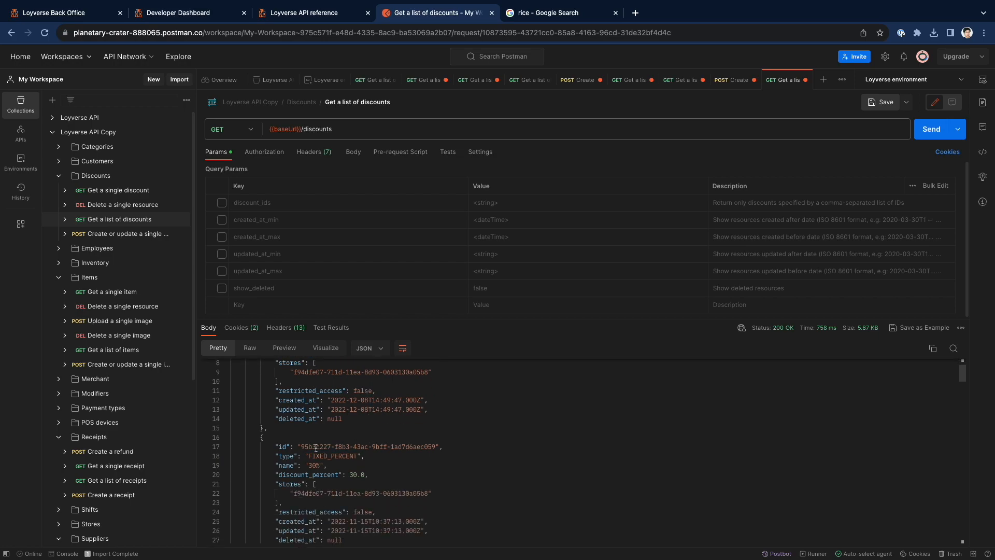
{"action": "double_click", "coordinate": [369, 447]}
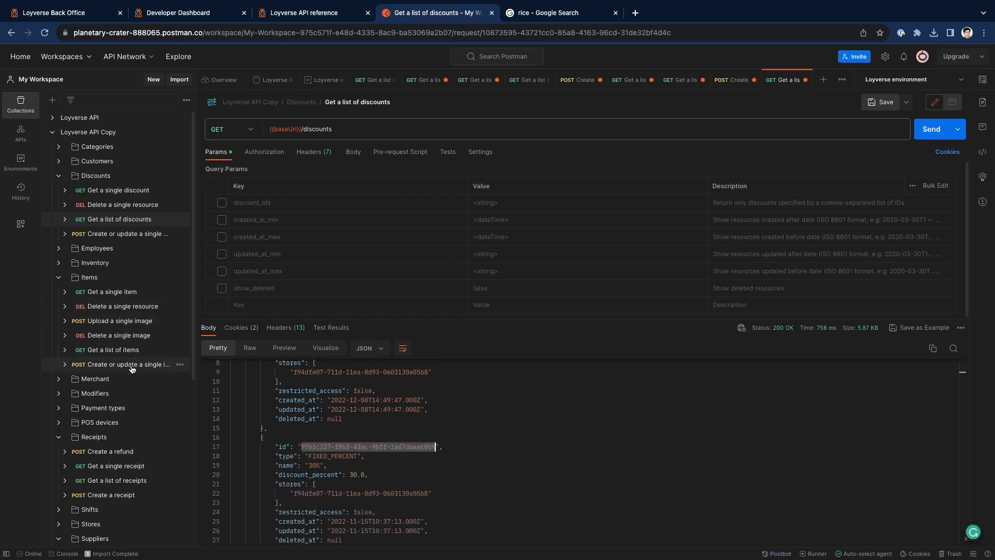
{"action": "left_click", "coordinate": [111, 495]}
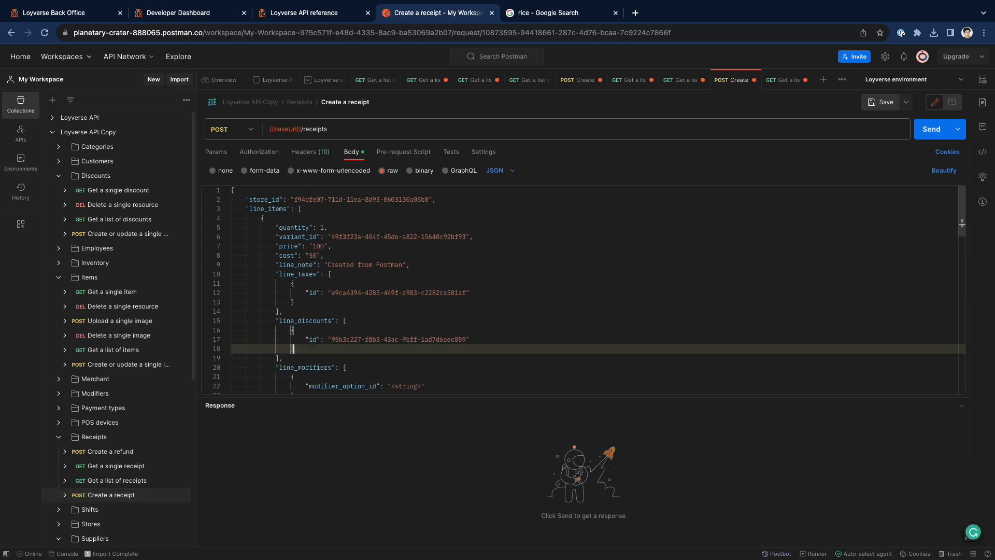
- Delete the second line item and line_modifiers blocks from the receipt JSON
{"action": "scroll", "scroll_direction": "down", "scroll_amount": 3}
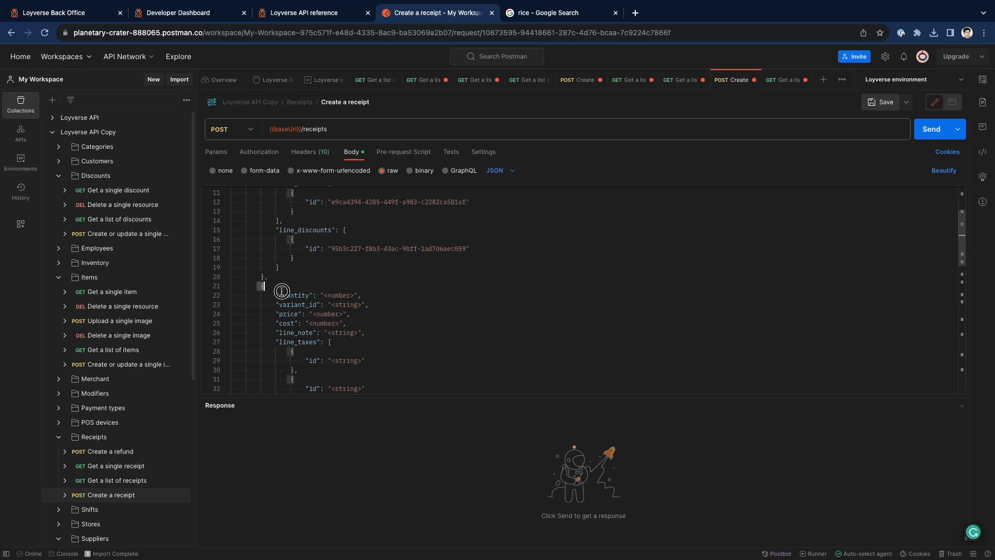
{"action": "scroll", "scroll_direction": "down", "scroll_amount": 3}
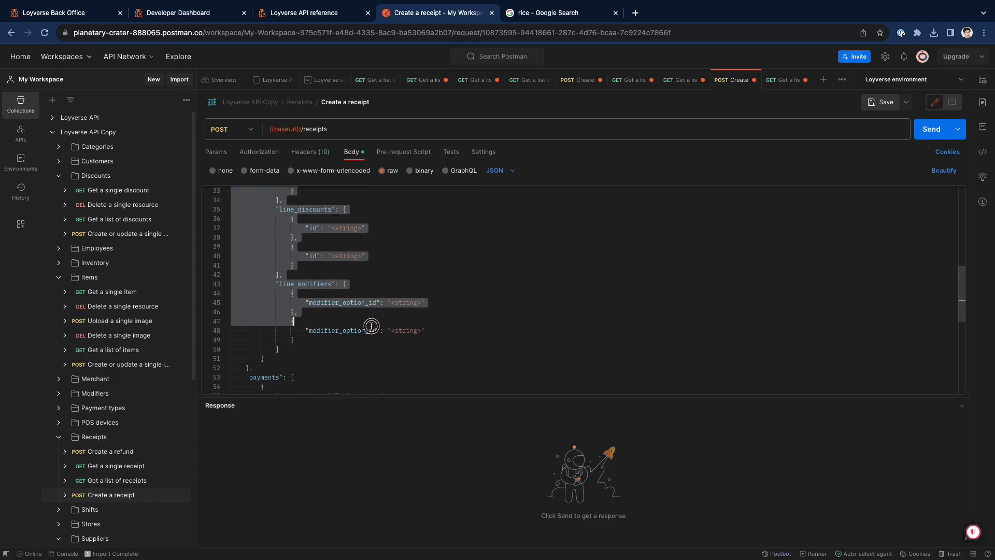
{"action": "scroll", "scroll_direction": "down", "scroll_amount": 3}
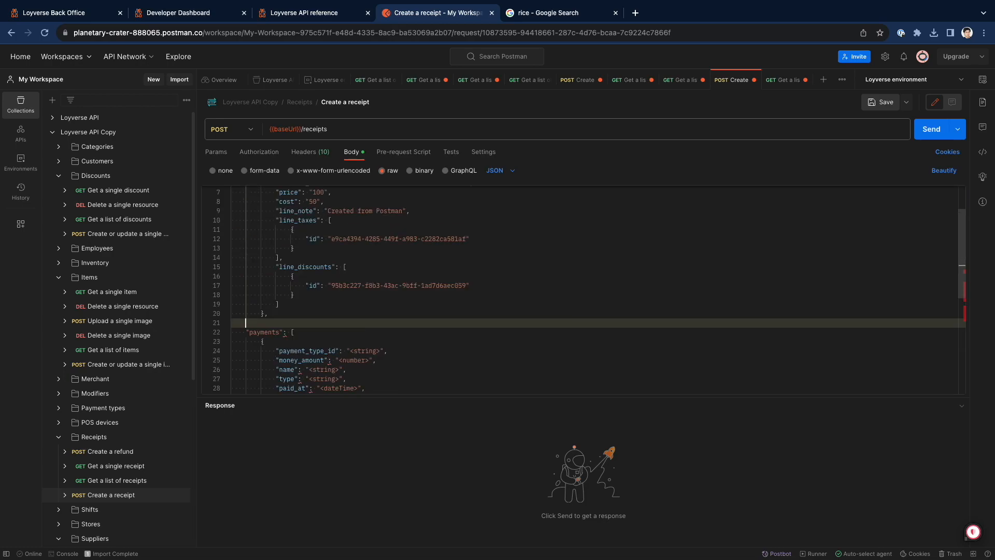
{"action": "scroll", "scroll_direction": "down", "scroll_amount": 3}
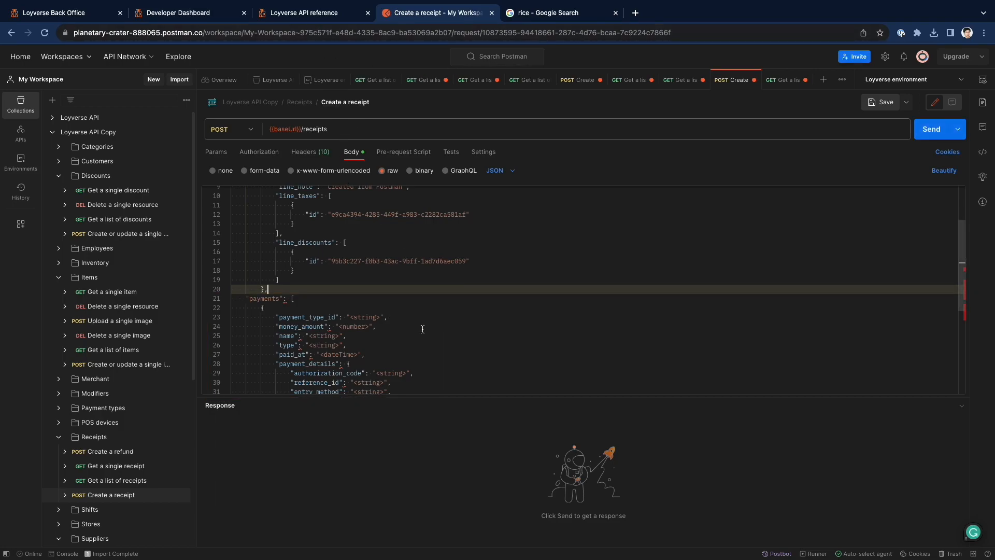
{"action": "left_click", "coordinate": [54, 12]}
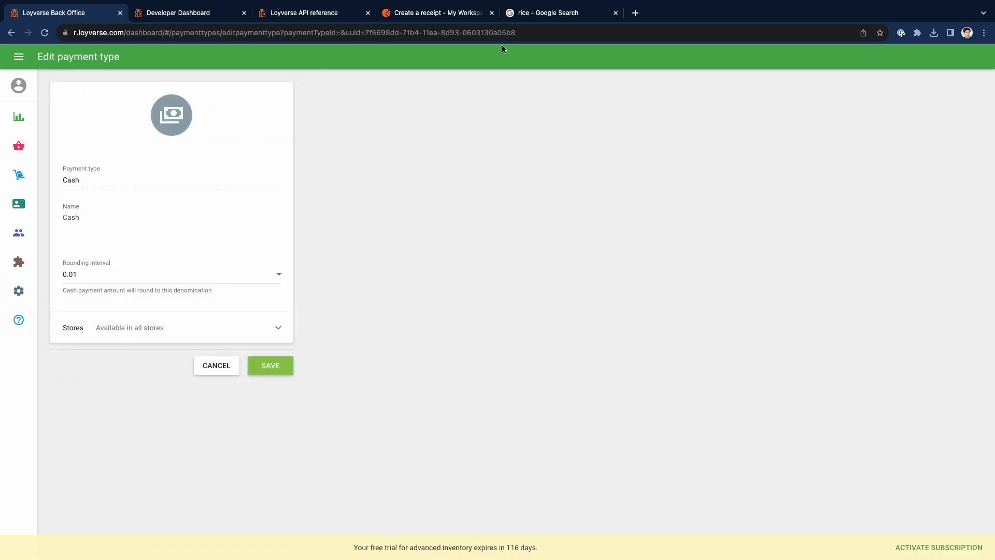
- Put the Cash payment type's ID from the Loyverse URL into payment_type_id, with amount 200, name and type Cash
{"action": "left_click", "coordinate": [439, 13]}
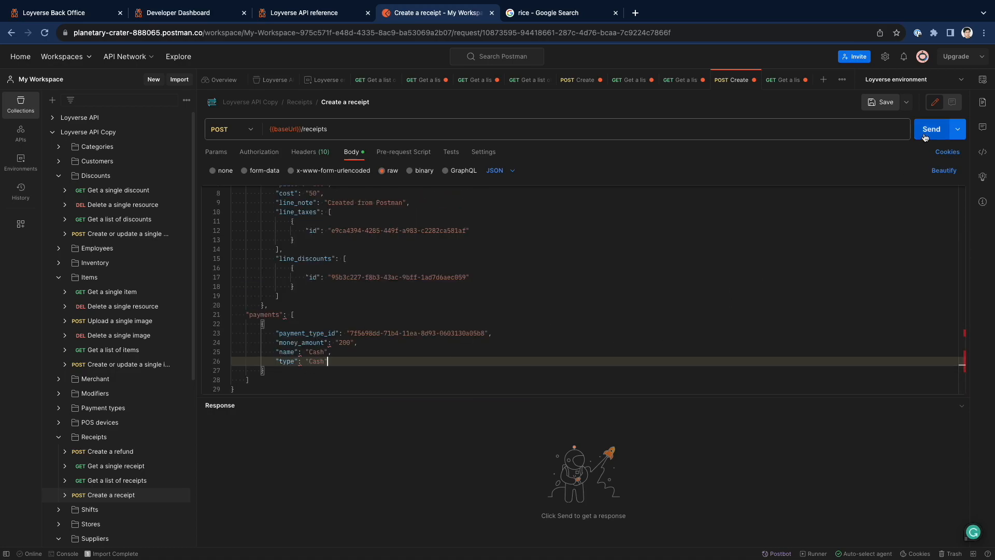
- Resend Create a receipt after fixing number types and JSON errors until 200 OK, then check receipt 1222 ($77.00)
{"action": "left_click", "coordinate": [932, 129]}
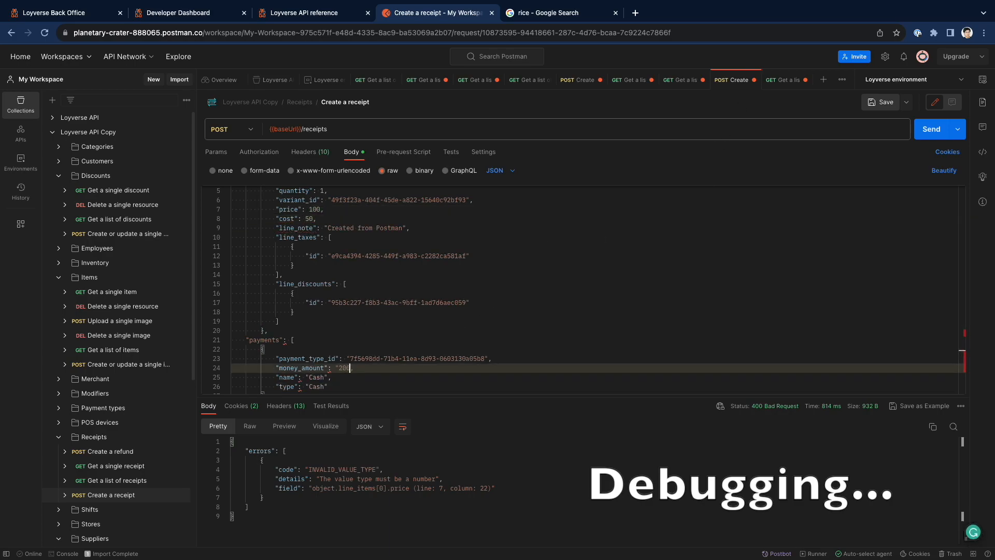
{"action": "left_click", "coordinate": [931, 129]}
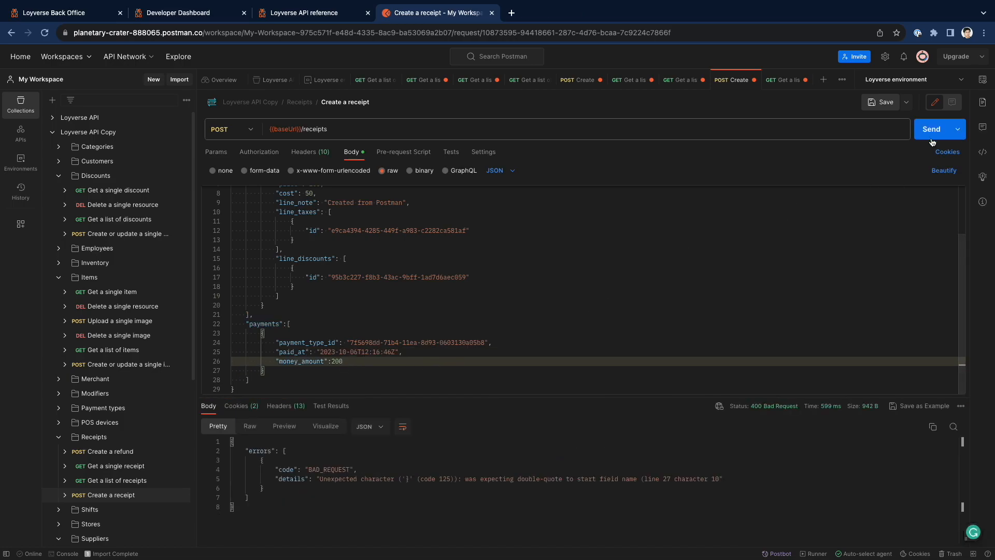
{"action": "left_click", "coordinate": [931, 129]}
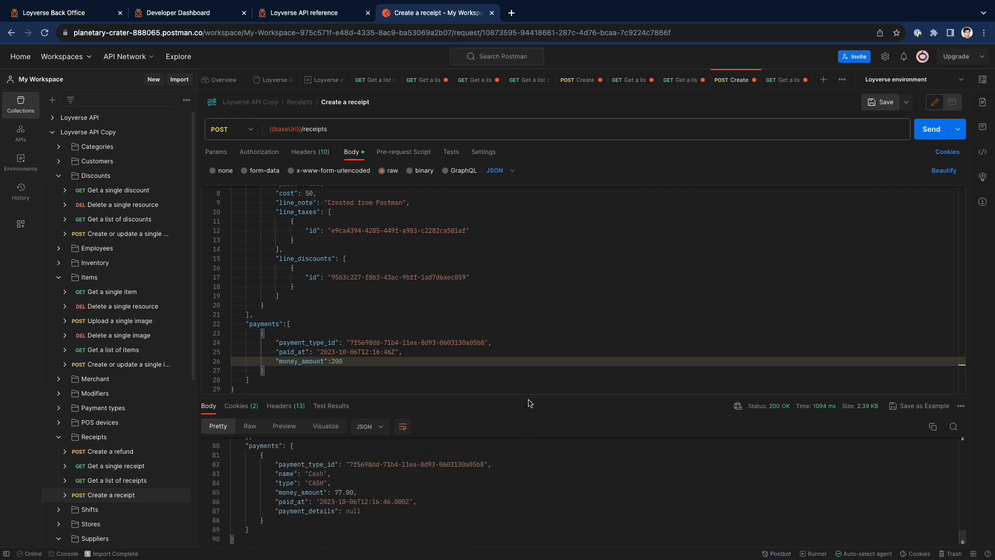
{"action": "left_click", "coordinate": [57, 12]}
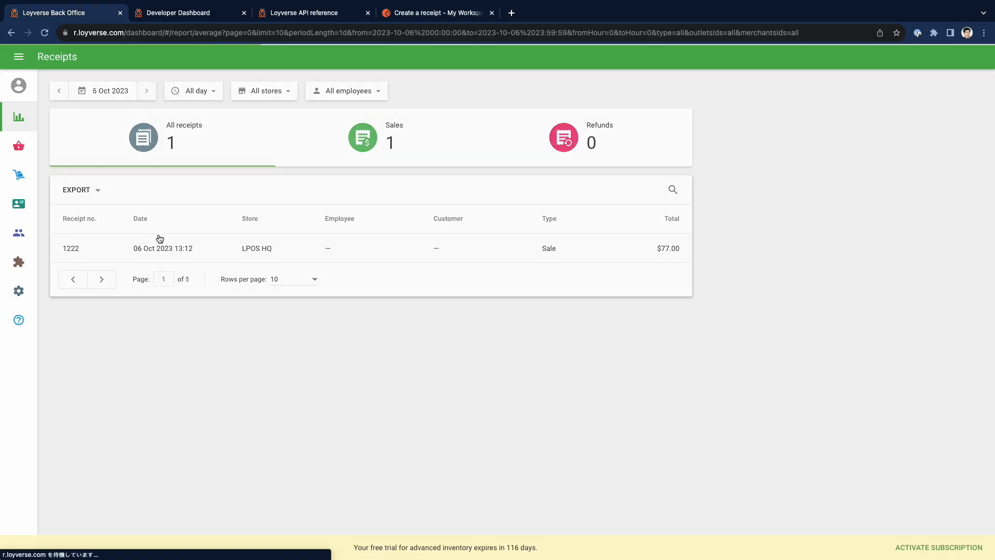